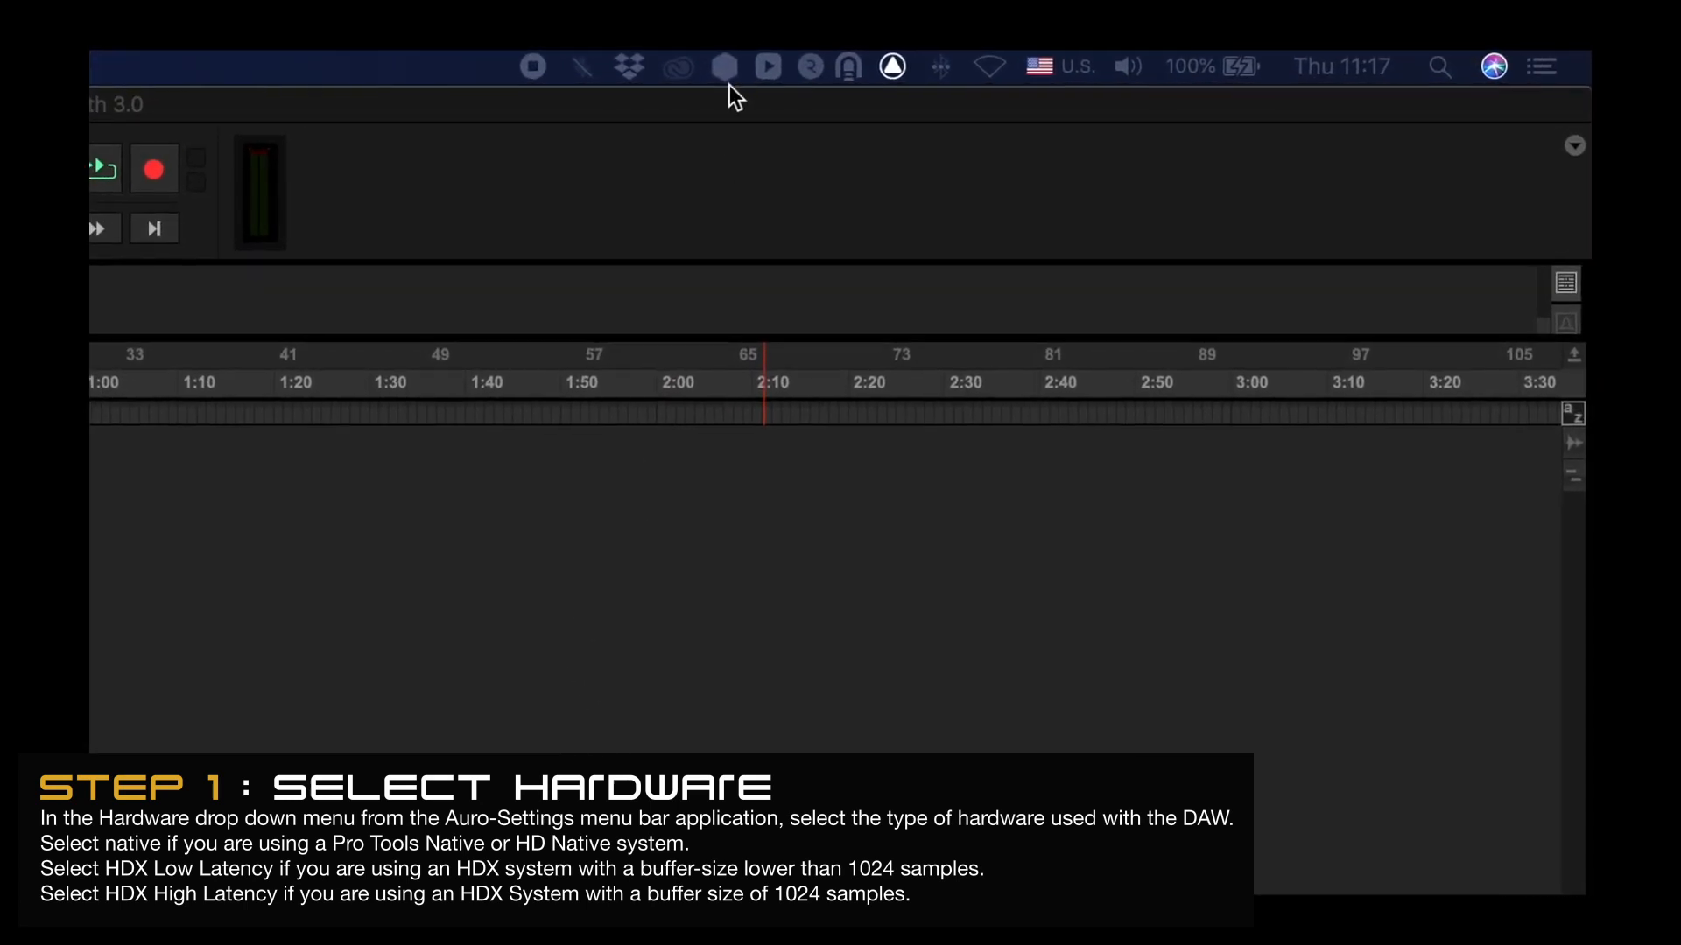
Show Auro-Settings' hardware type list with Native checked
left_click(718, 66)
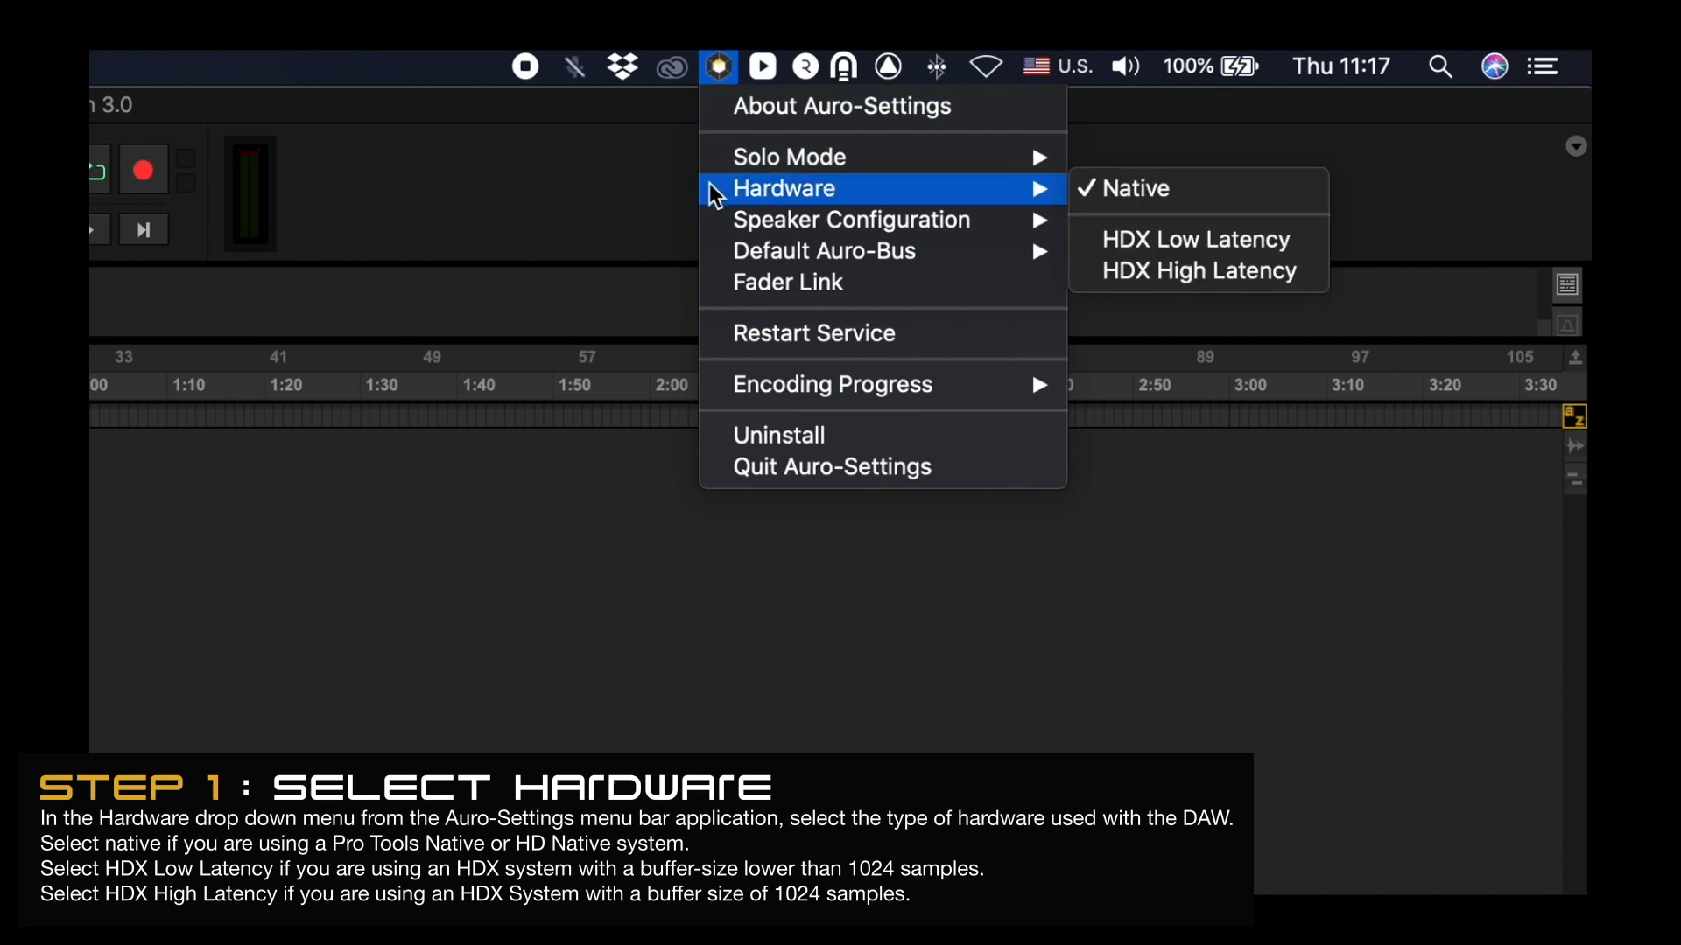
mouse_move(1196, 189)
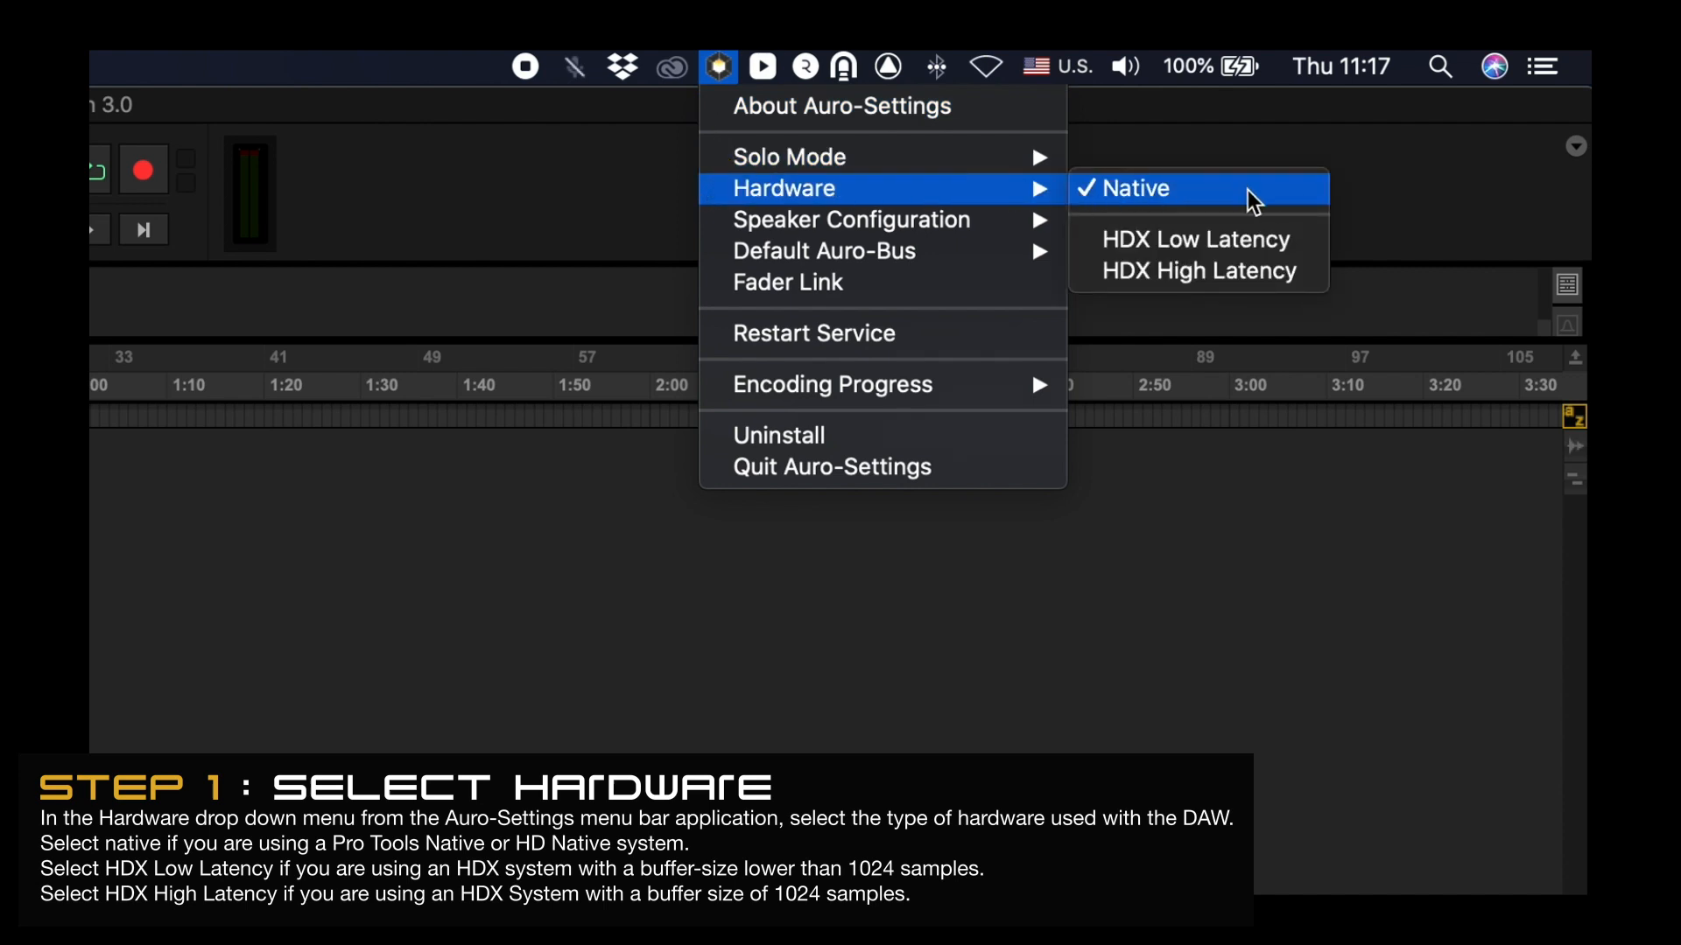
mouse_move(1312, 202)
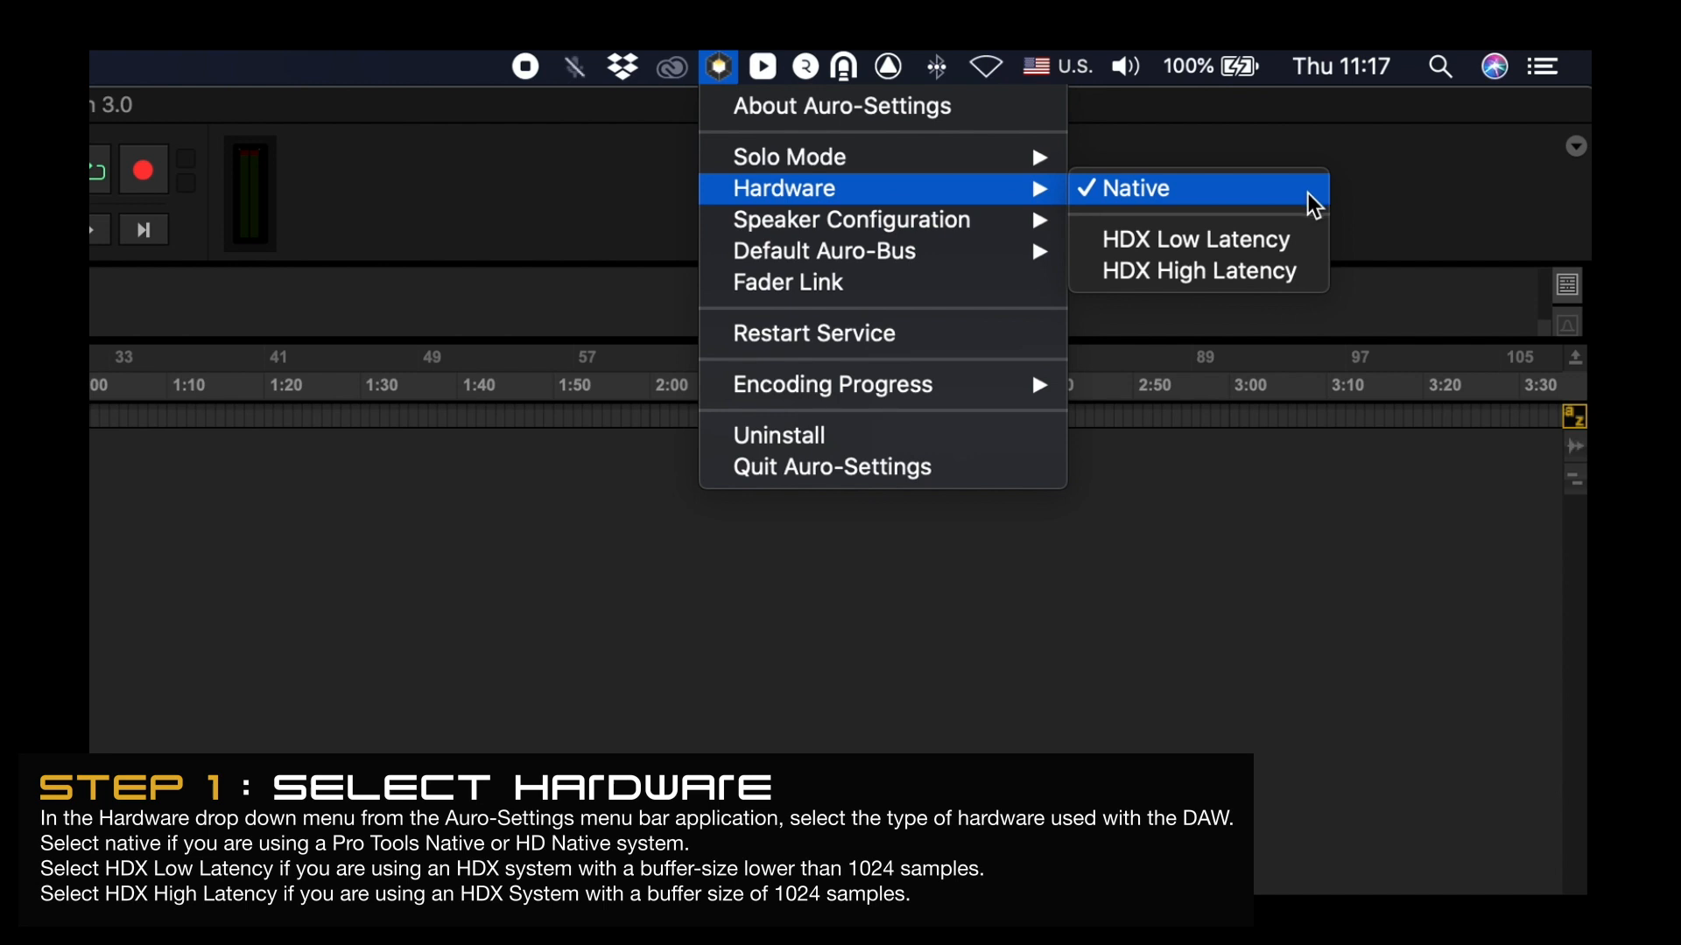
mouse_move(1198, 240)
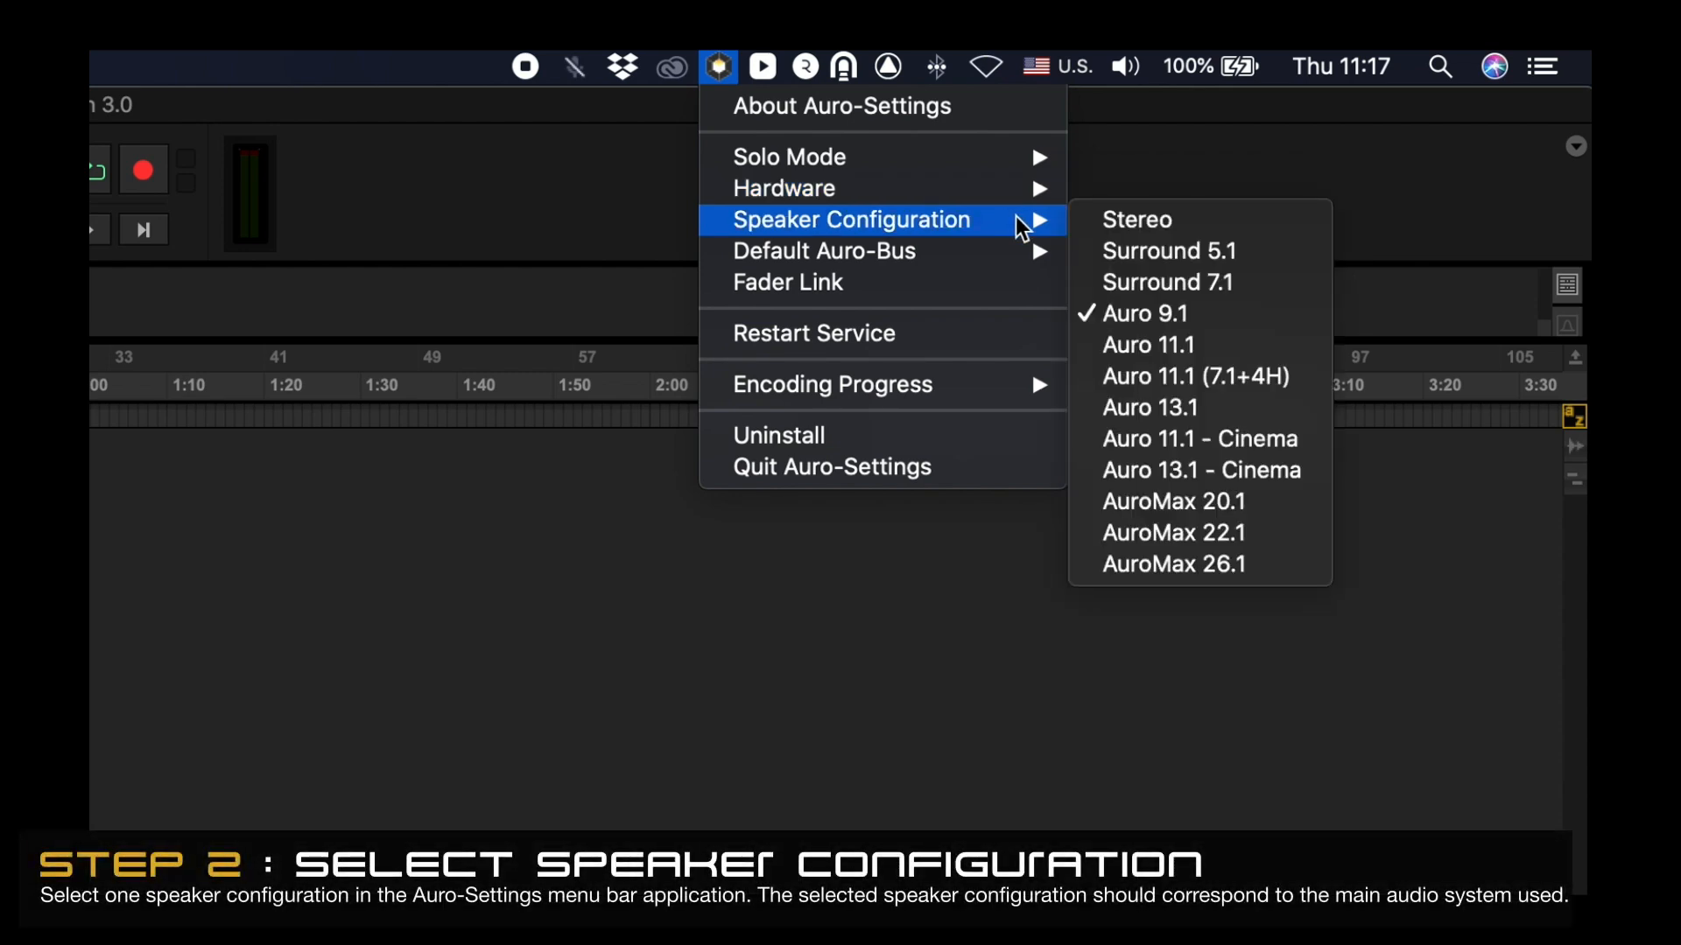
mouse_move(1169, 250)
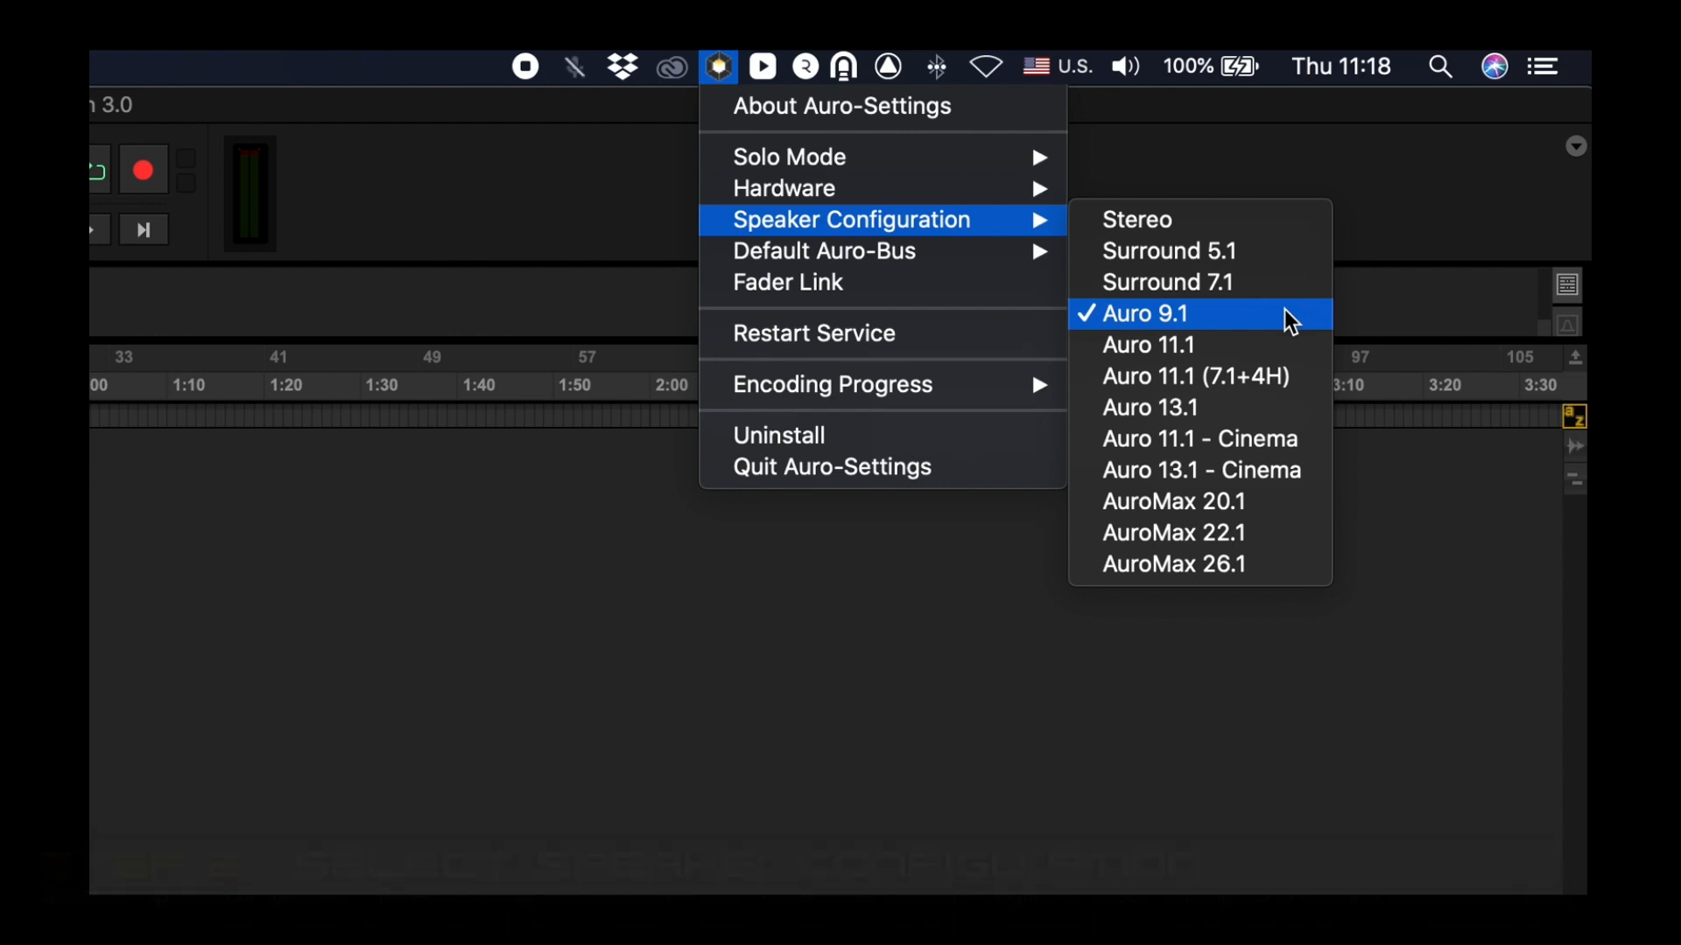
In I/O Setup's Output paths, create a 5.1 output path named LOWER
left_click(1133, 314)
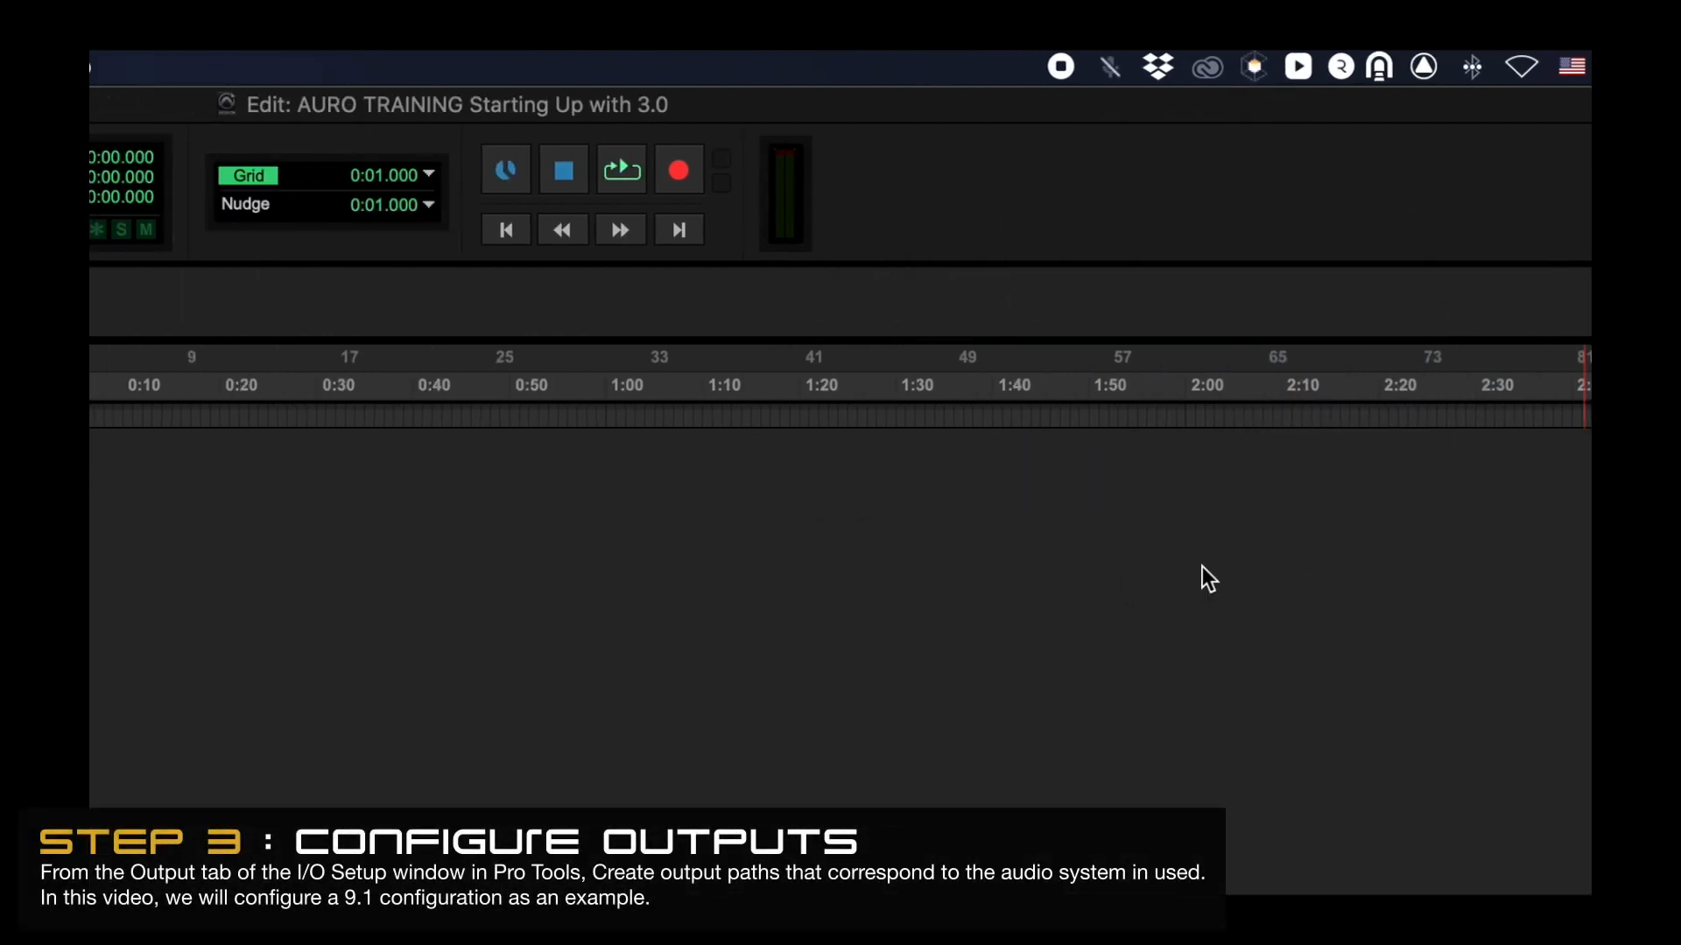
left_click(622, 67)
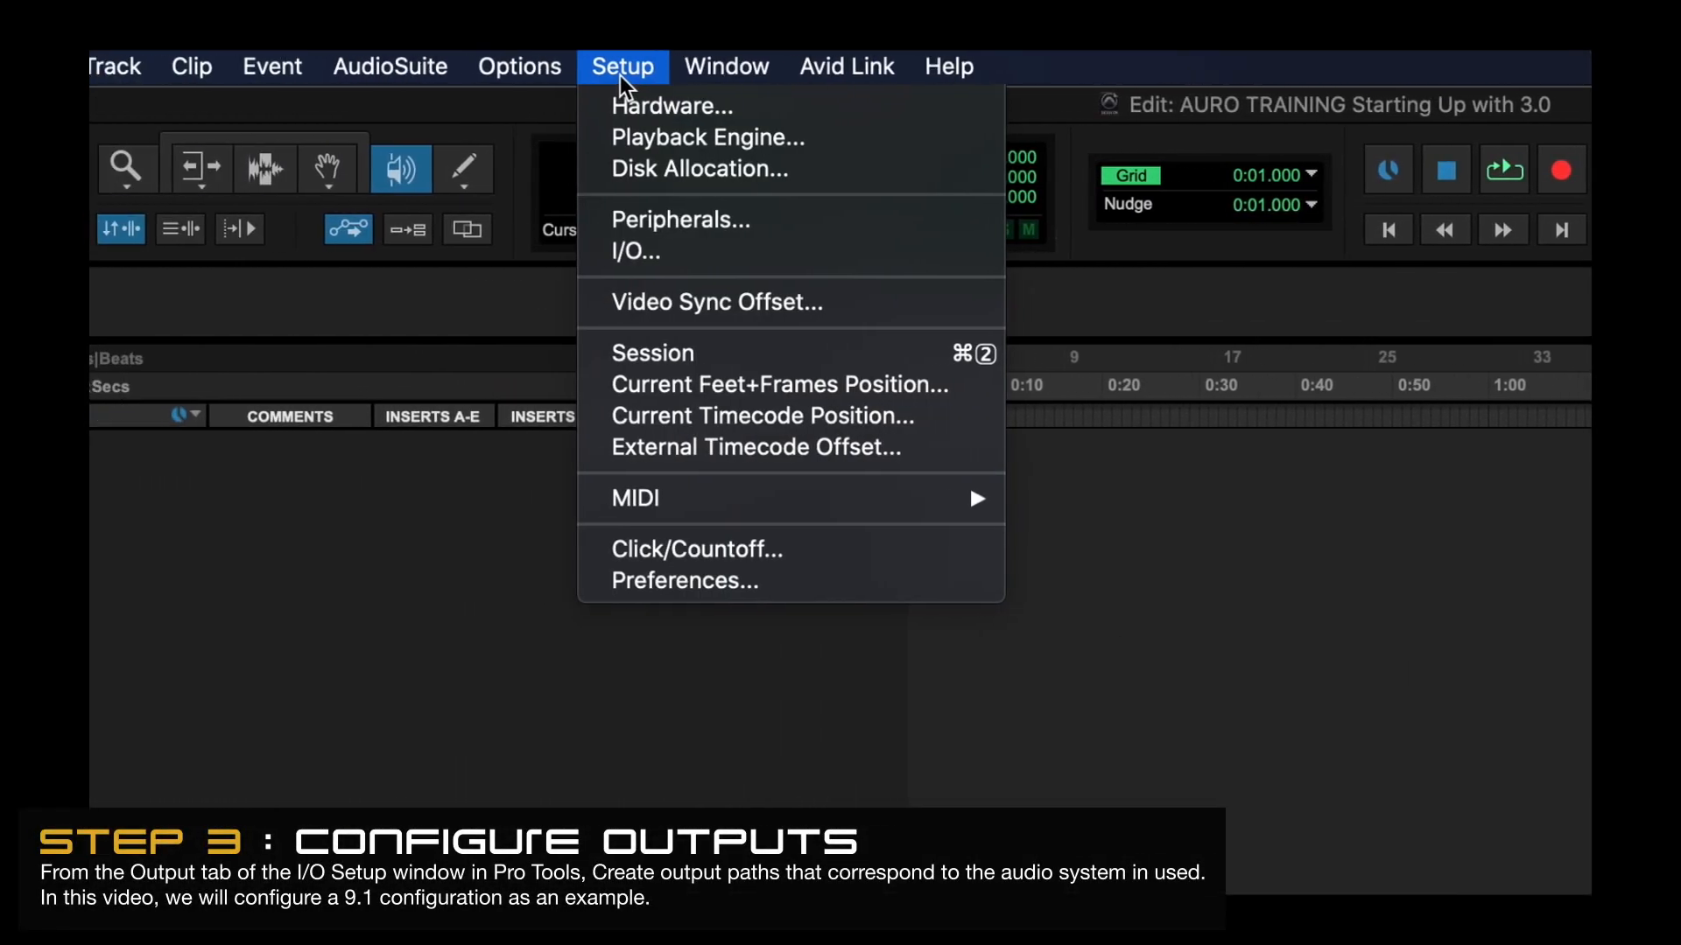
mouse_move(667, 252)
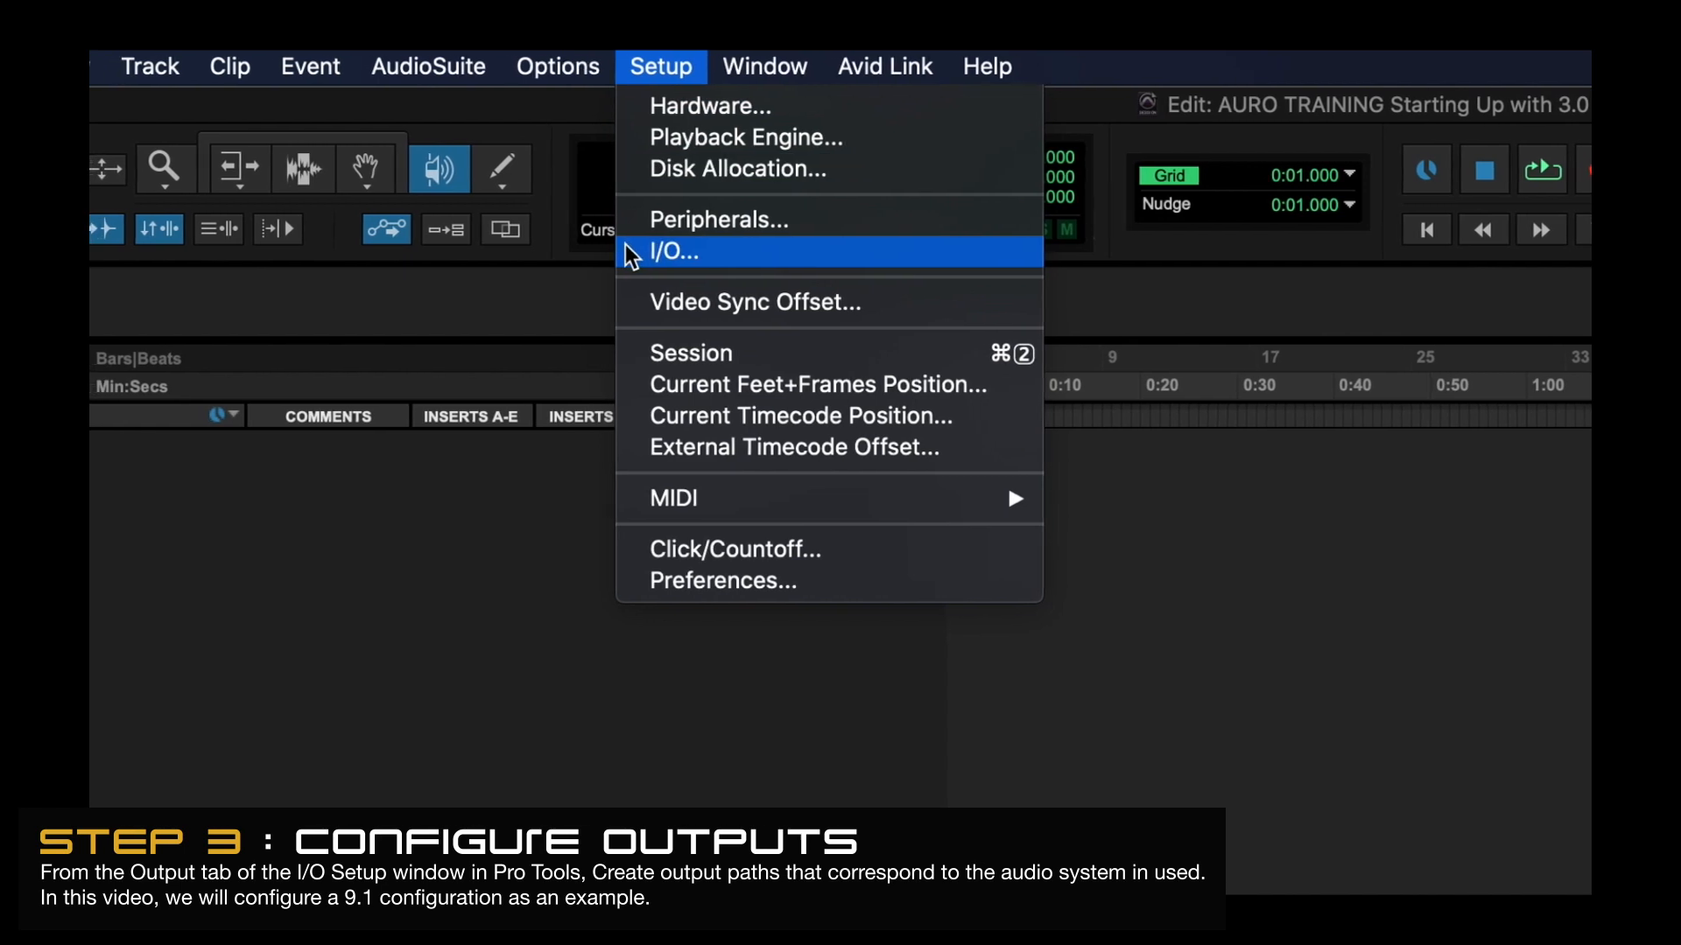
left_click(669, 252)
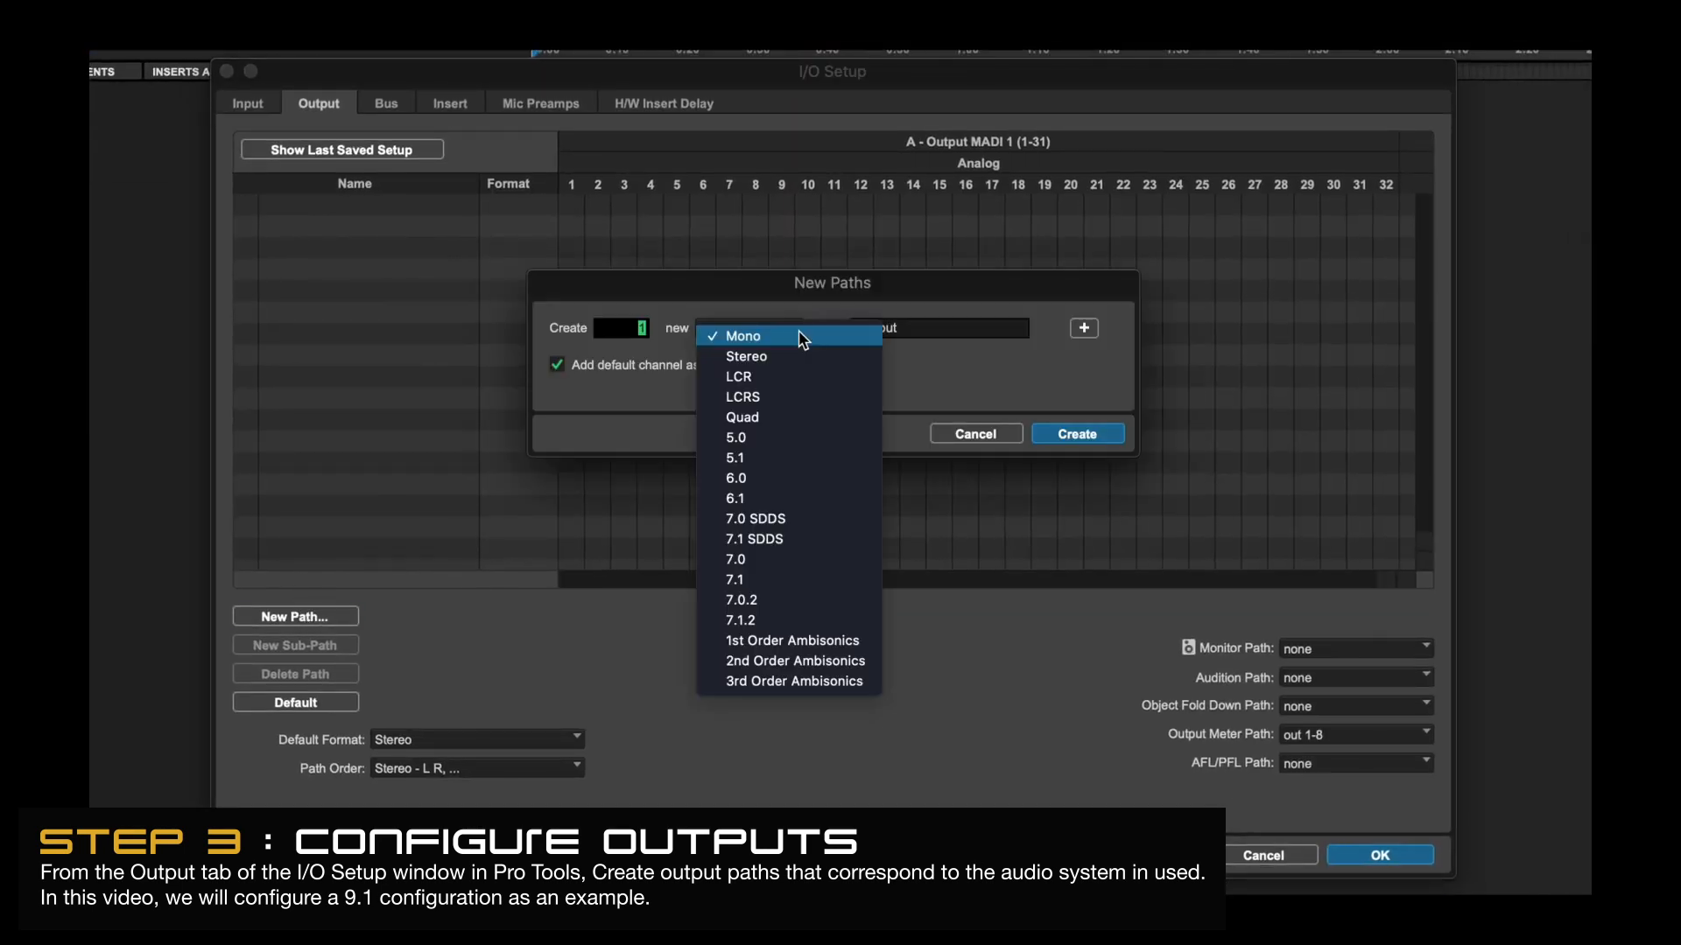
left_click(735, 457)
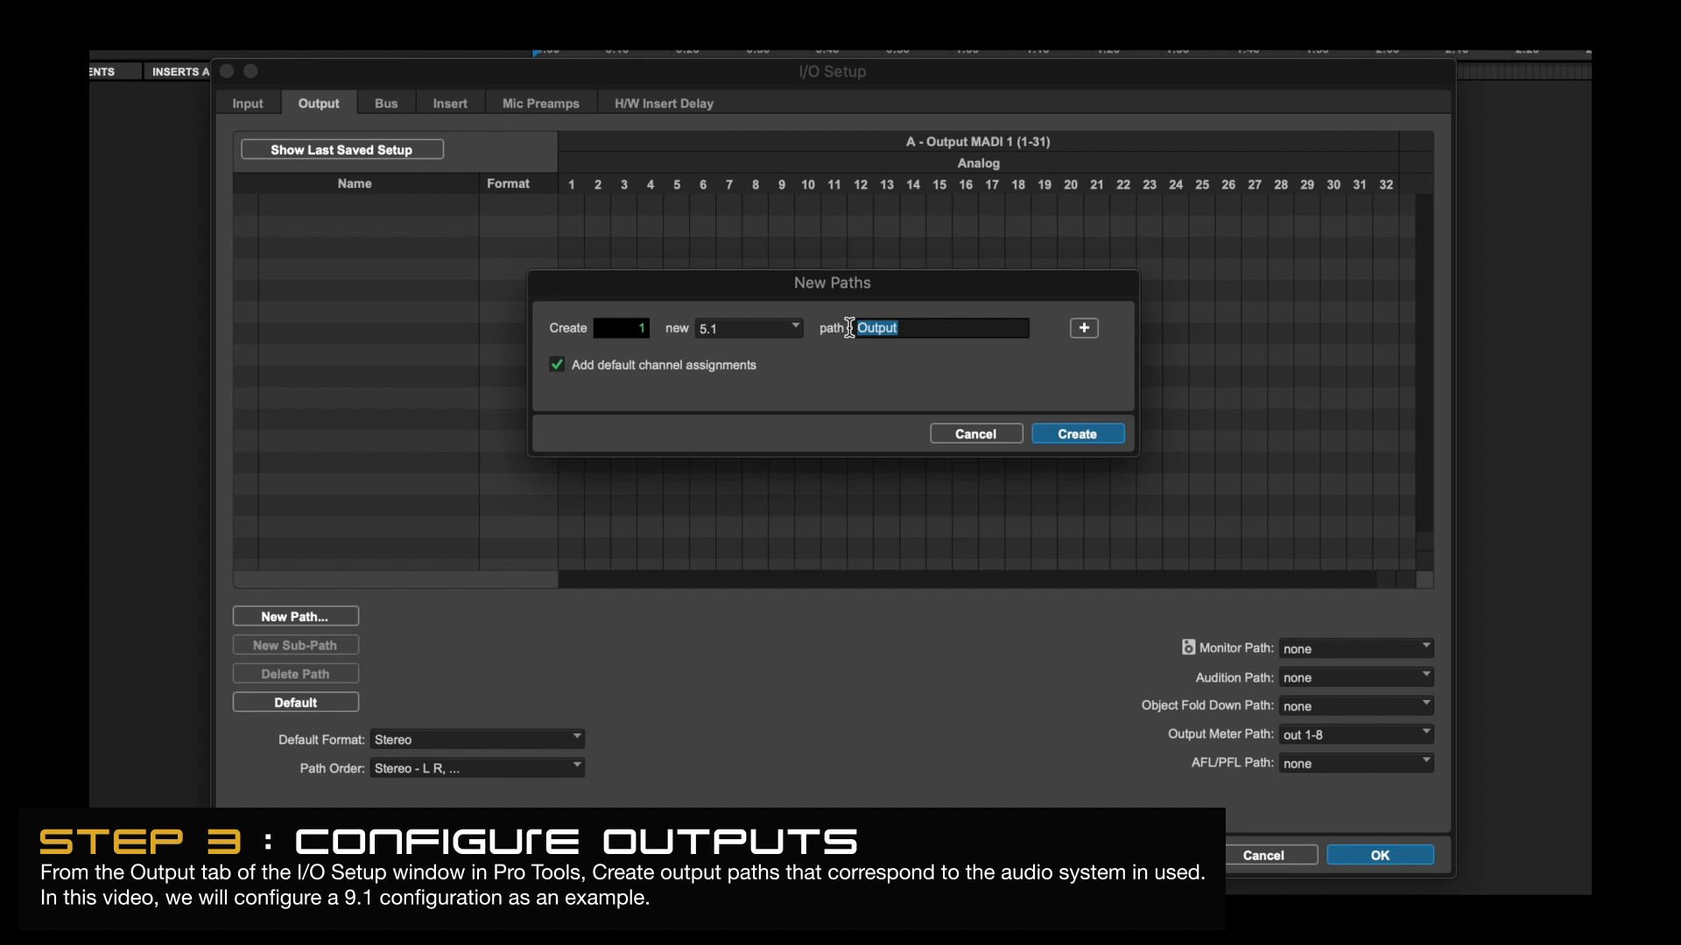
type("LOWER")
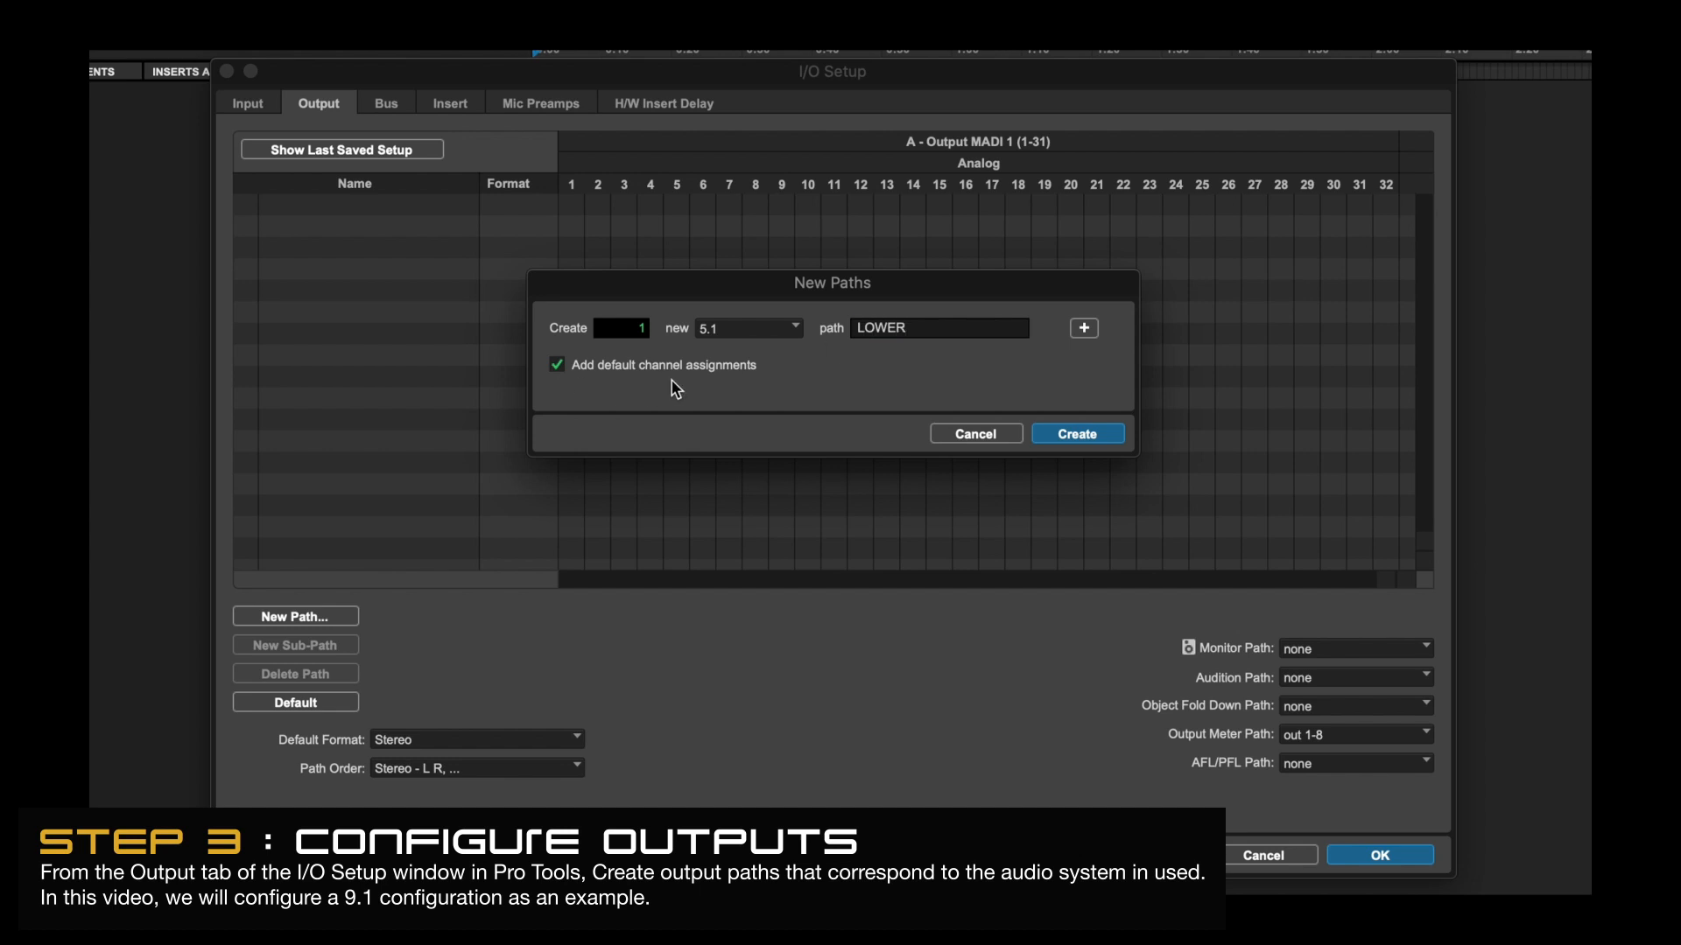
left_click(1076, 433)
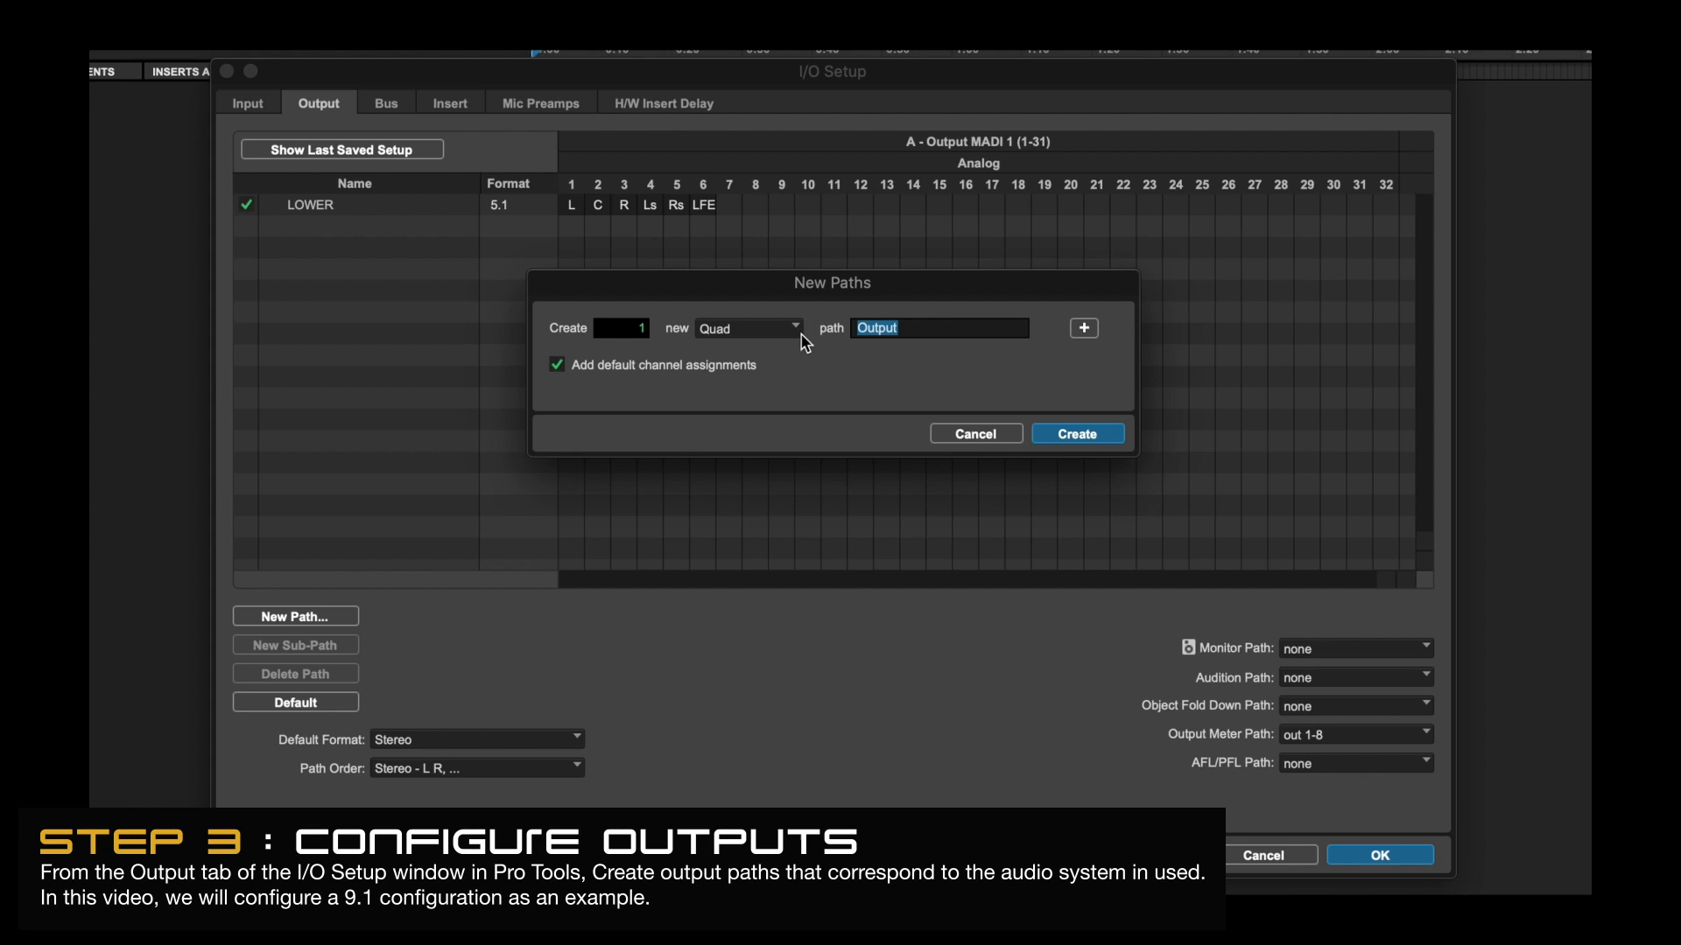
Create a Quad output path named HEIGHT and move to the bus paths
type("HEIGHT")
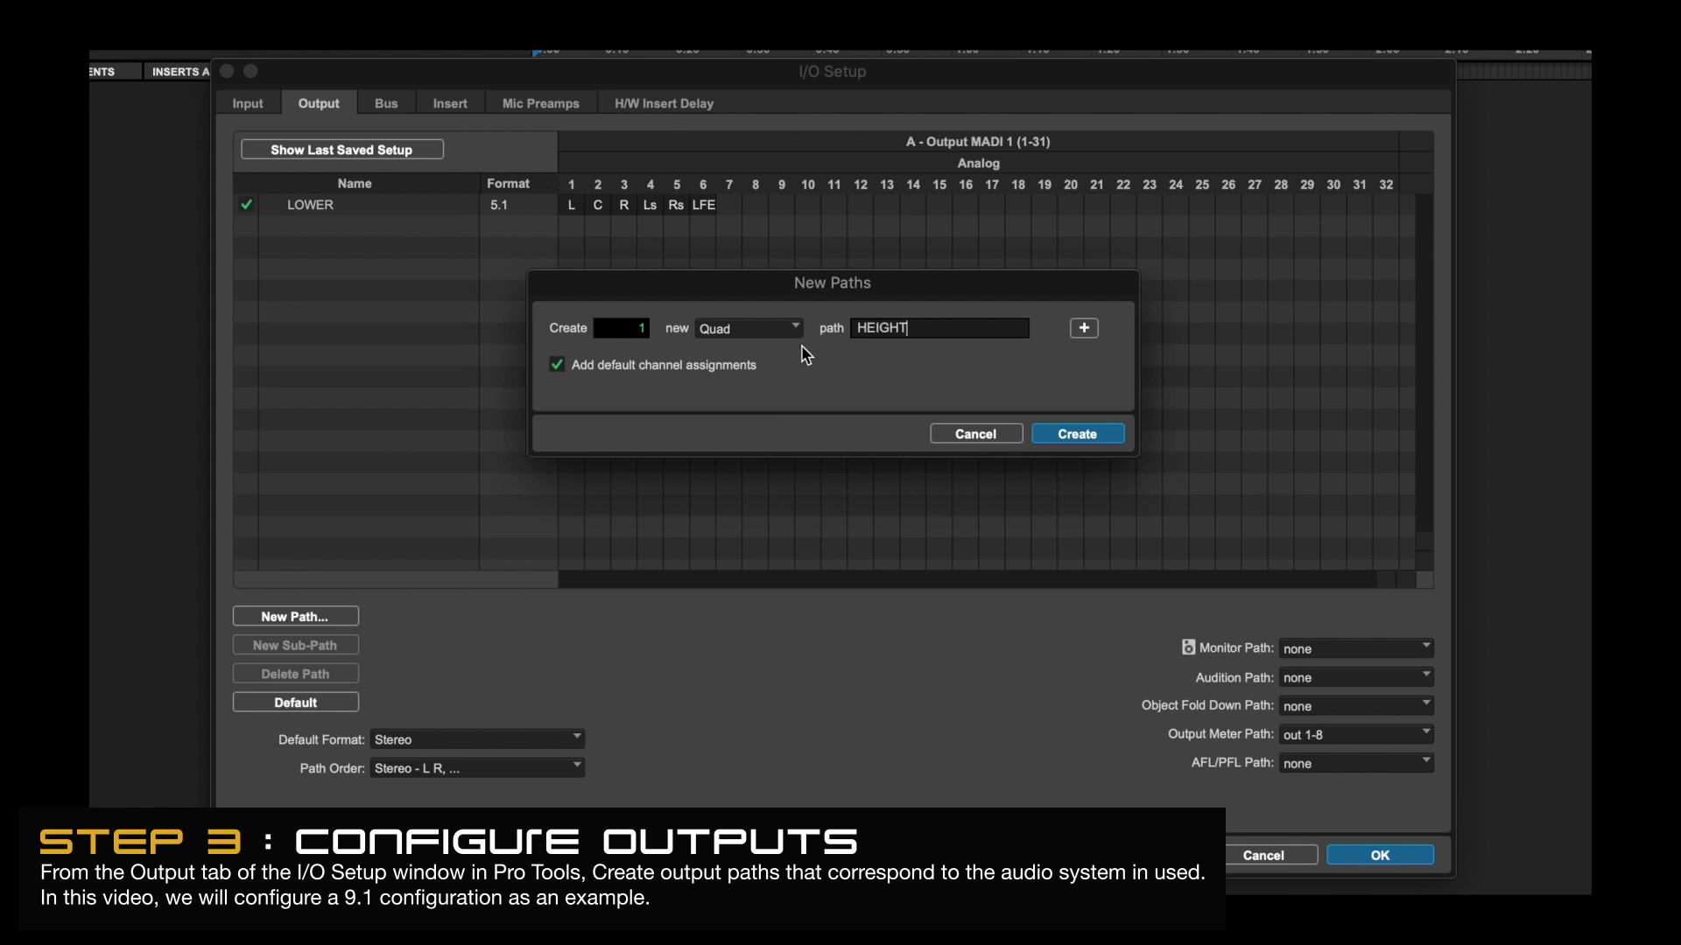
left_click(1076, 434)
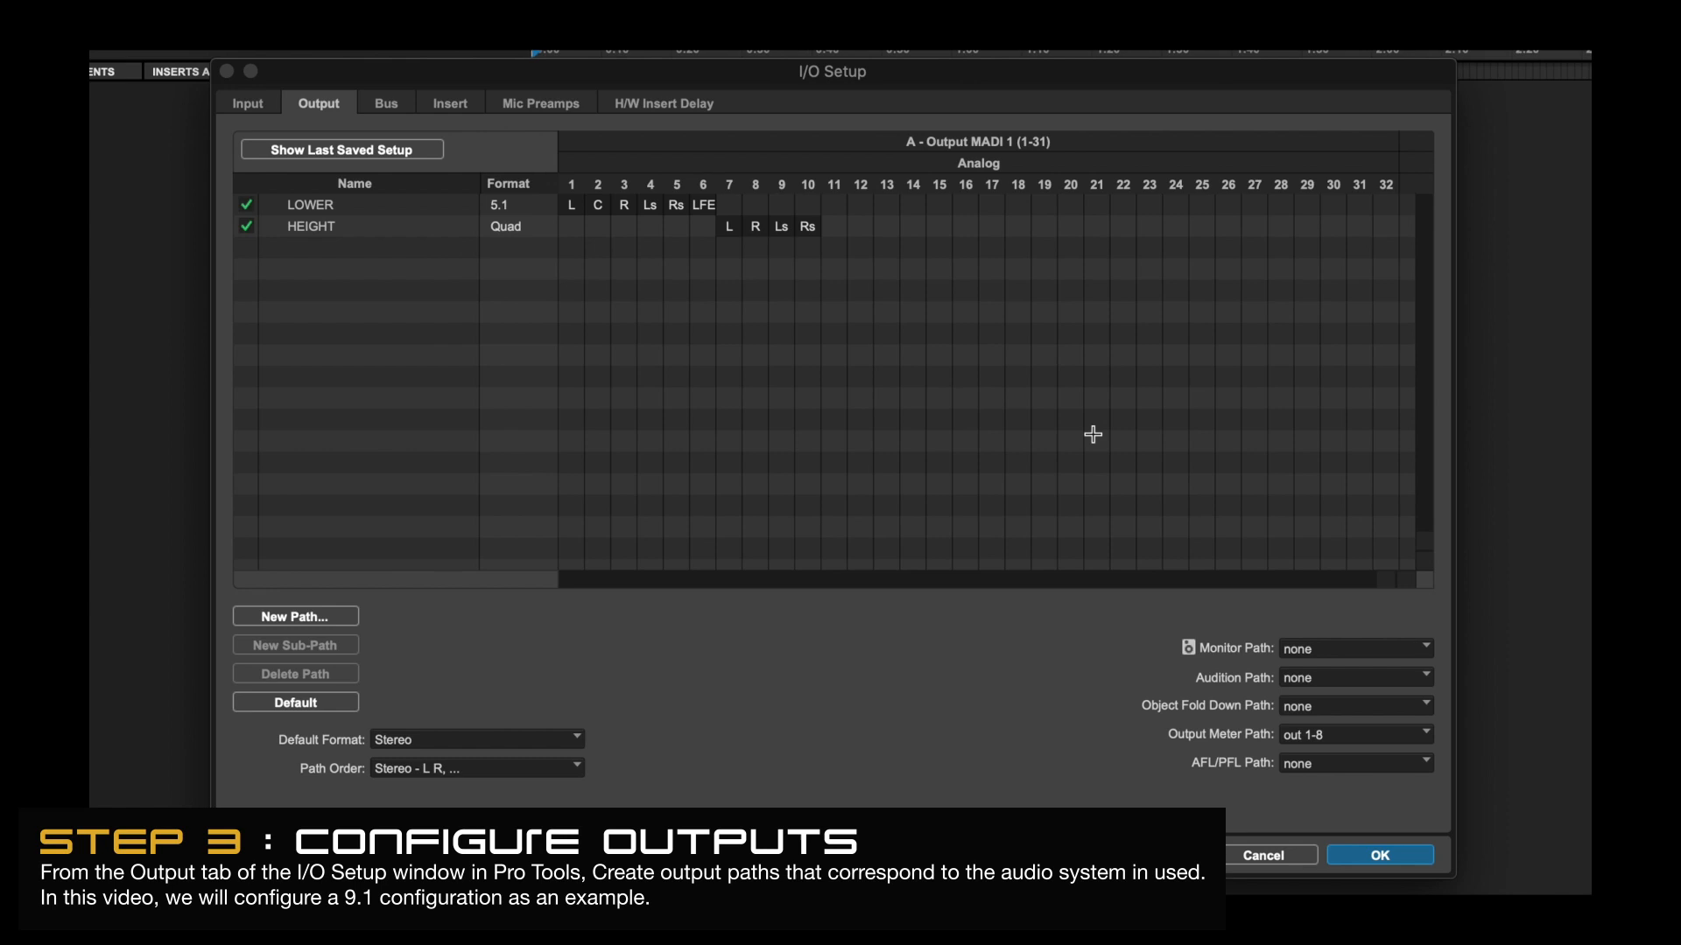
left_click(385, 103)
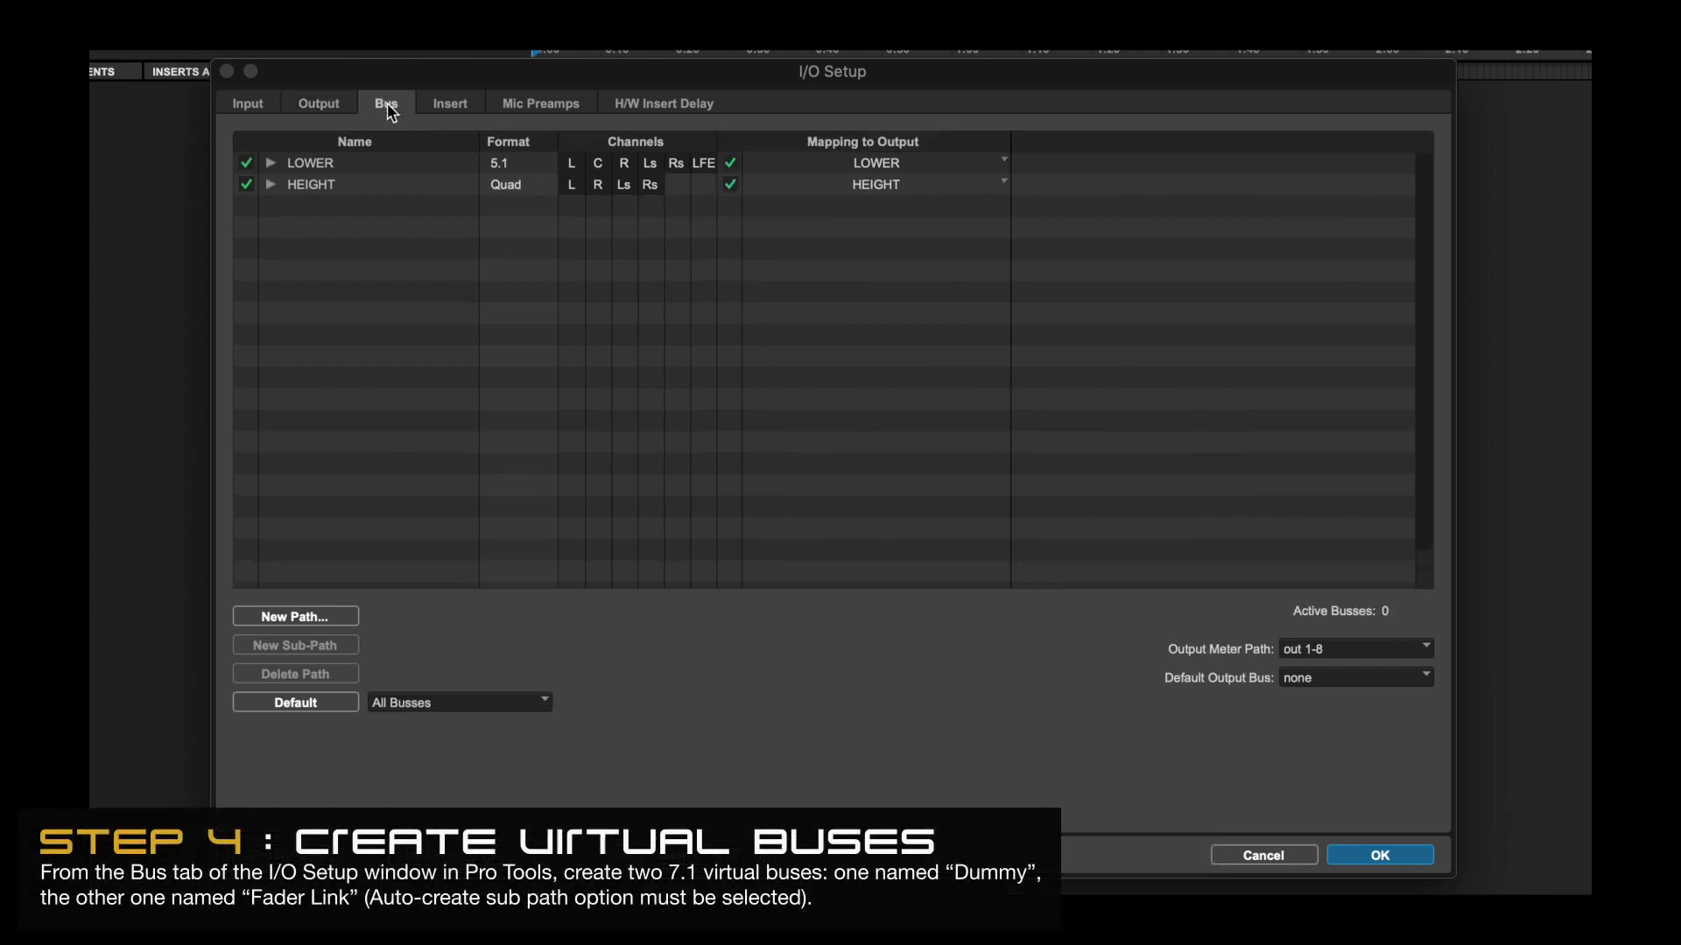
Create two 7.1 buses DUMMY and FADER LINK with Auto-create sub paths on
left_click(294, 616)
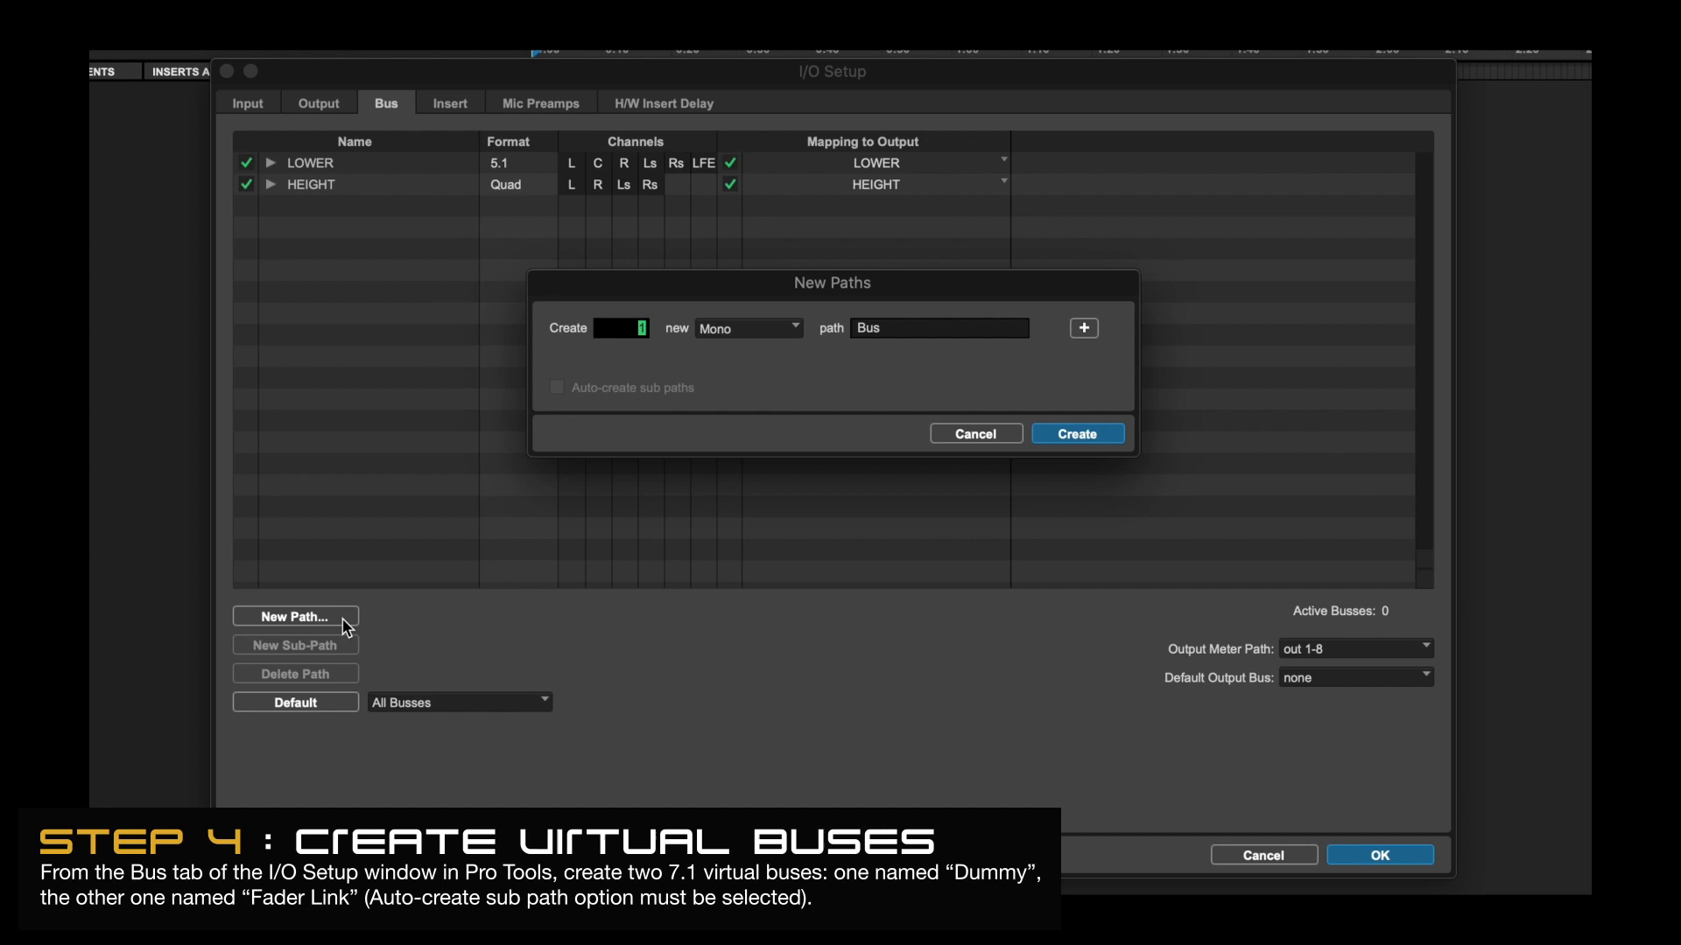
left_click(747, 327)
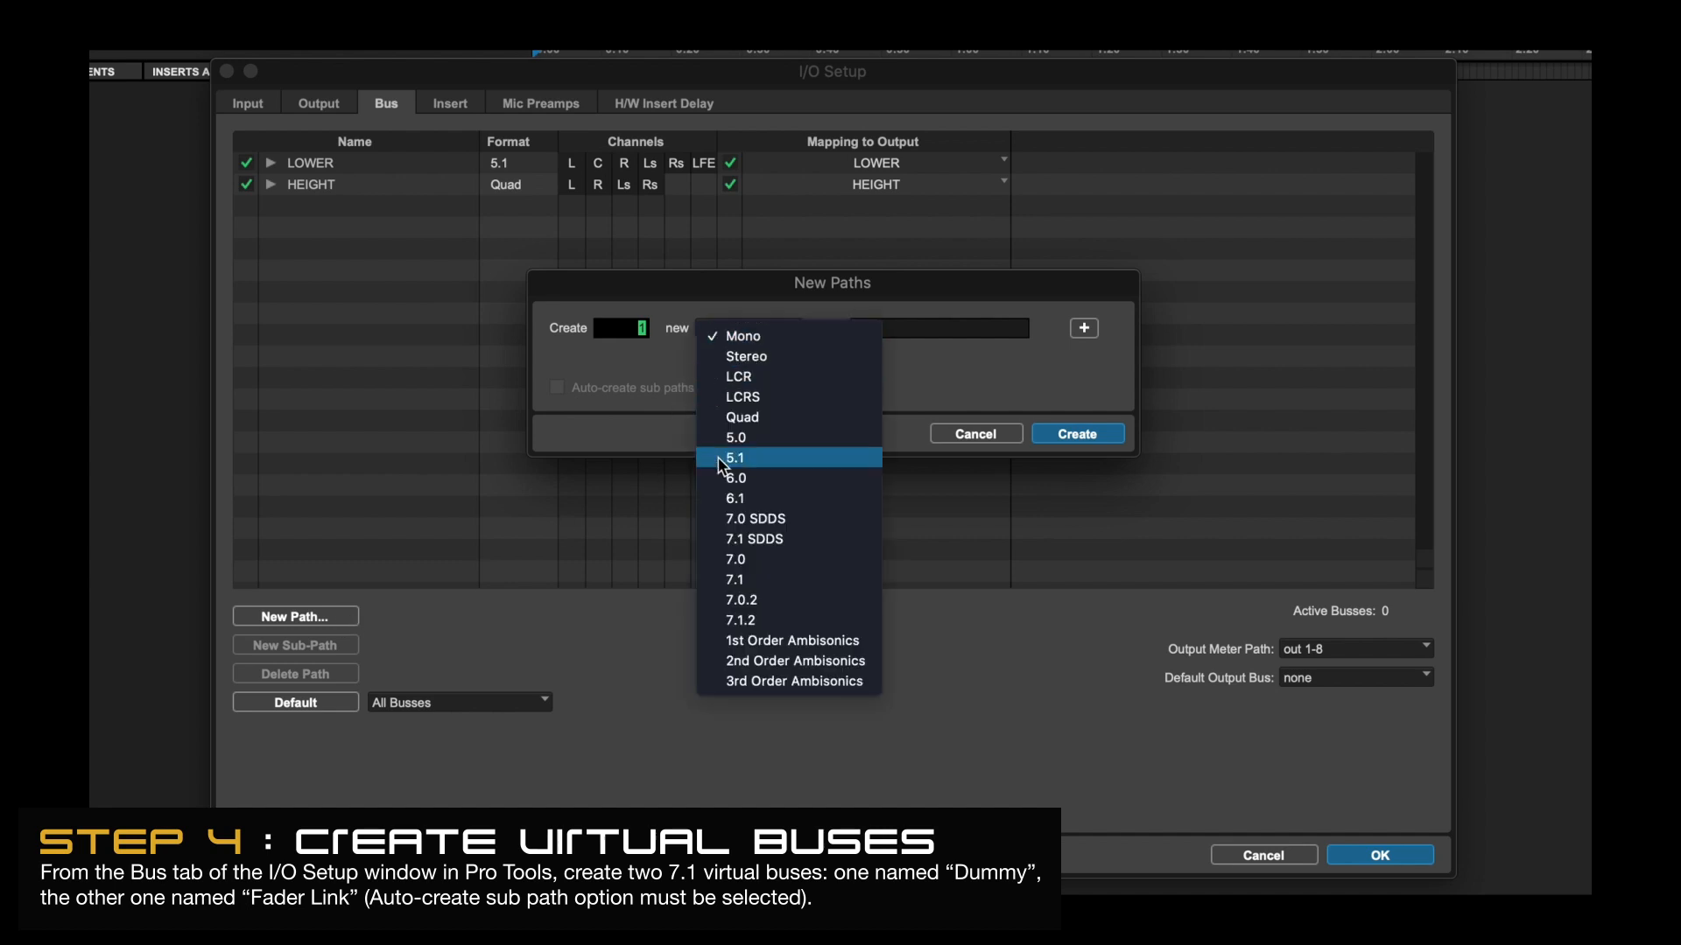
left_click(733, 579)
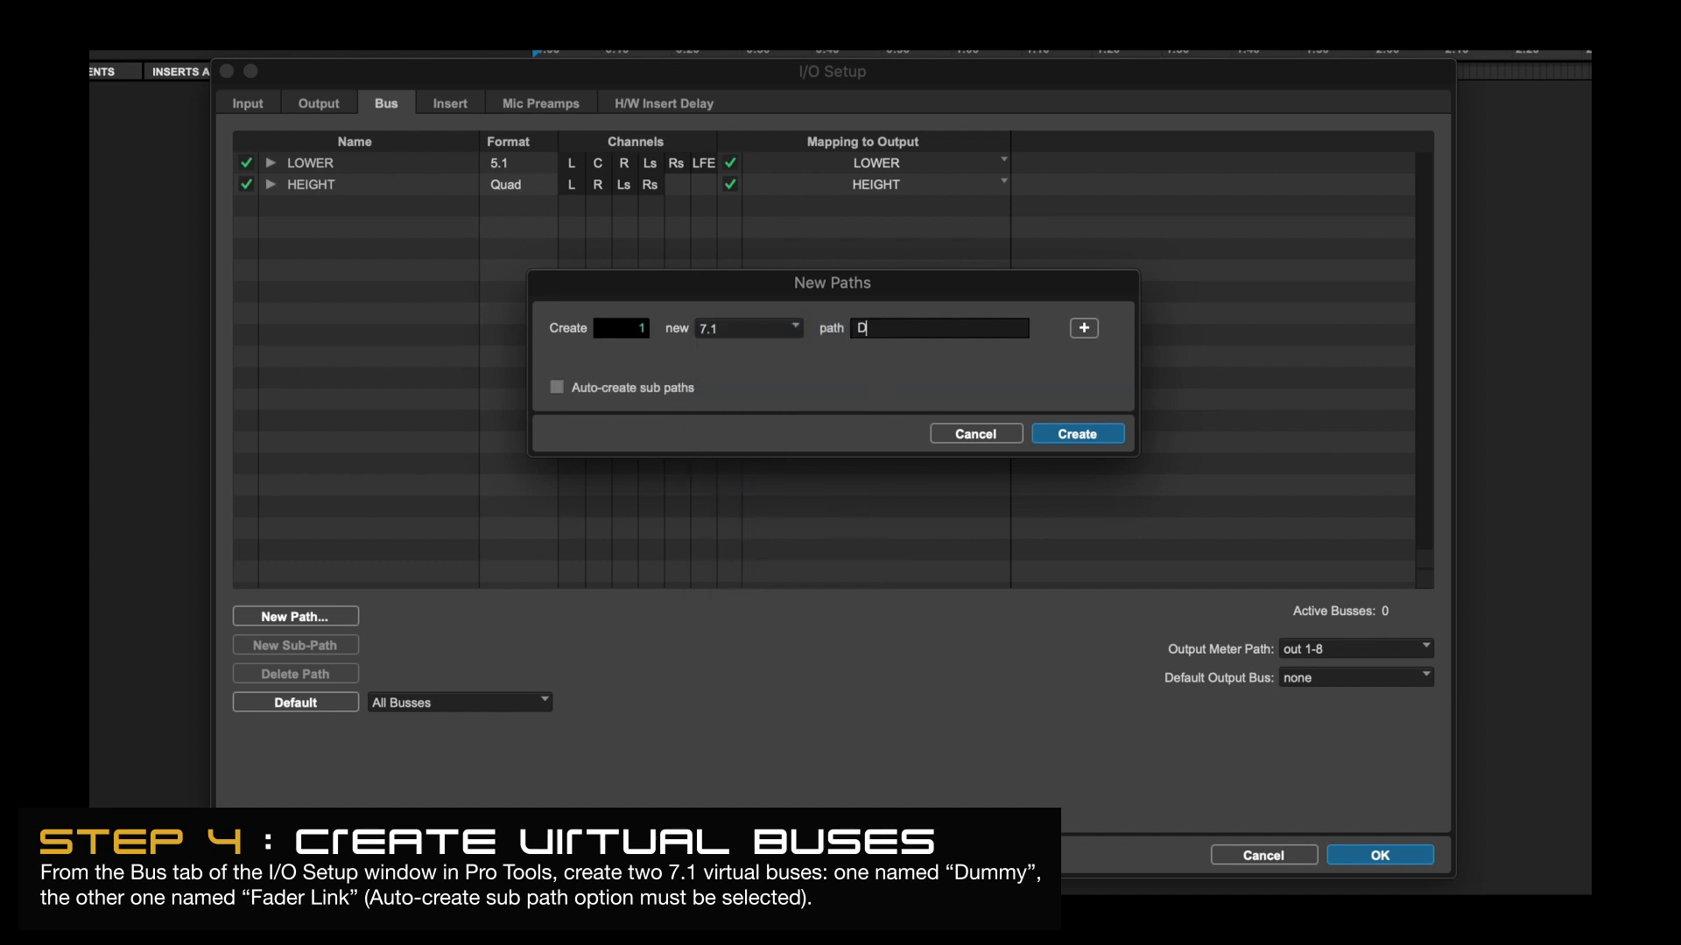
left_click(1082, 327)
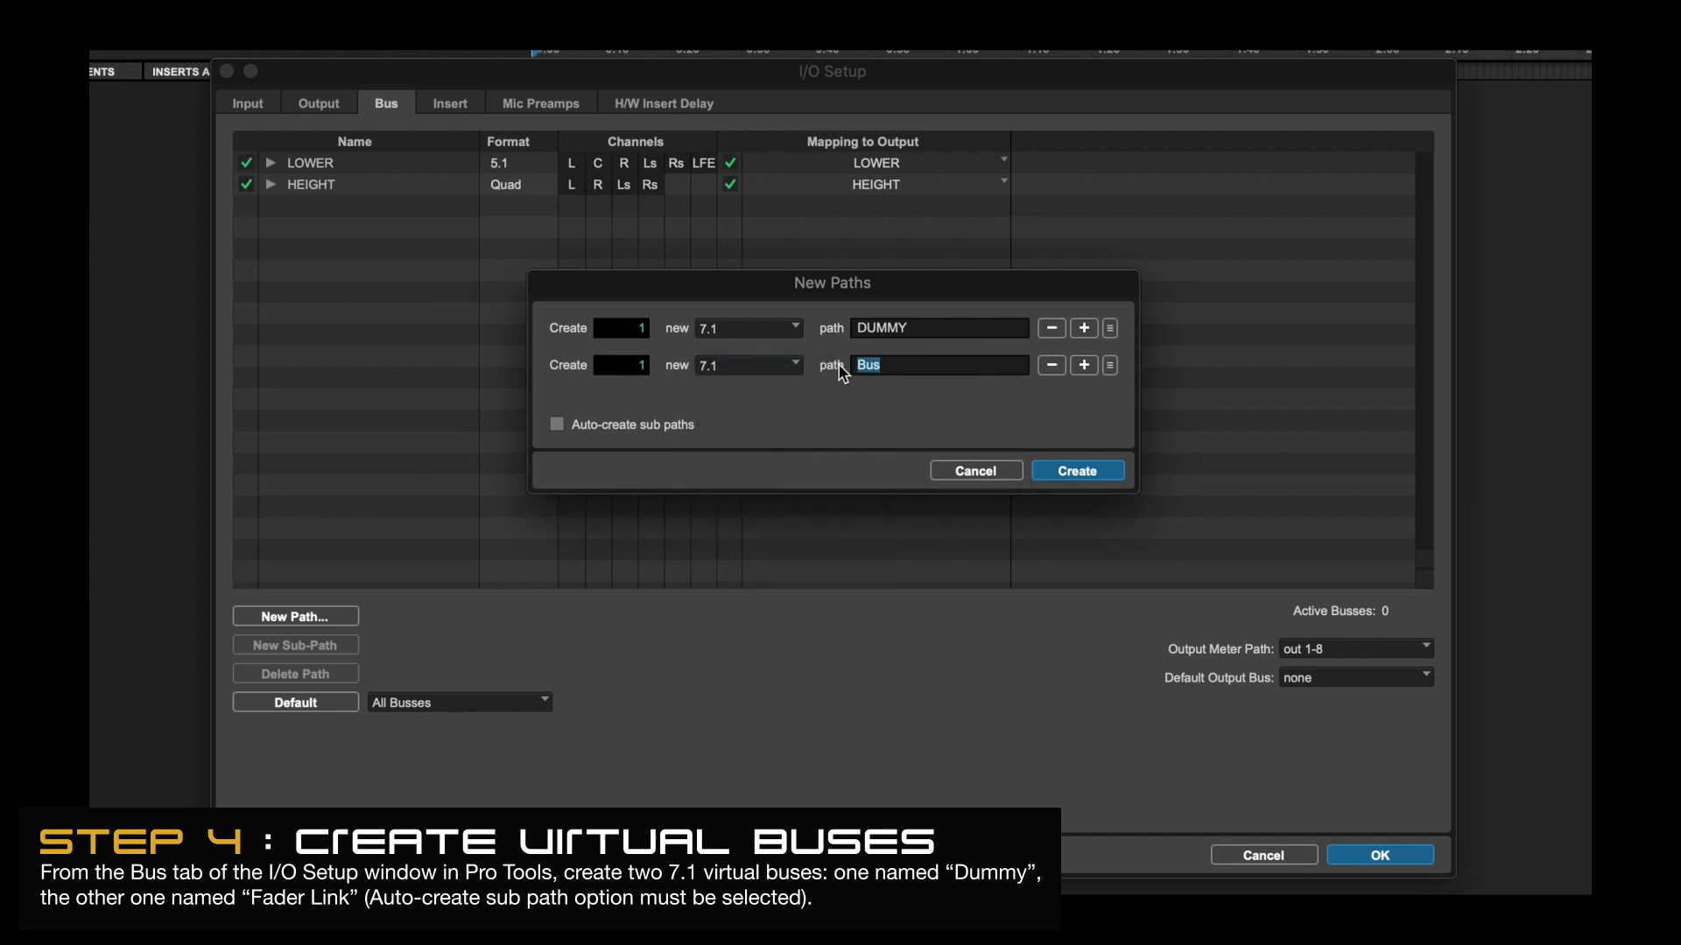
type("FADER LINK")
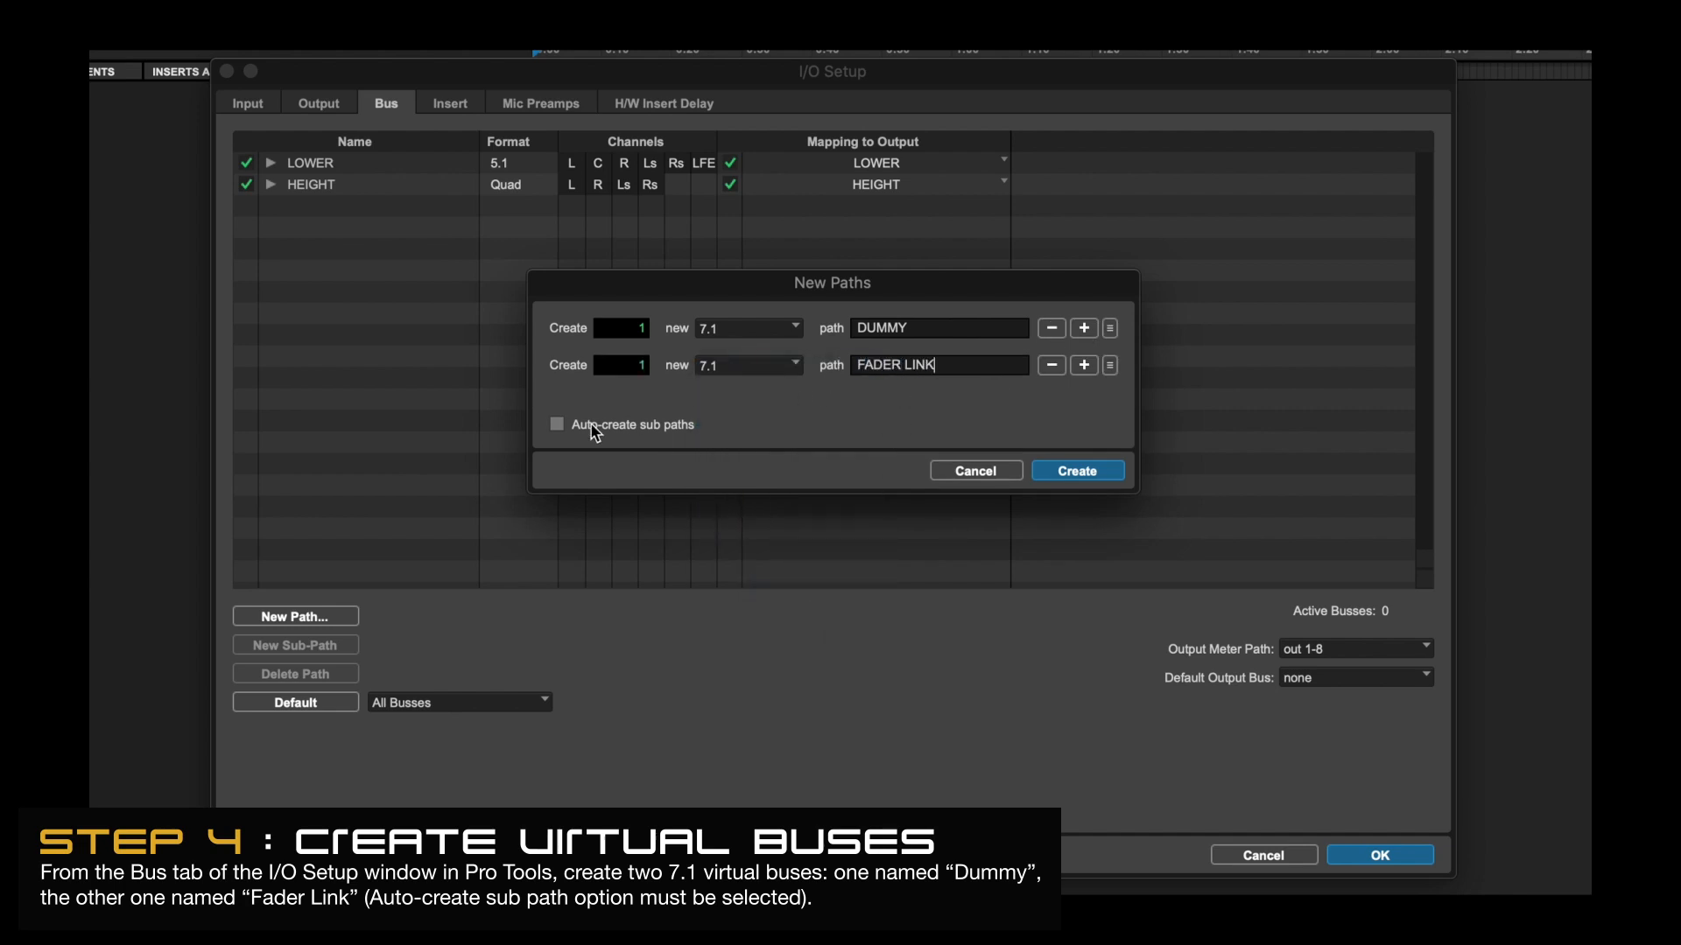
left_click(1077, 471)
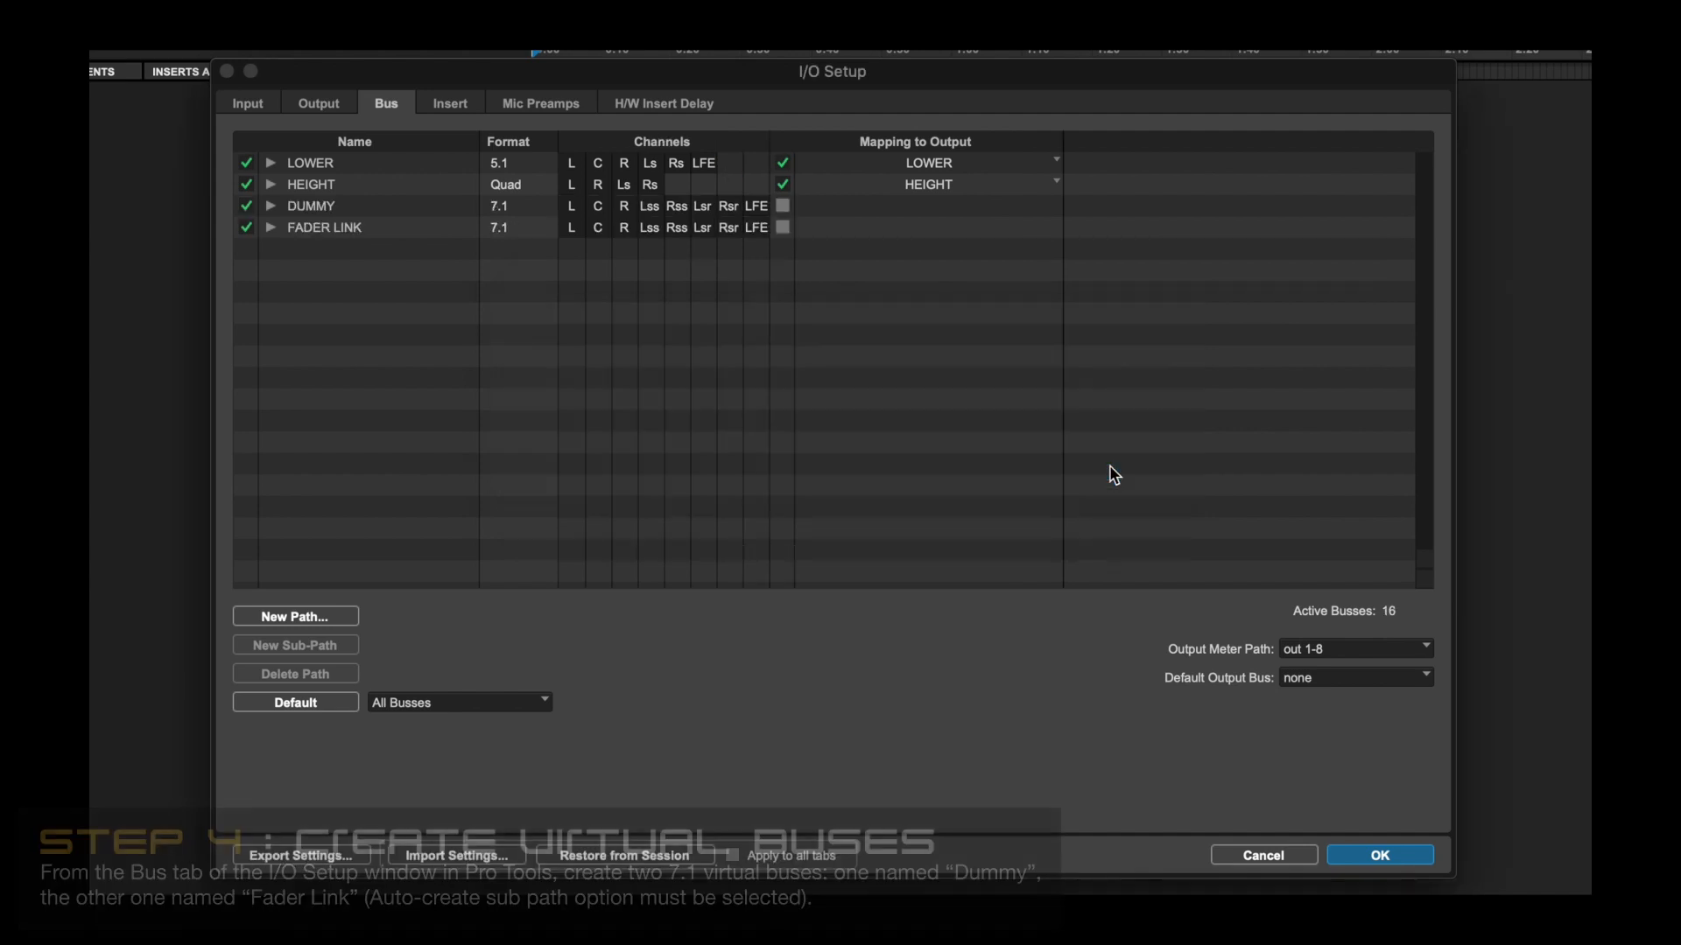
left_click(312, 207)
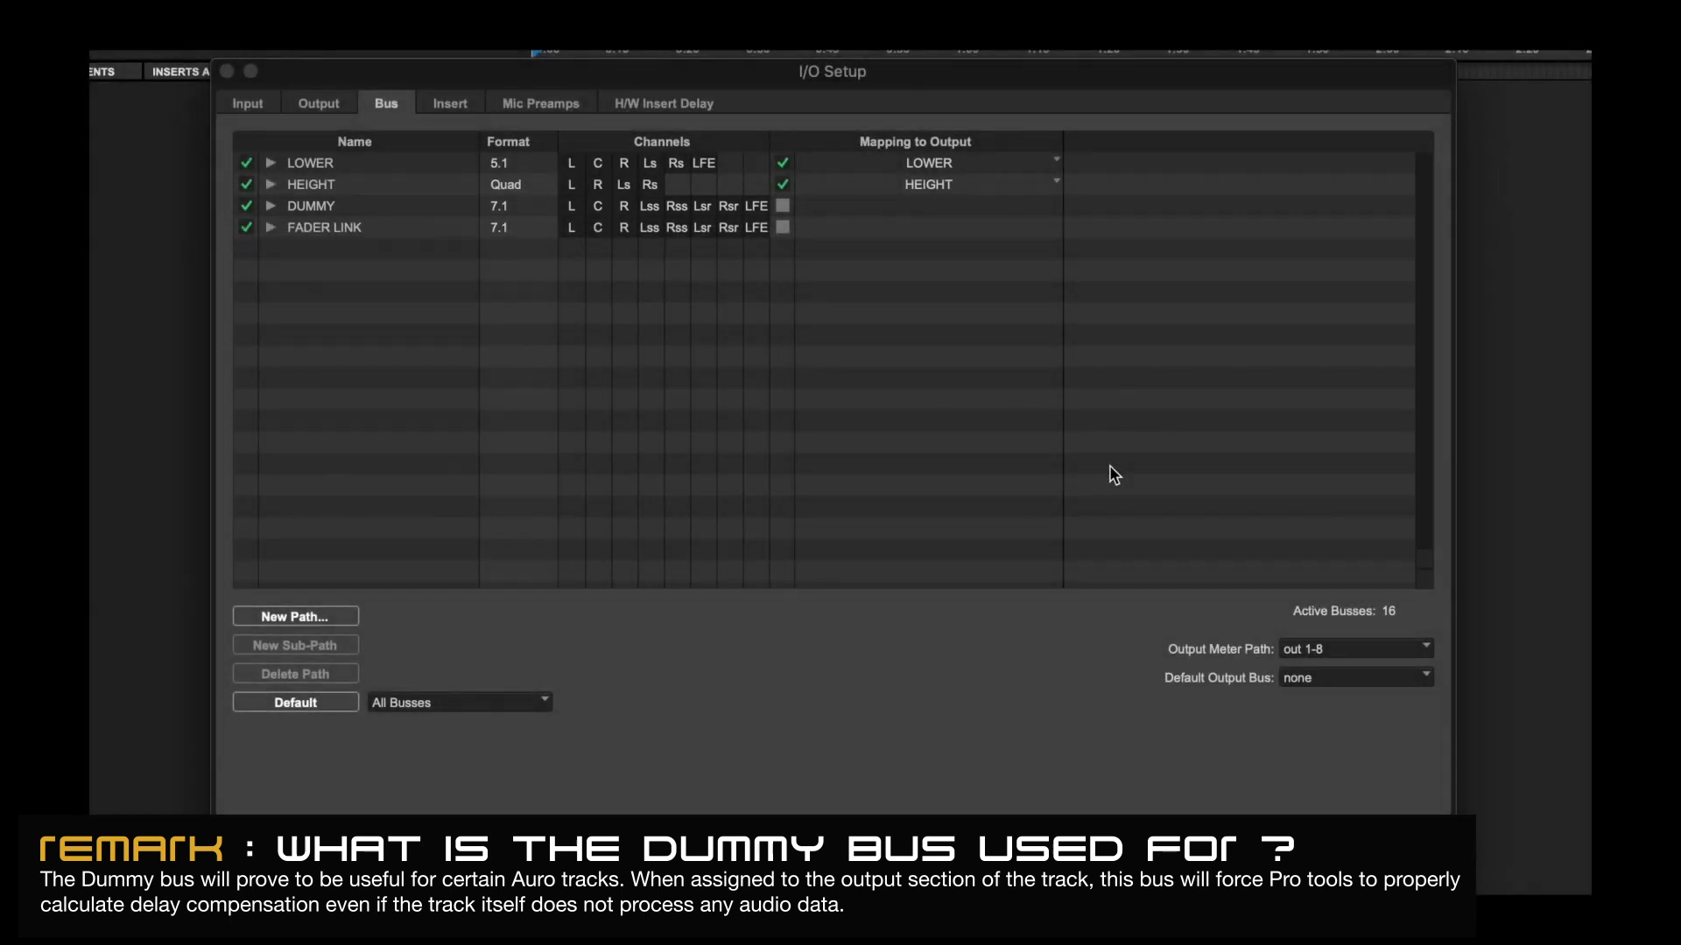
Confirm I/O Setup with OK, keeping the new output and bus paths
left_click(324, 226)
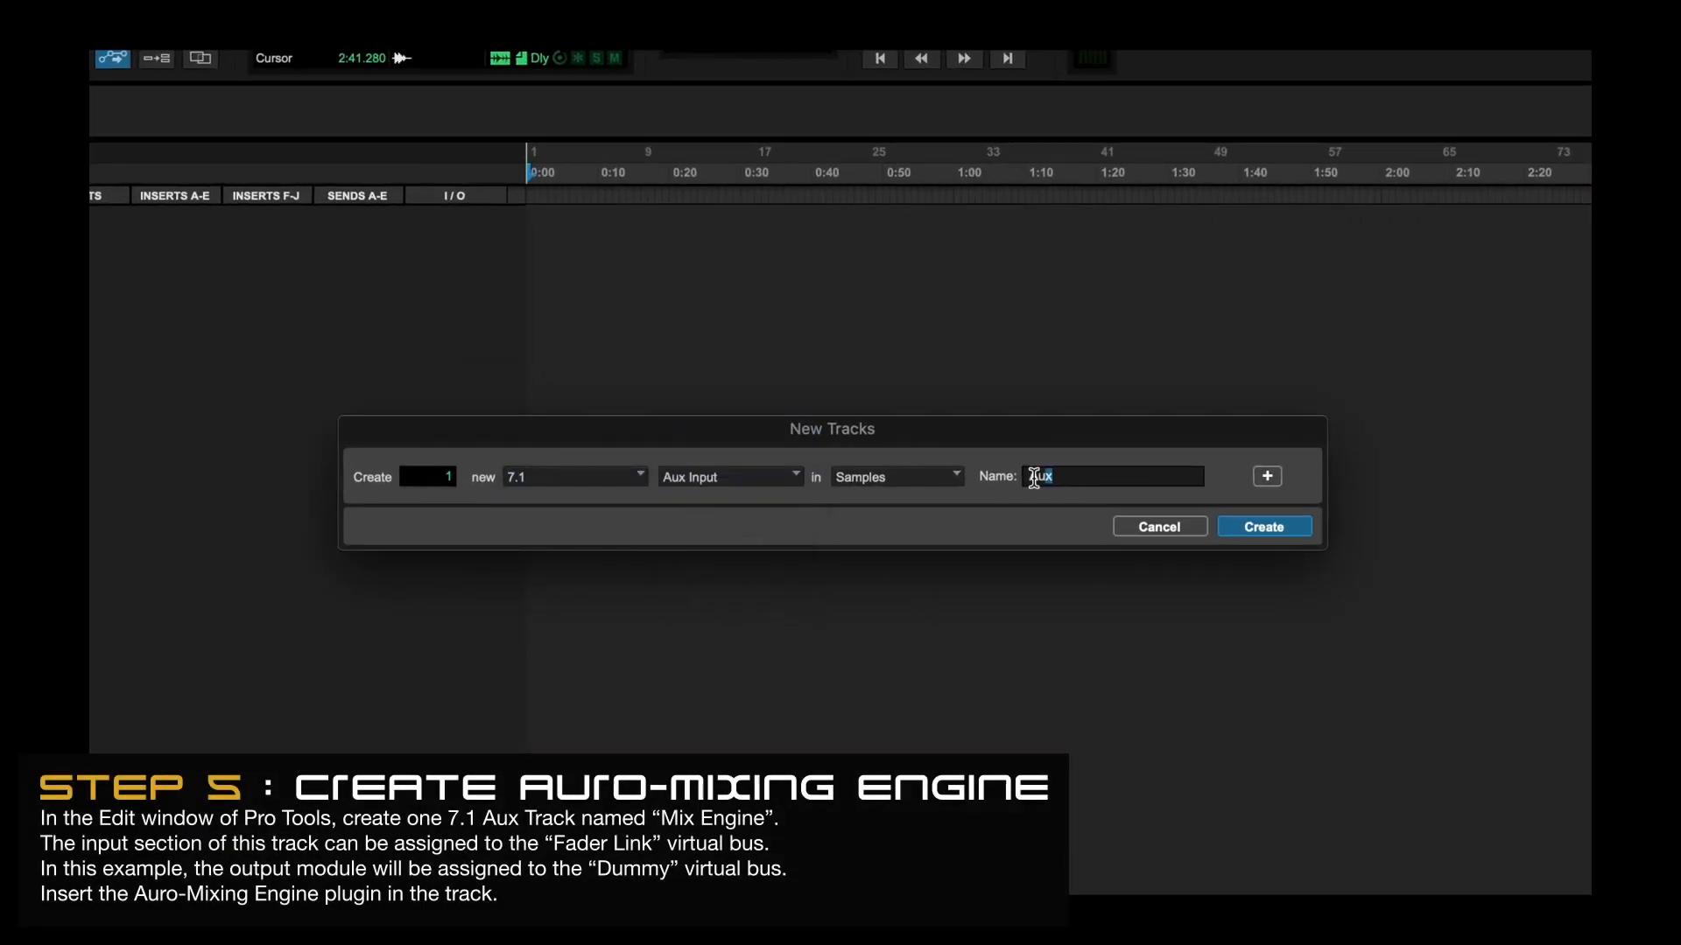
Create a 7.1 Aux Input track named Mix Engine
type("Mix Engine")
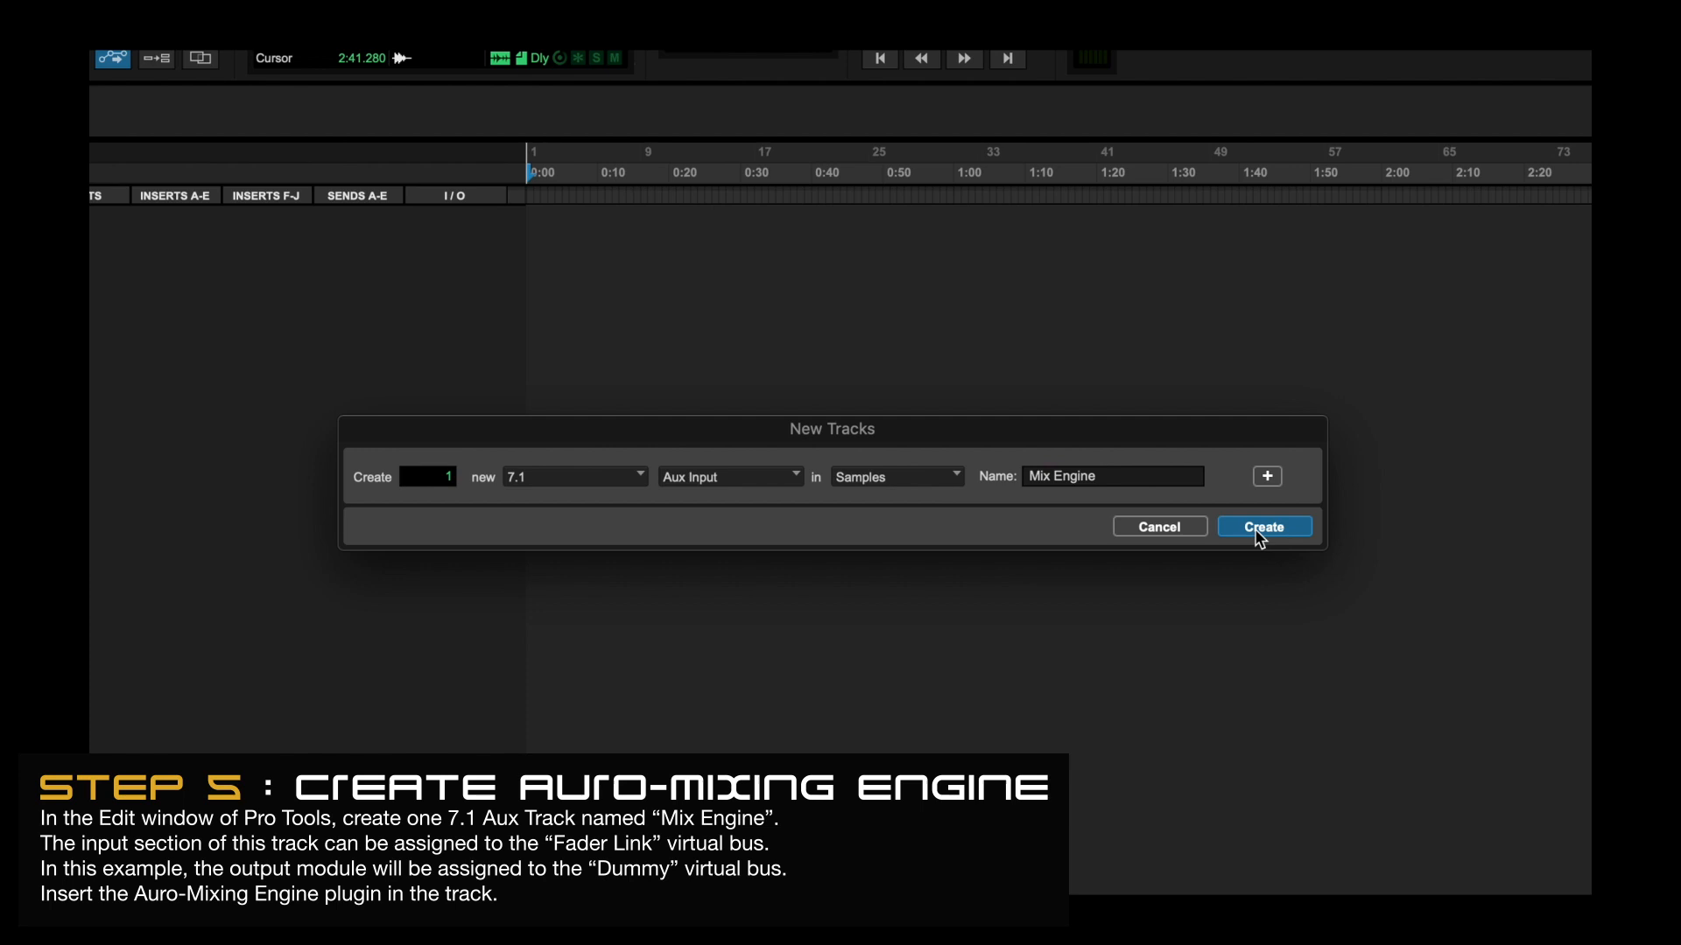
left_click(1262, 527)
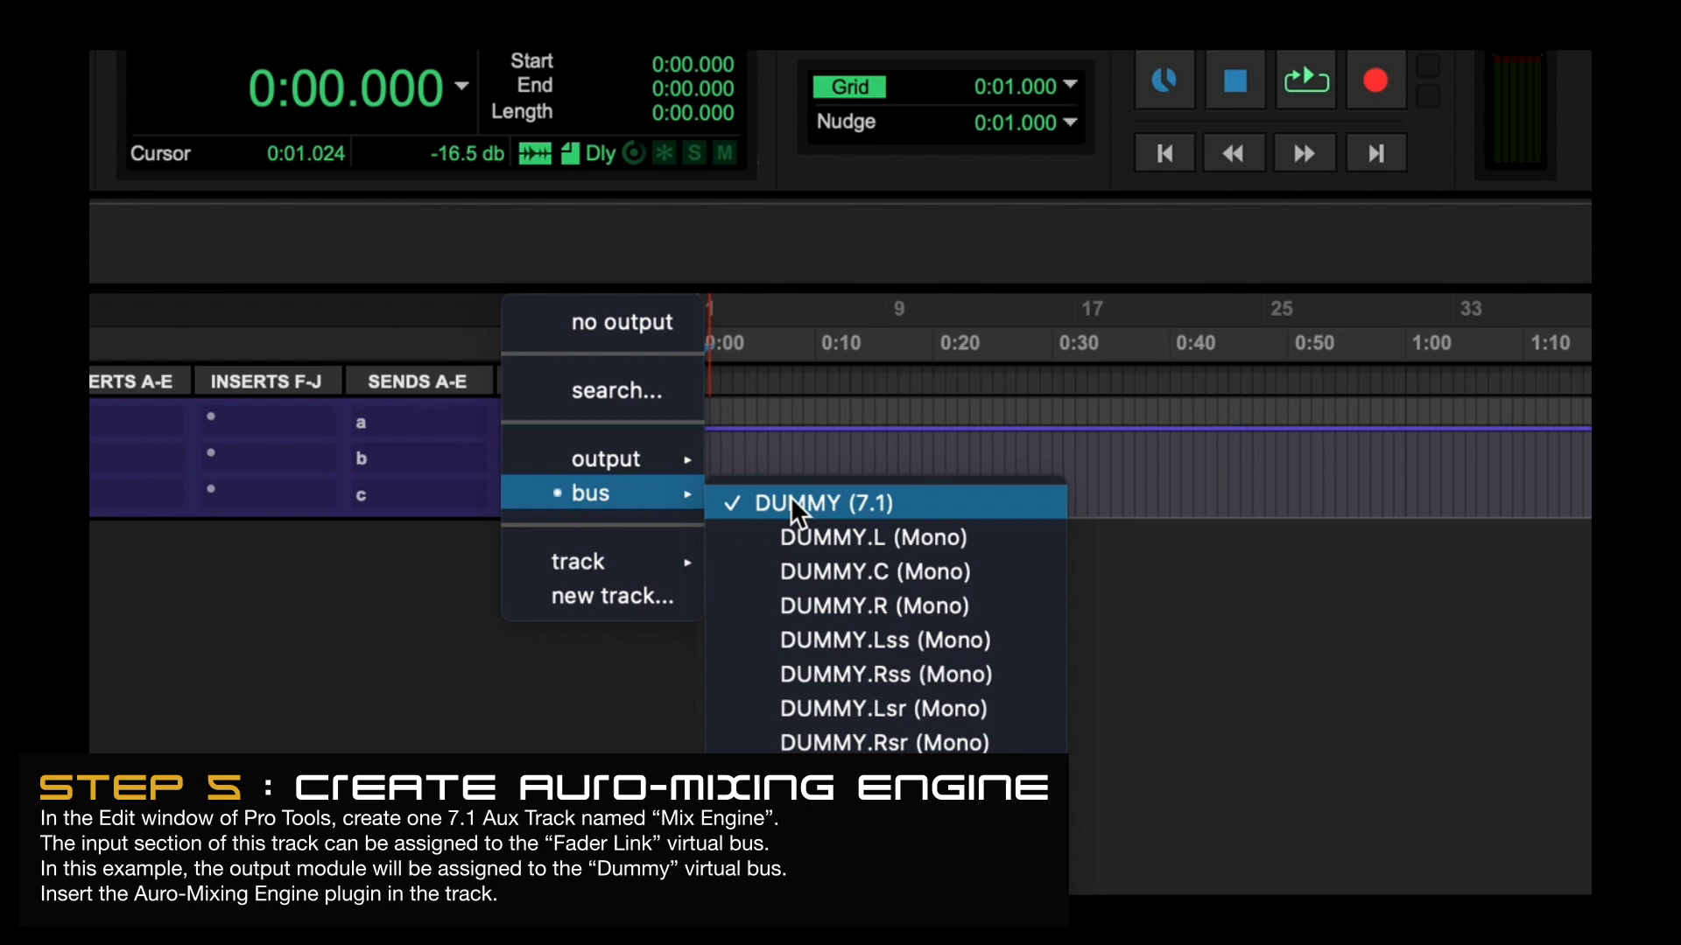
Route Mix Engine's output to the DUMMY bus and insert Auro-MixEngine (7.1) on it
left_click(817, 502)
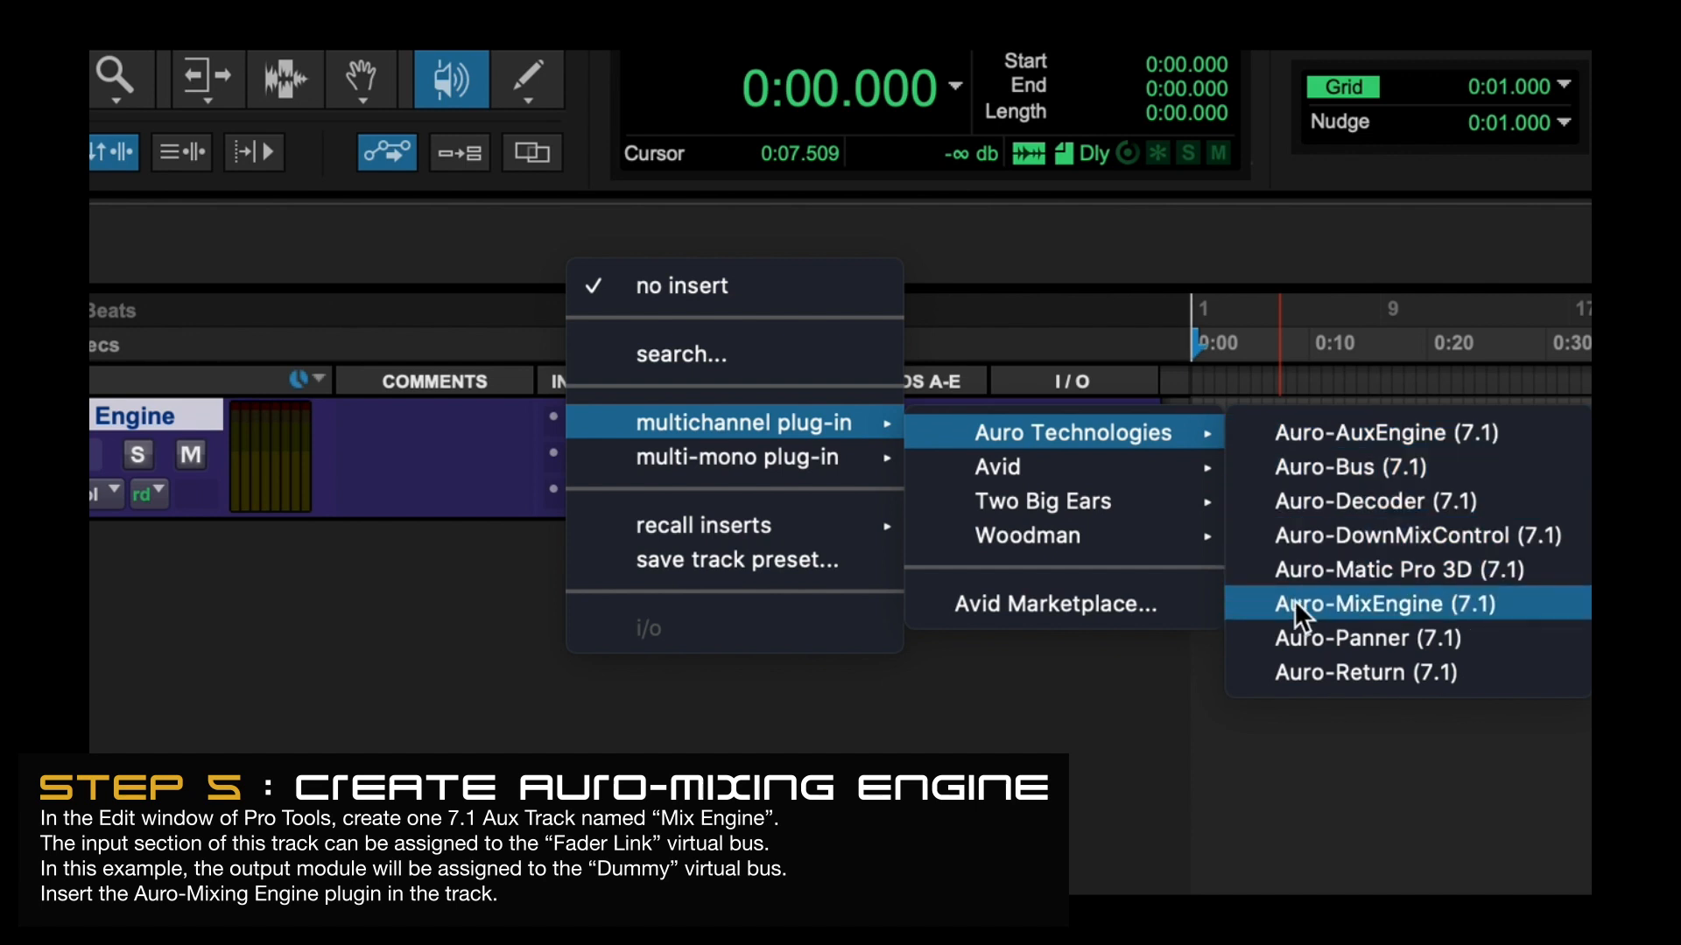
mouse_move(1297, 627)
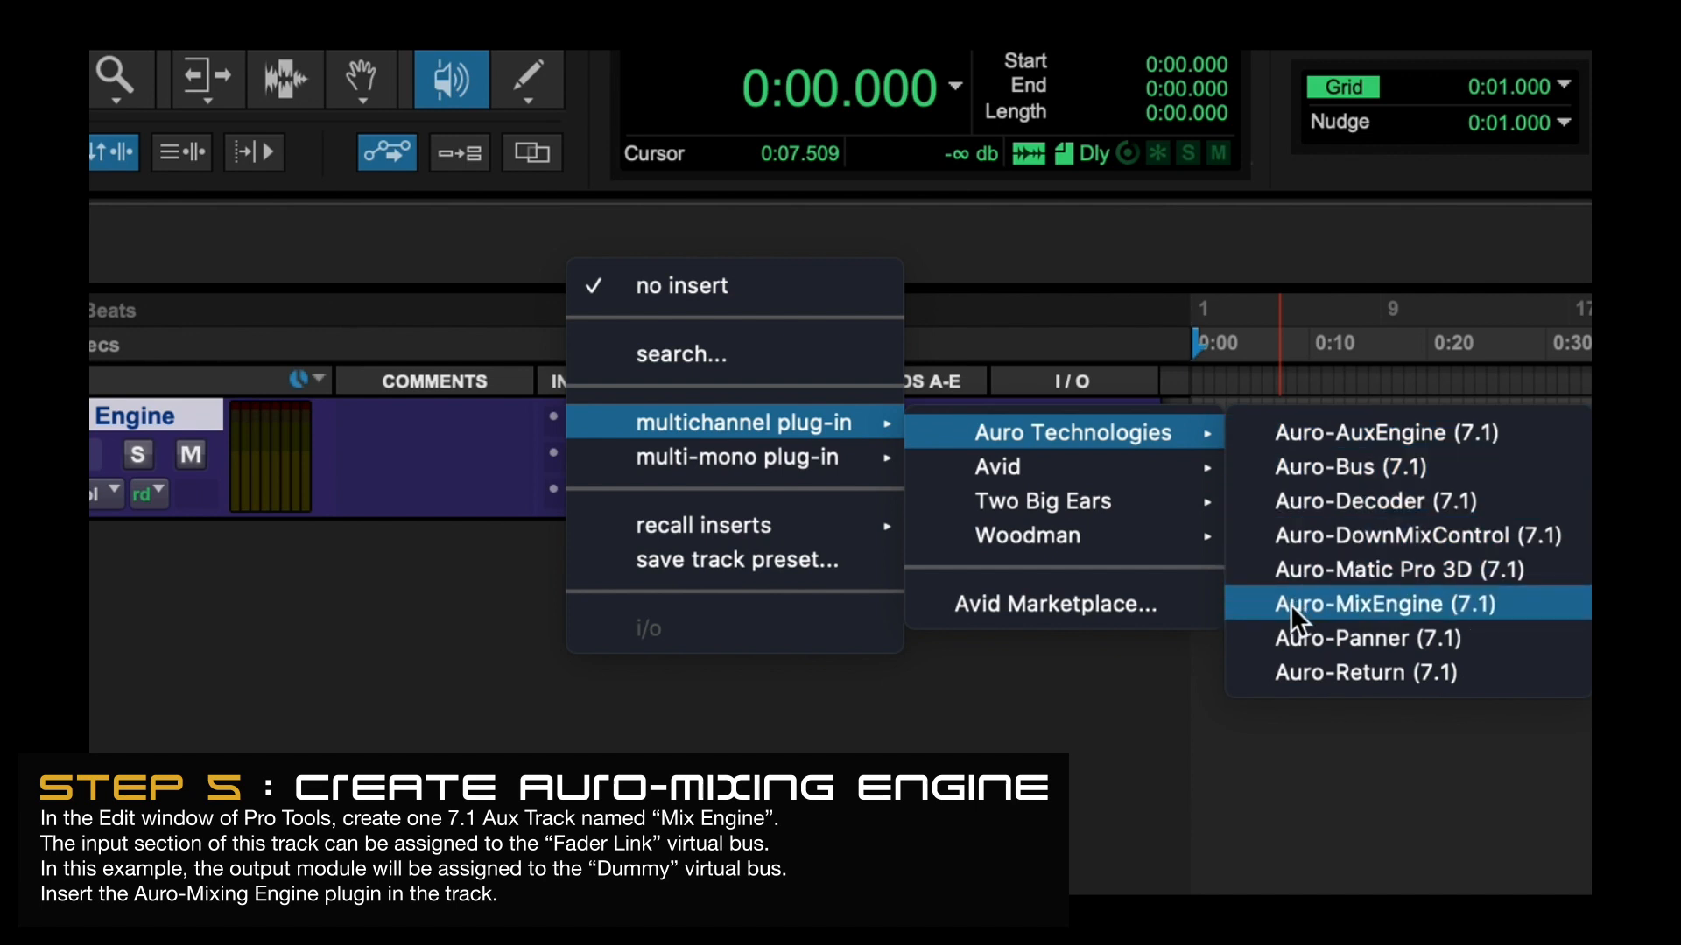
left_click(1355, 604)
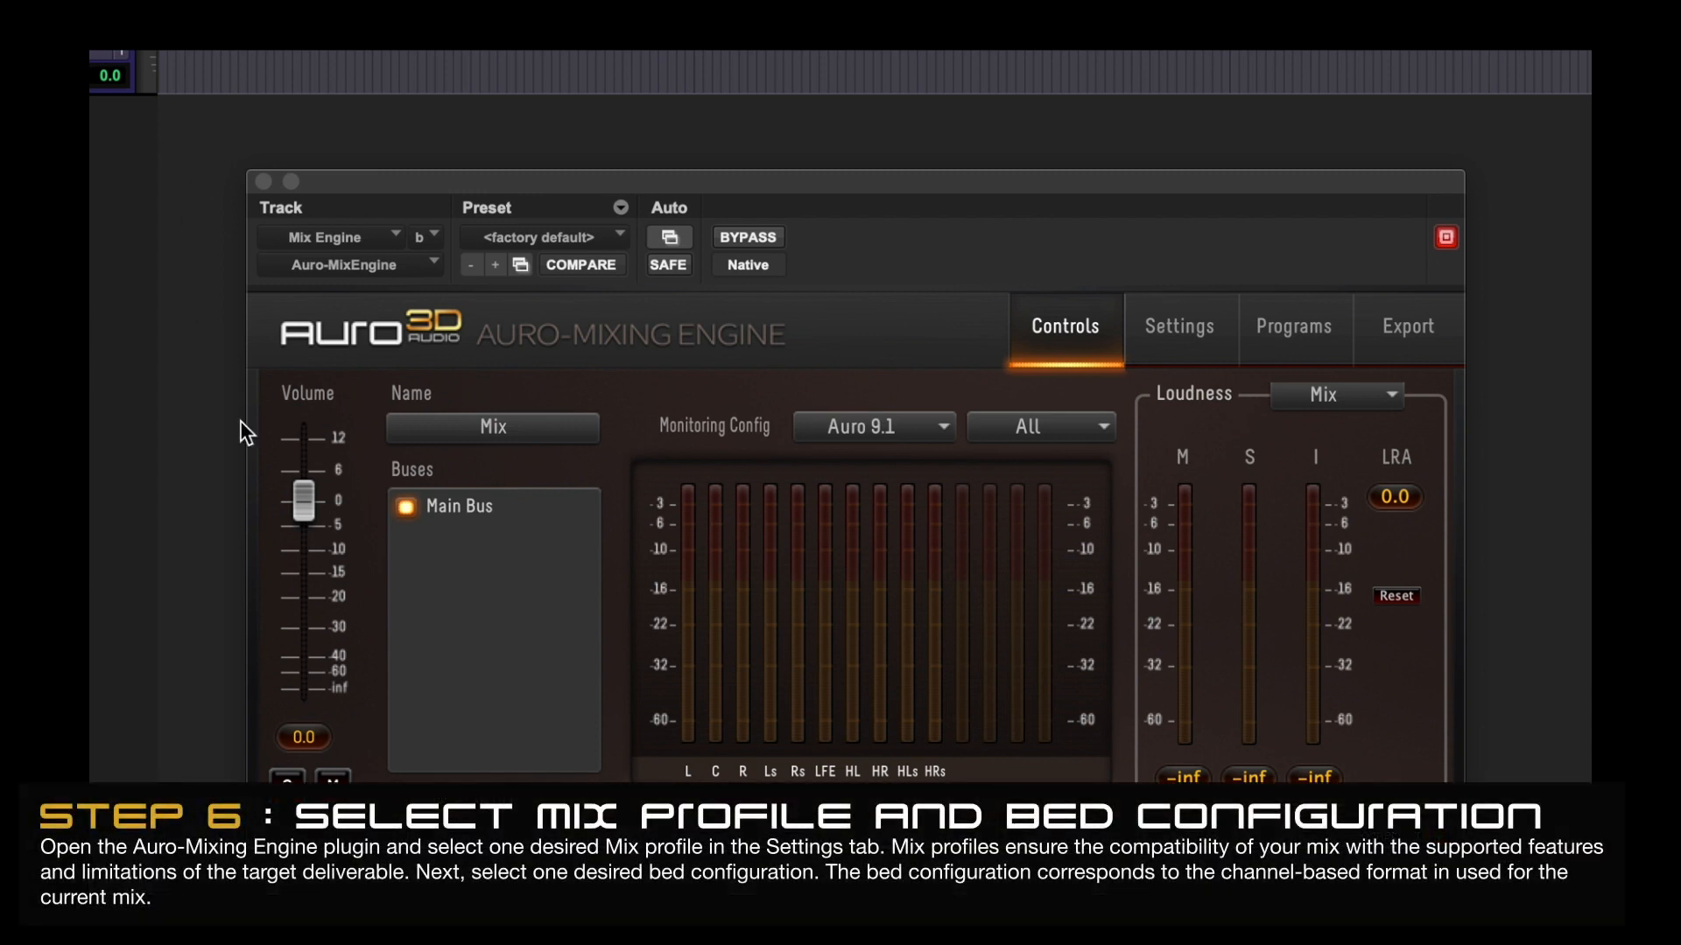
Keep Mix Profile NearField Full with Auro 9.1 bed, then start new tracks
left_click(1178, 327)
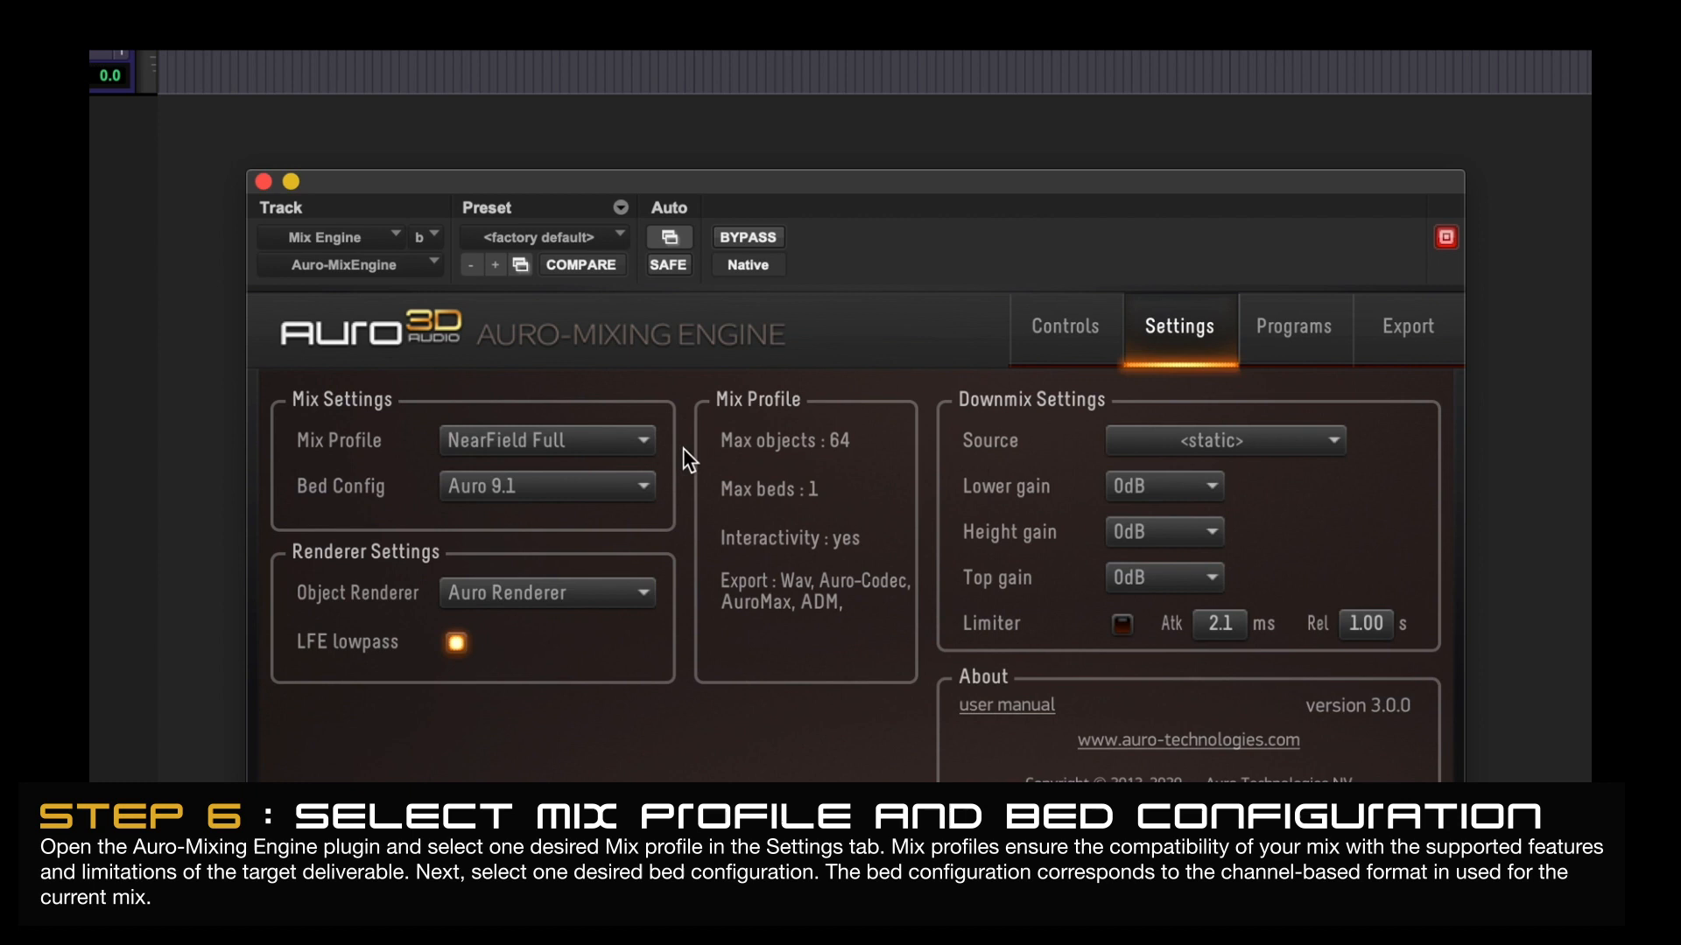
left_click(547, 439)
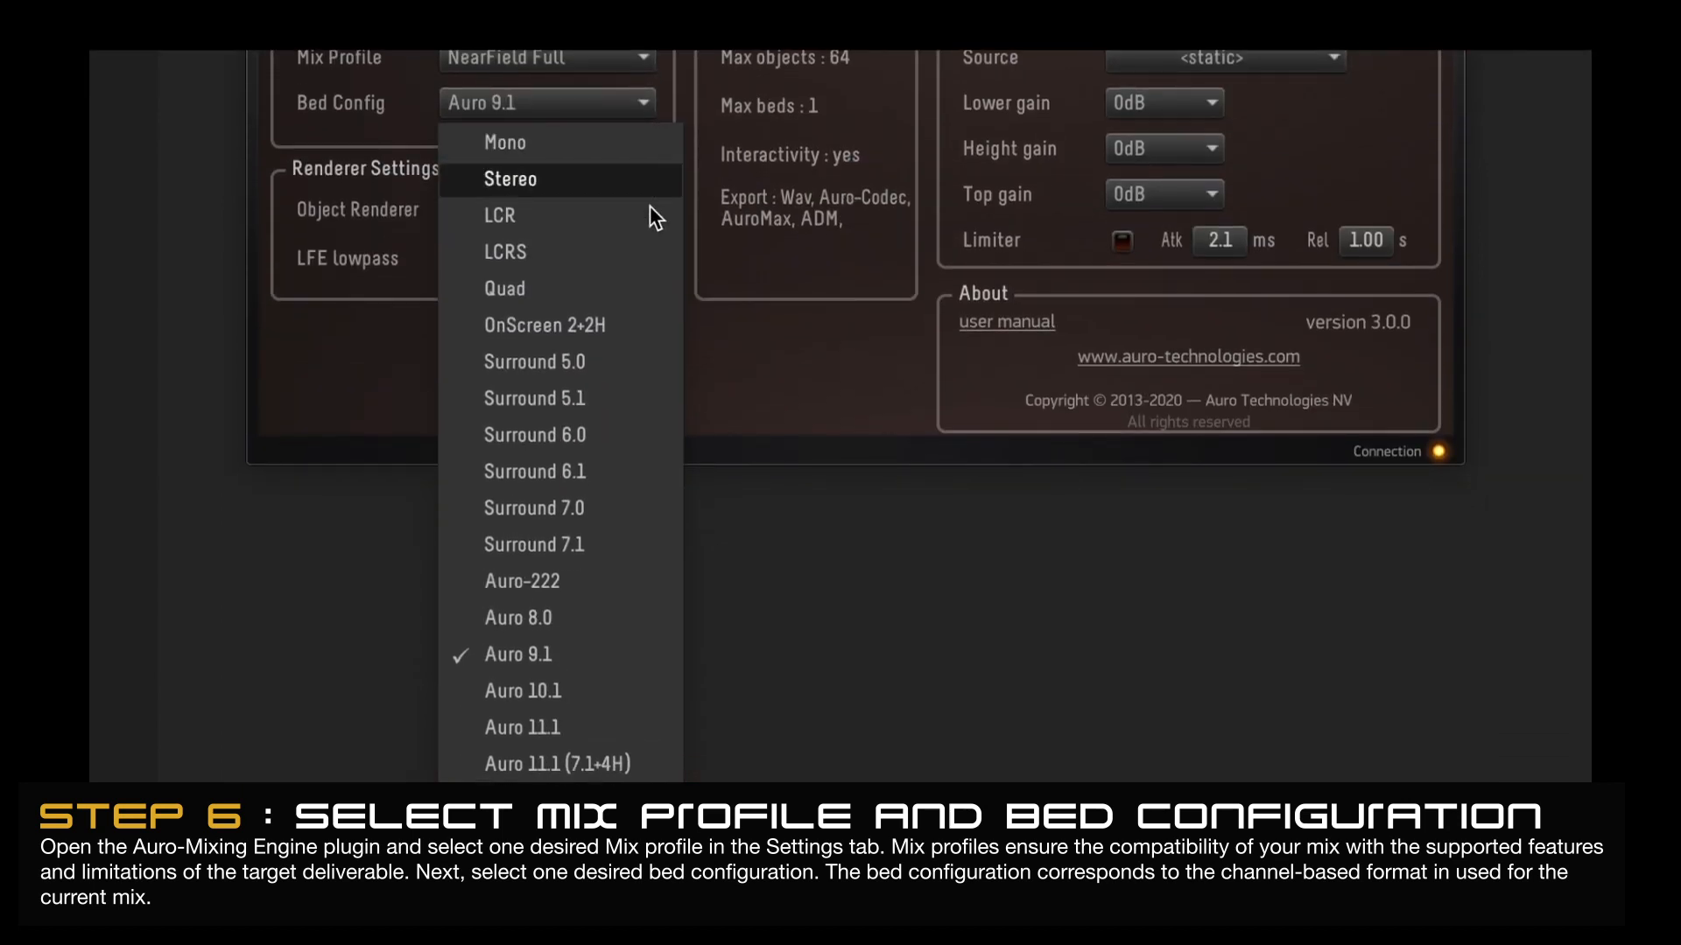
mouse_move(656, 666)
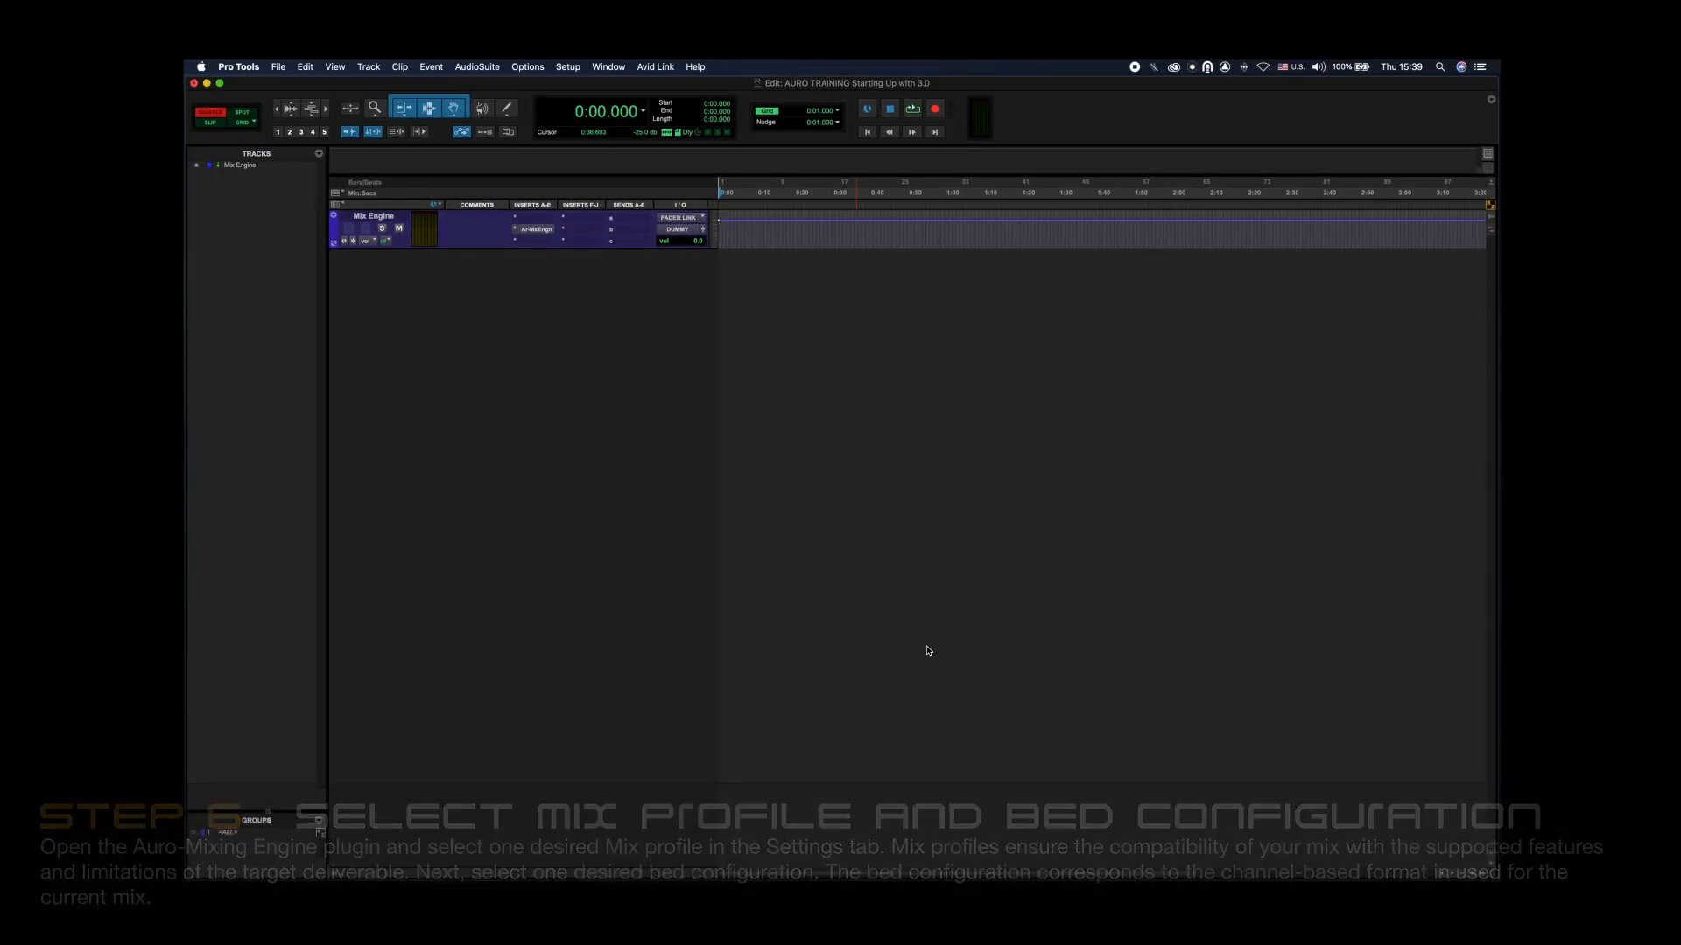
left_click(368, 66)
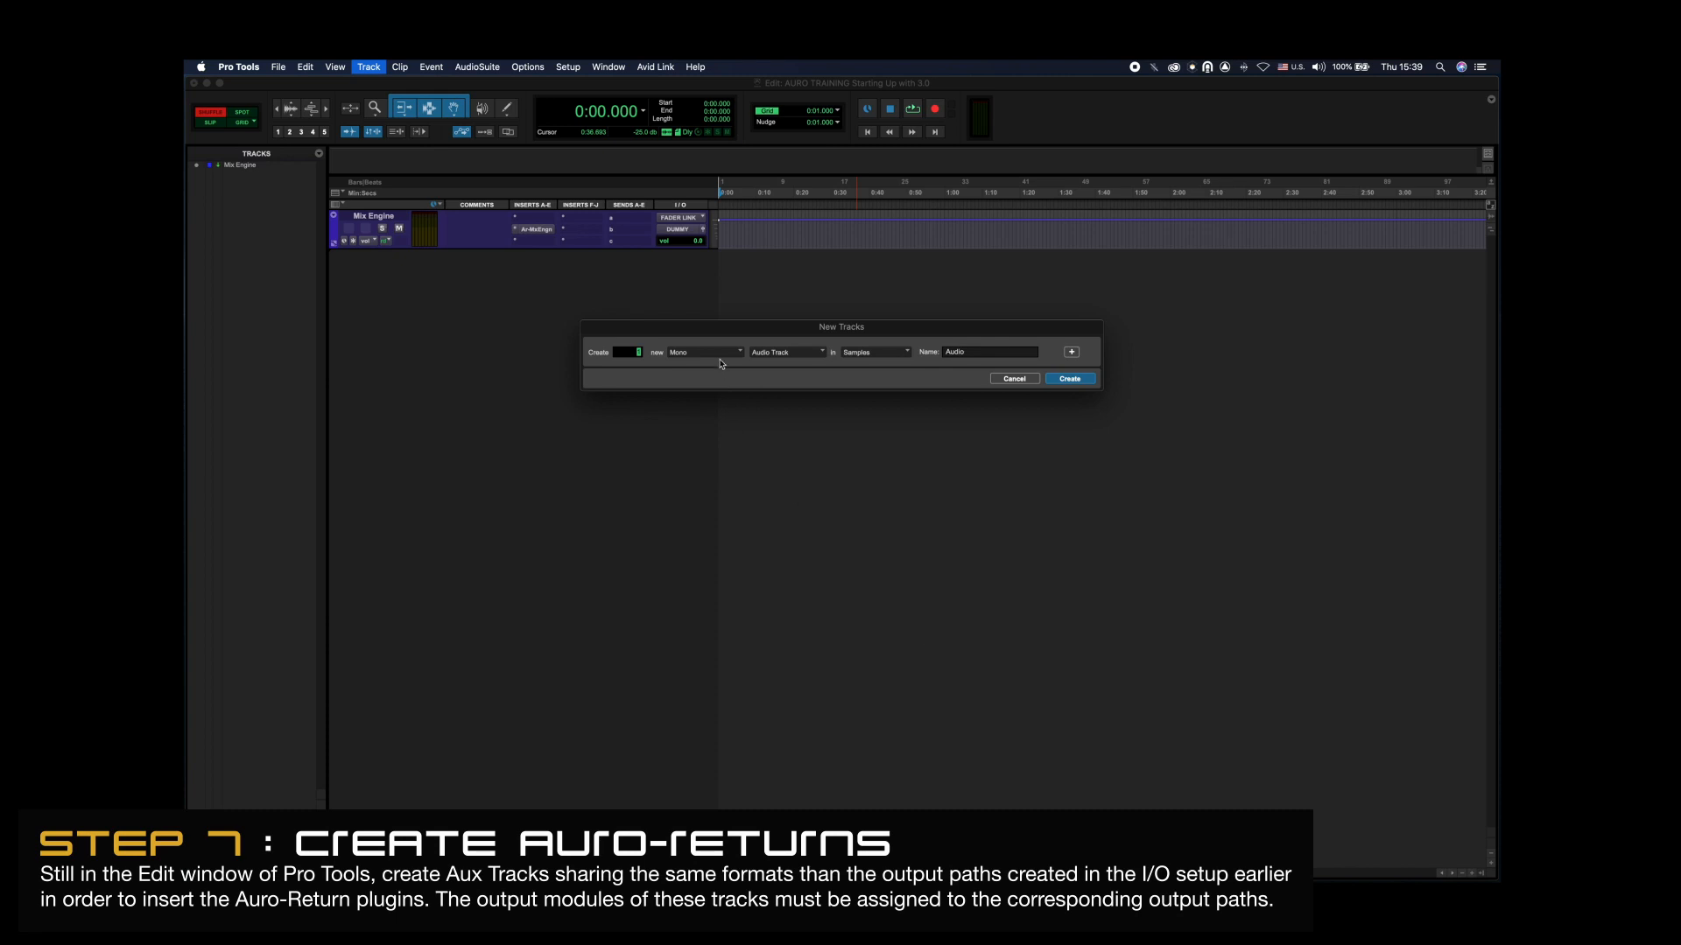
Create a 5.1 Aux Input named LOWER and a Quad Aux Input named HEIGHT
left_click(786, 352)
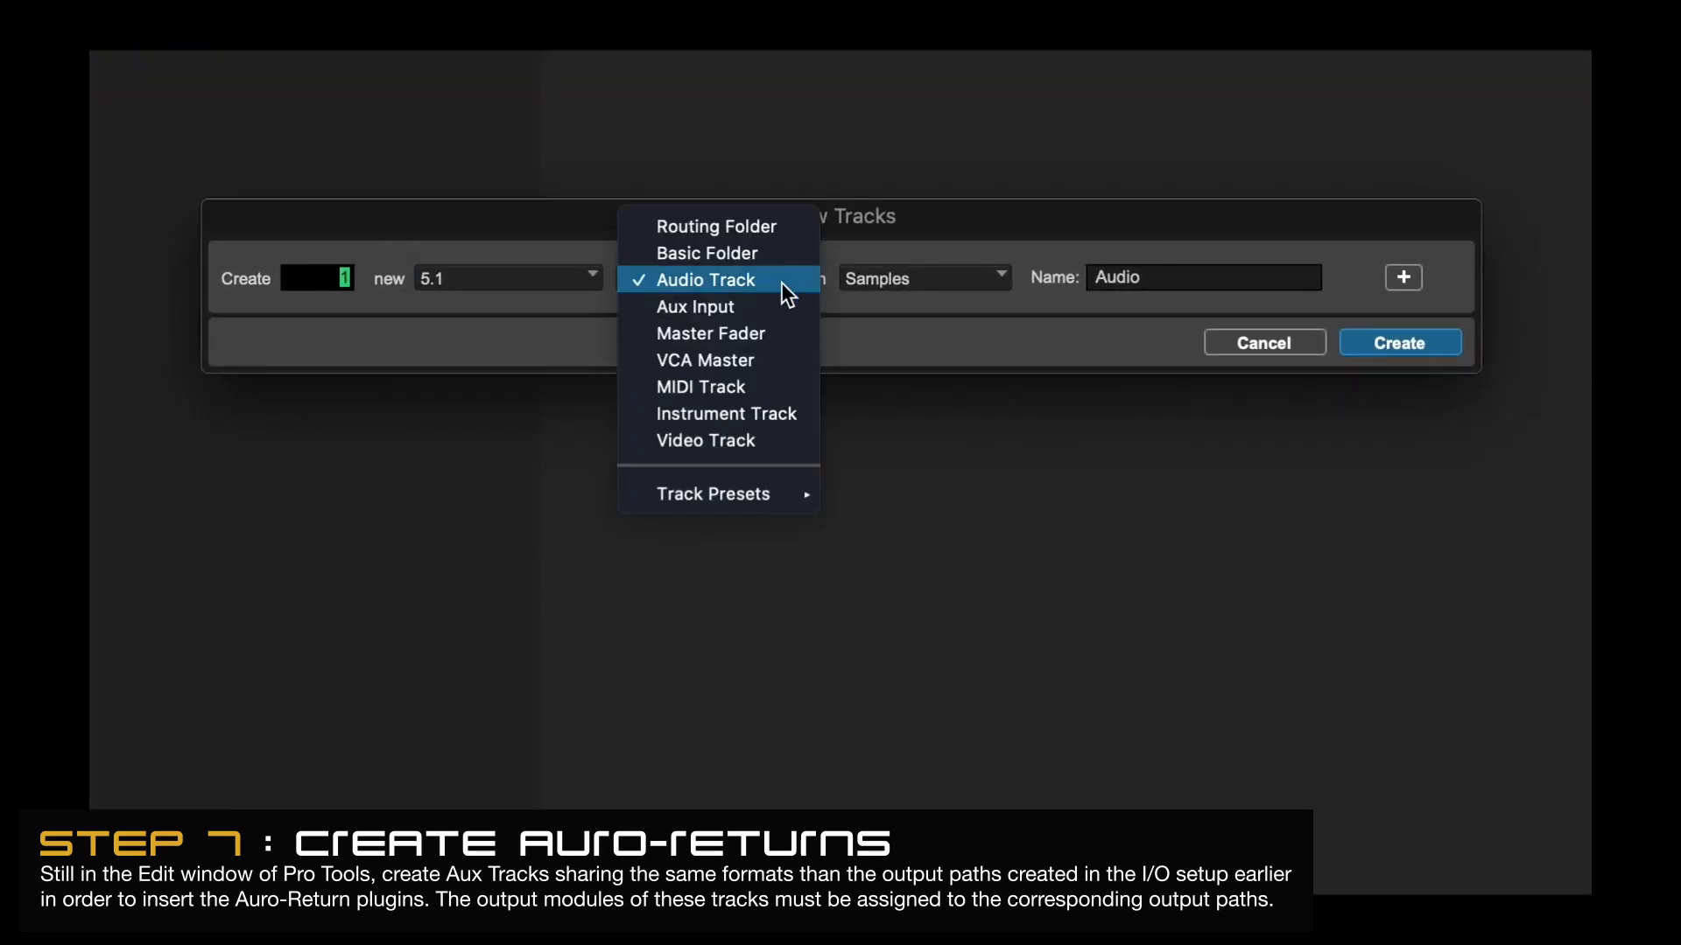
left_click(695, 307)
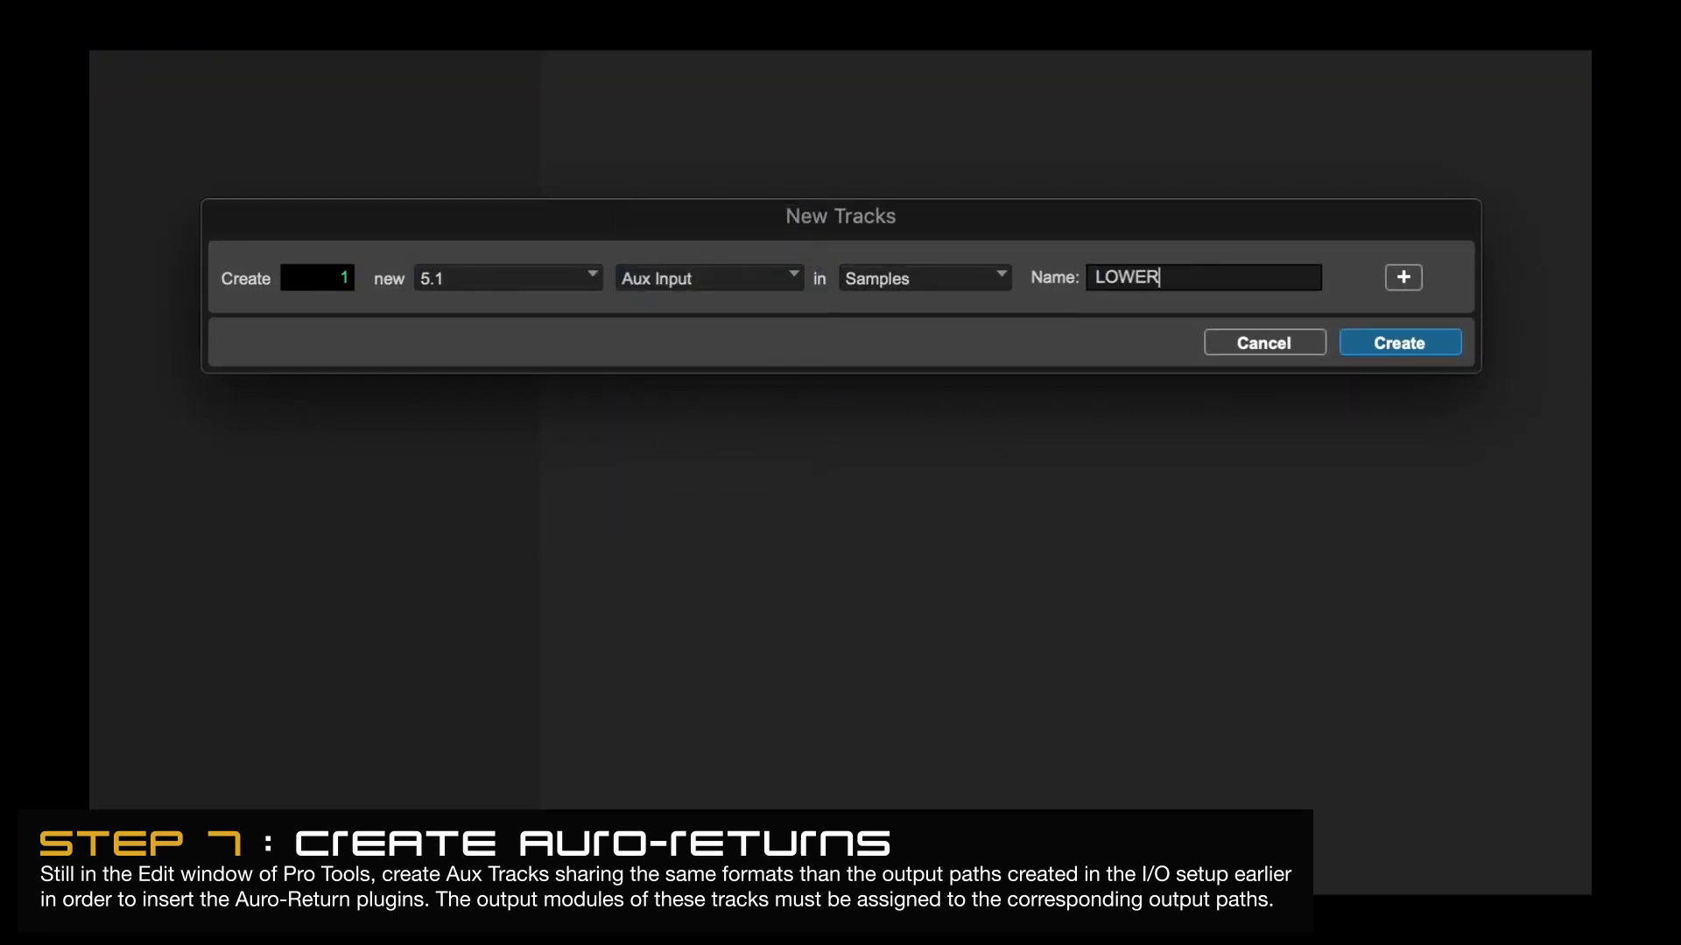
left_click(1402, 279)
type("HE")
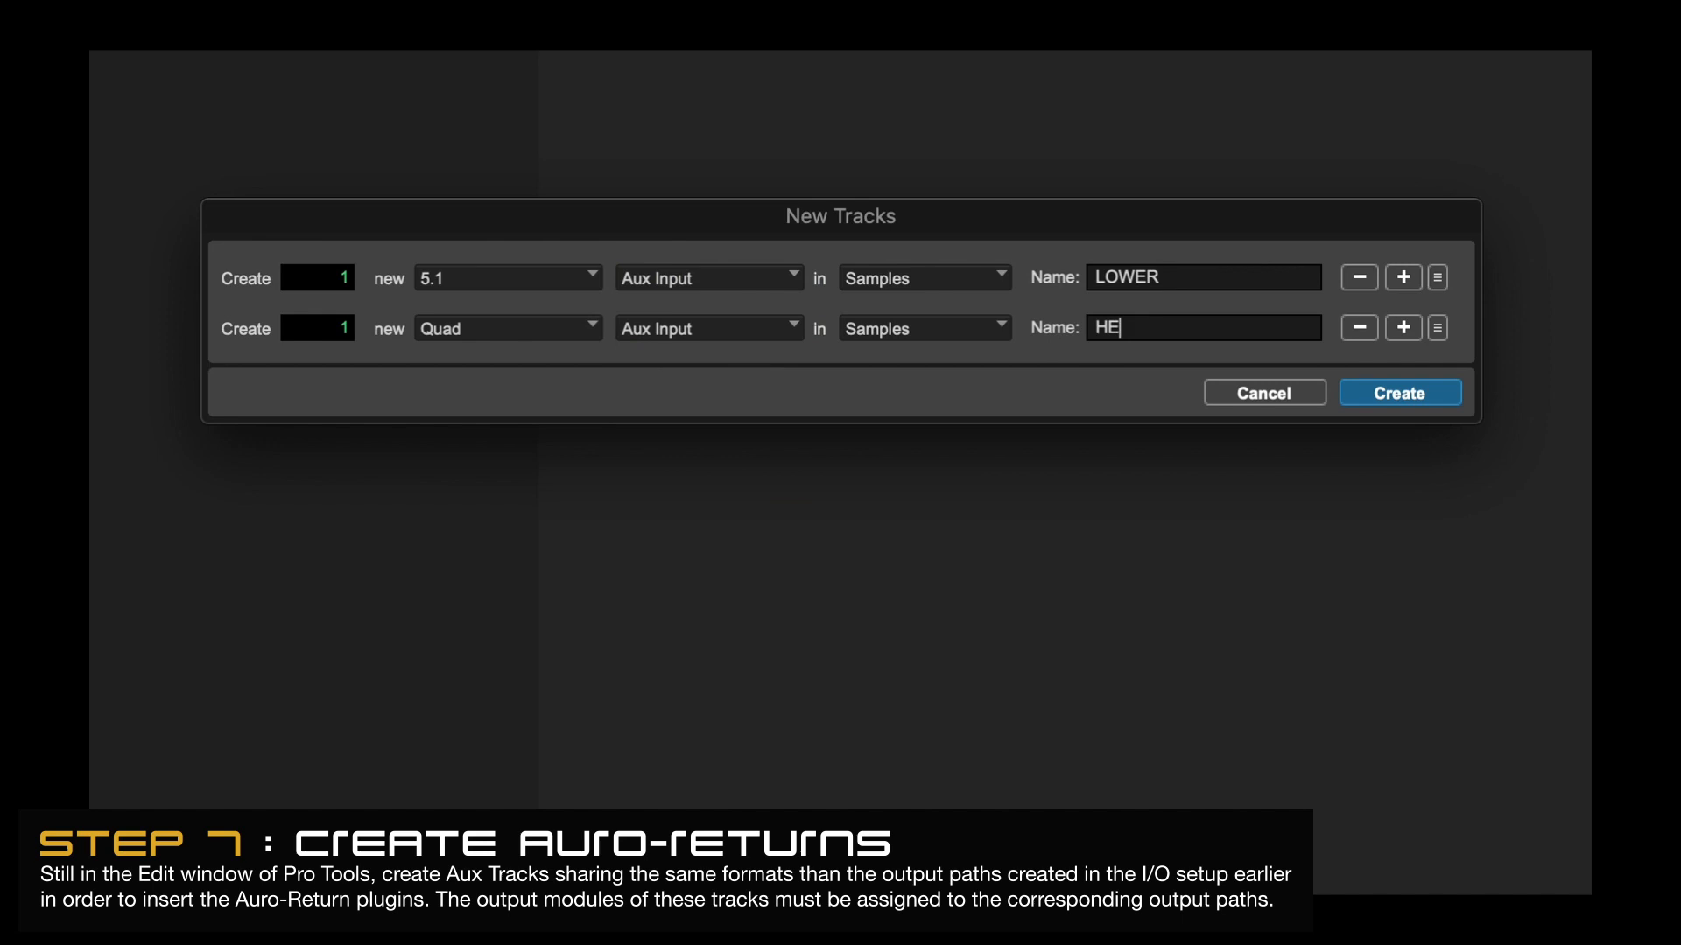
type("IGHT")
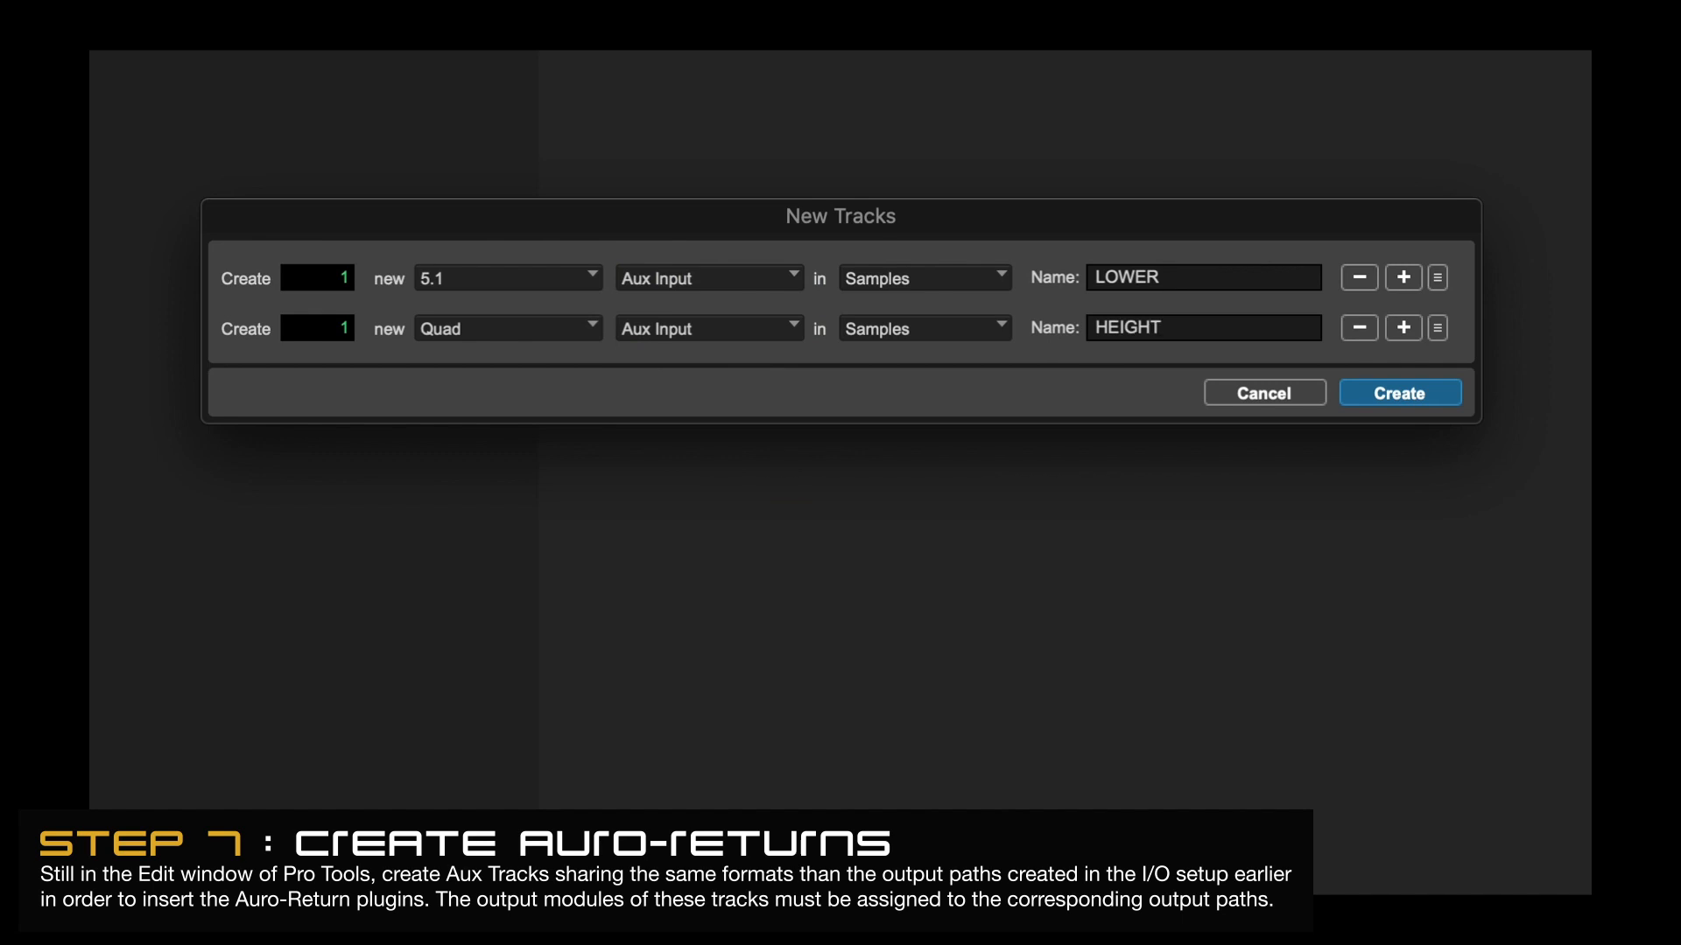
left_click(1397, 392)
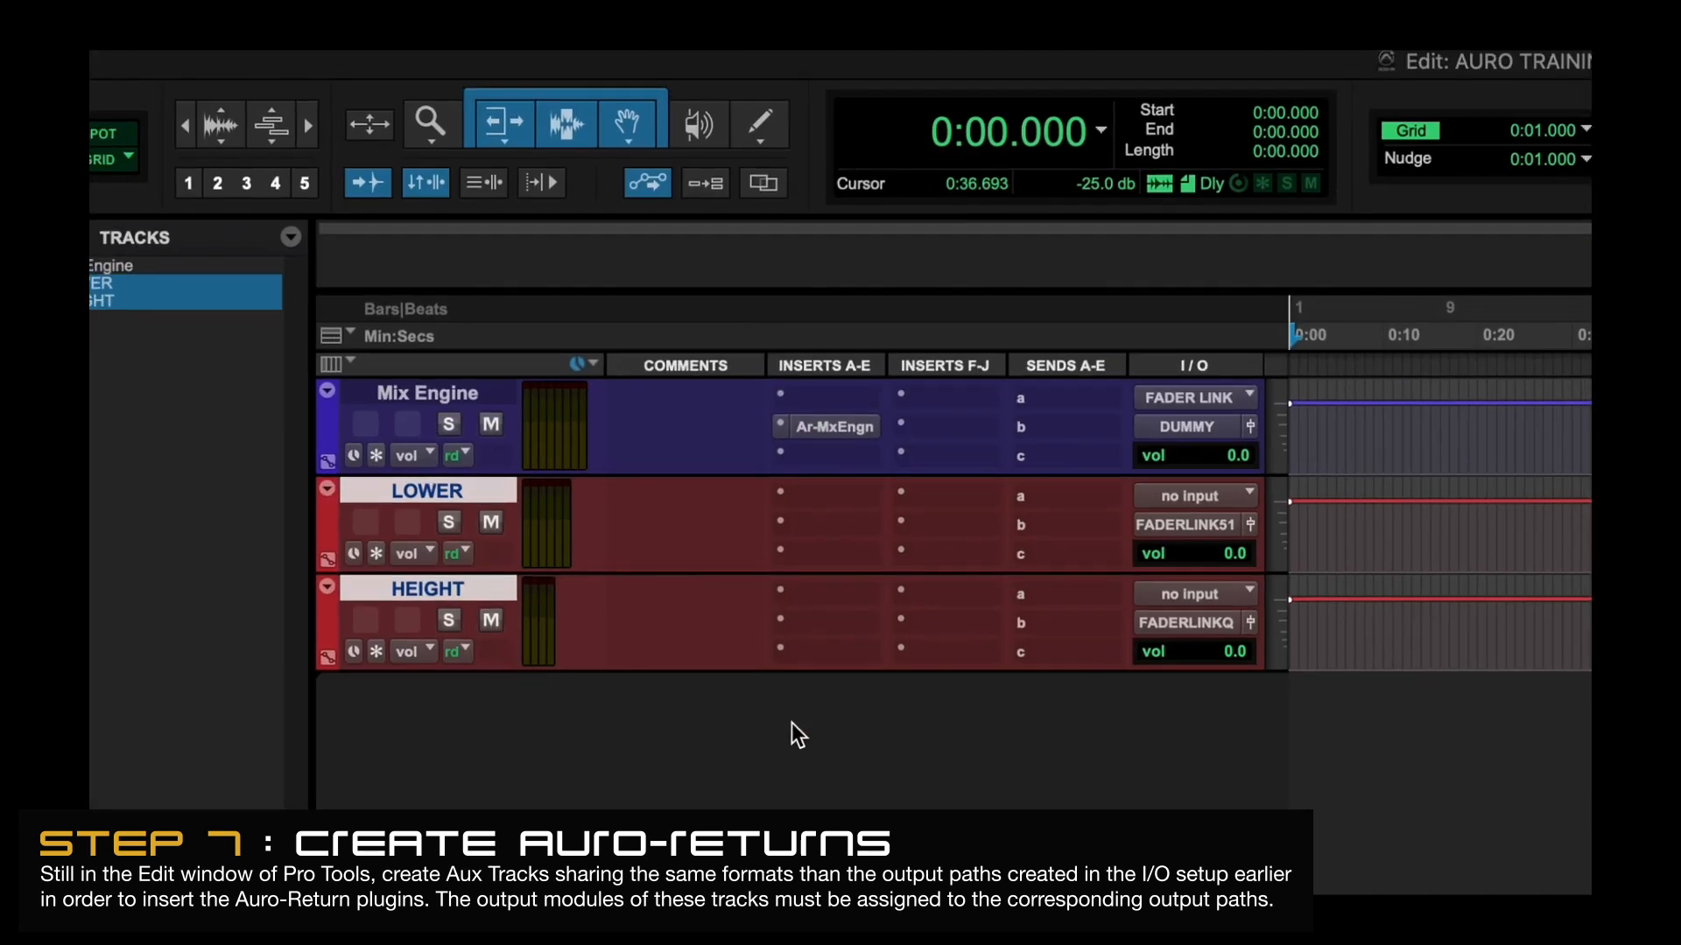
Route LOWER and HEIGHT tracks to their matching output paths and insert Auro-Return
left_click(1193, 496)
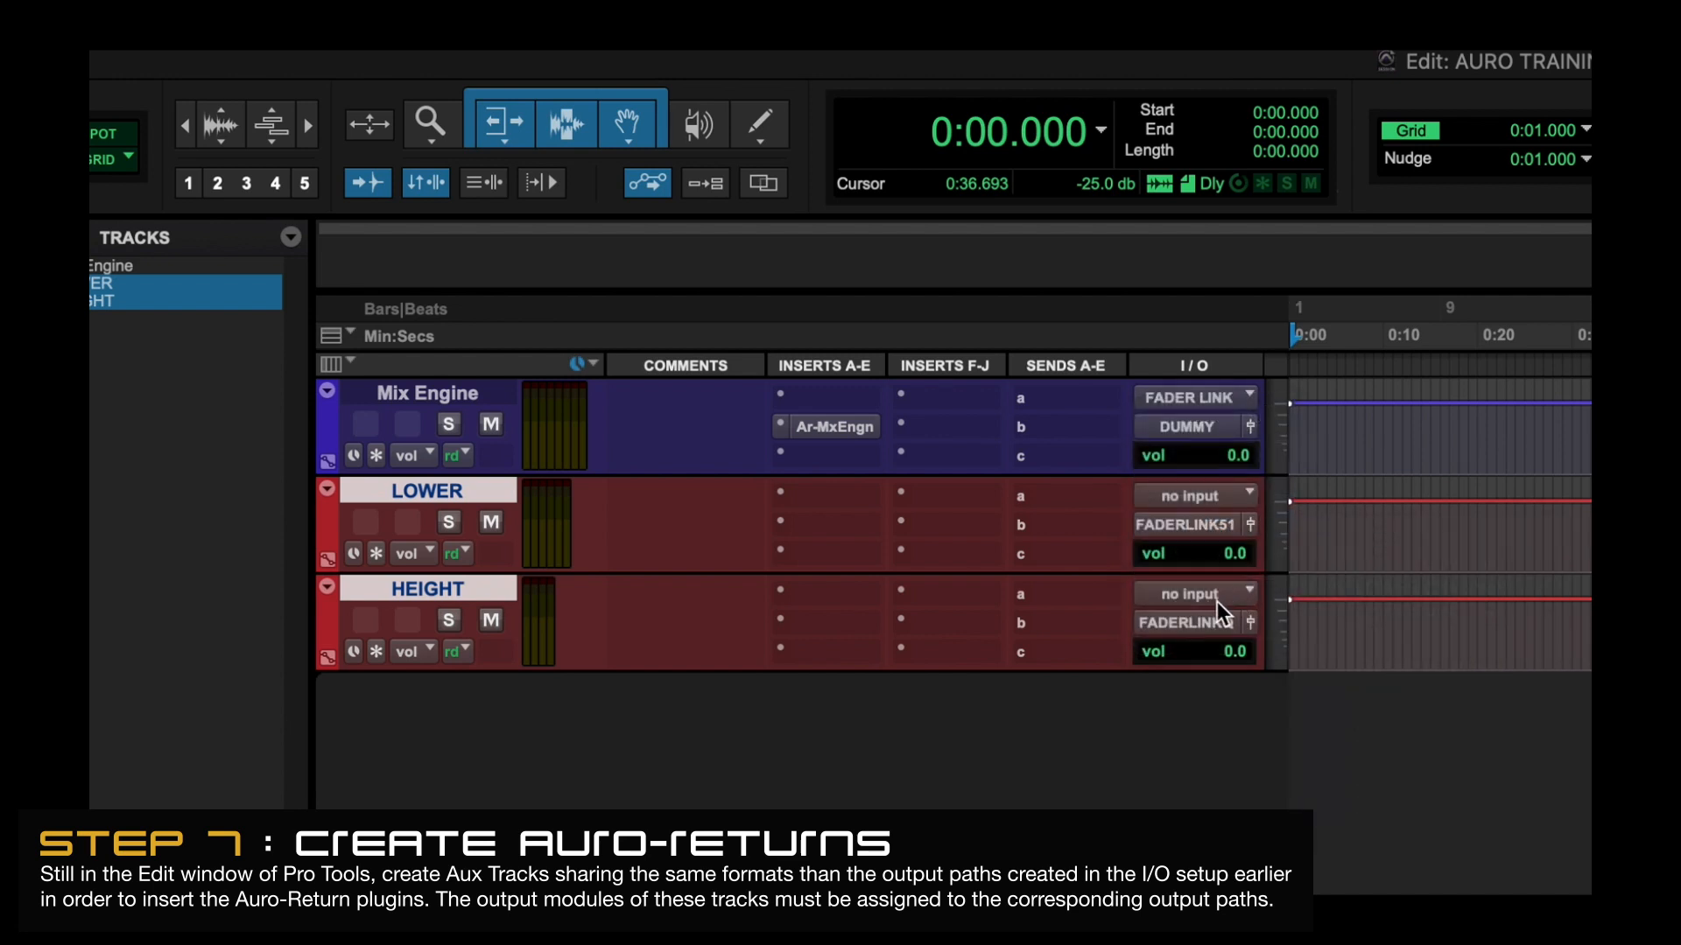
left_click(1192, 596)
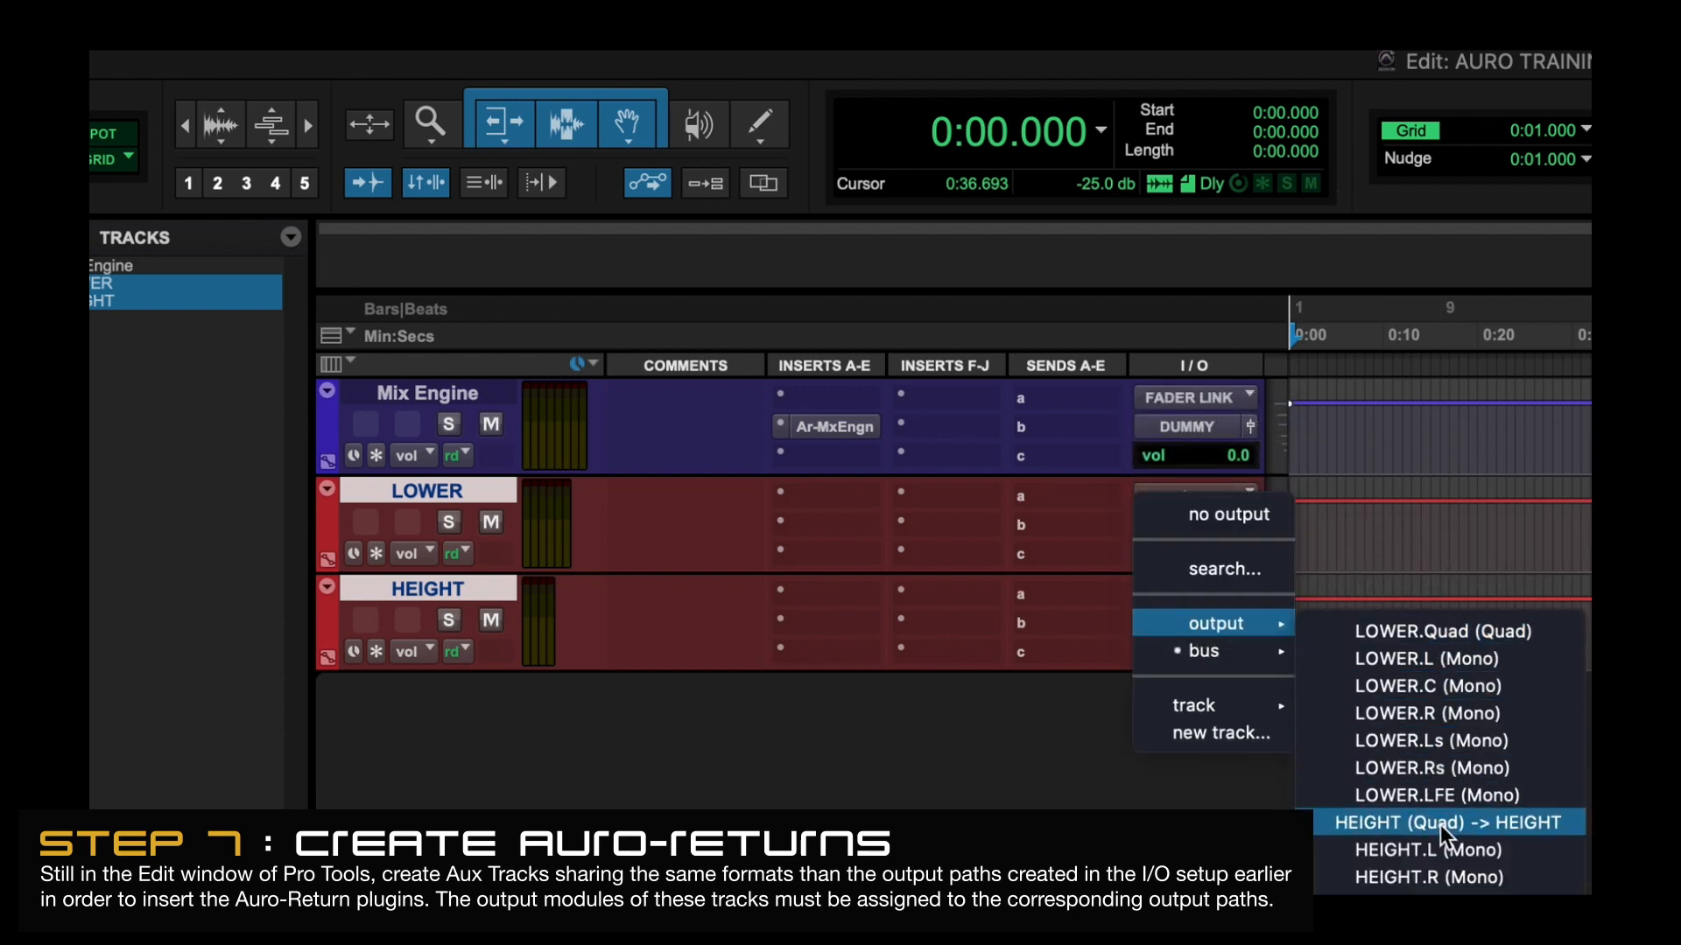
left_click(1446, 823)
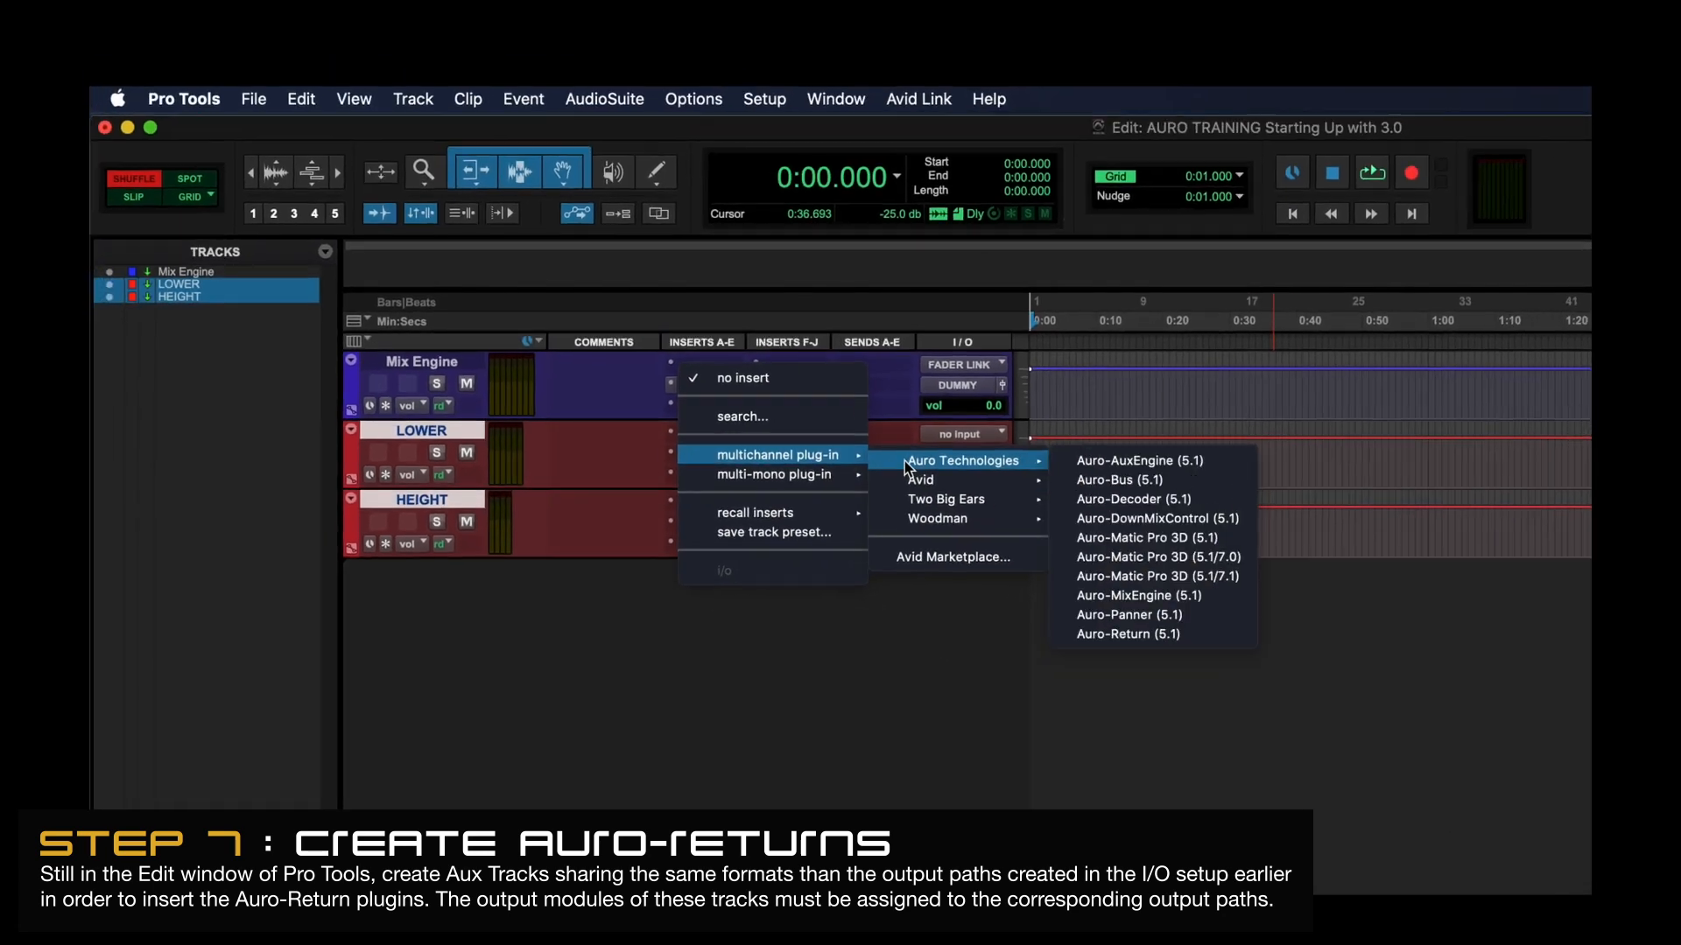
left_click(1125, 634)
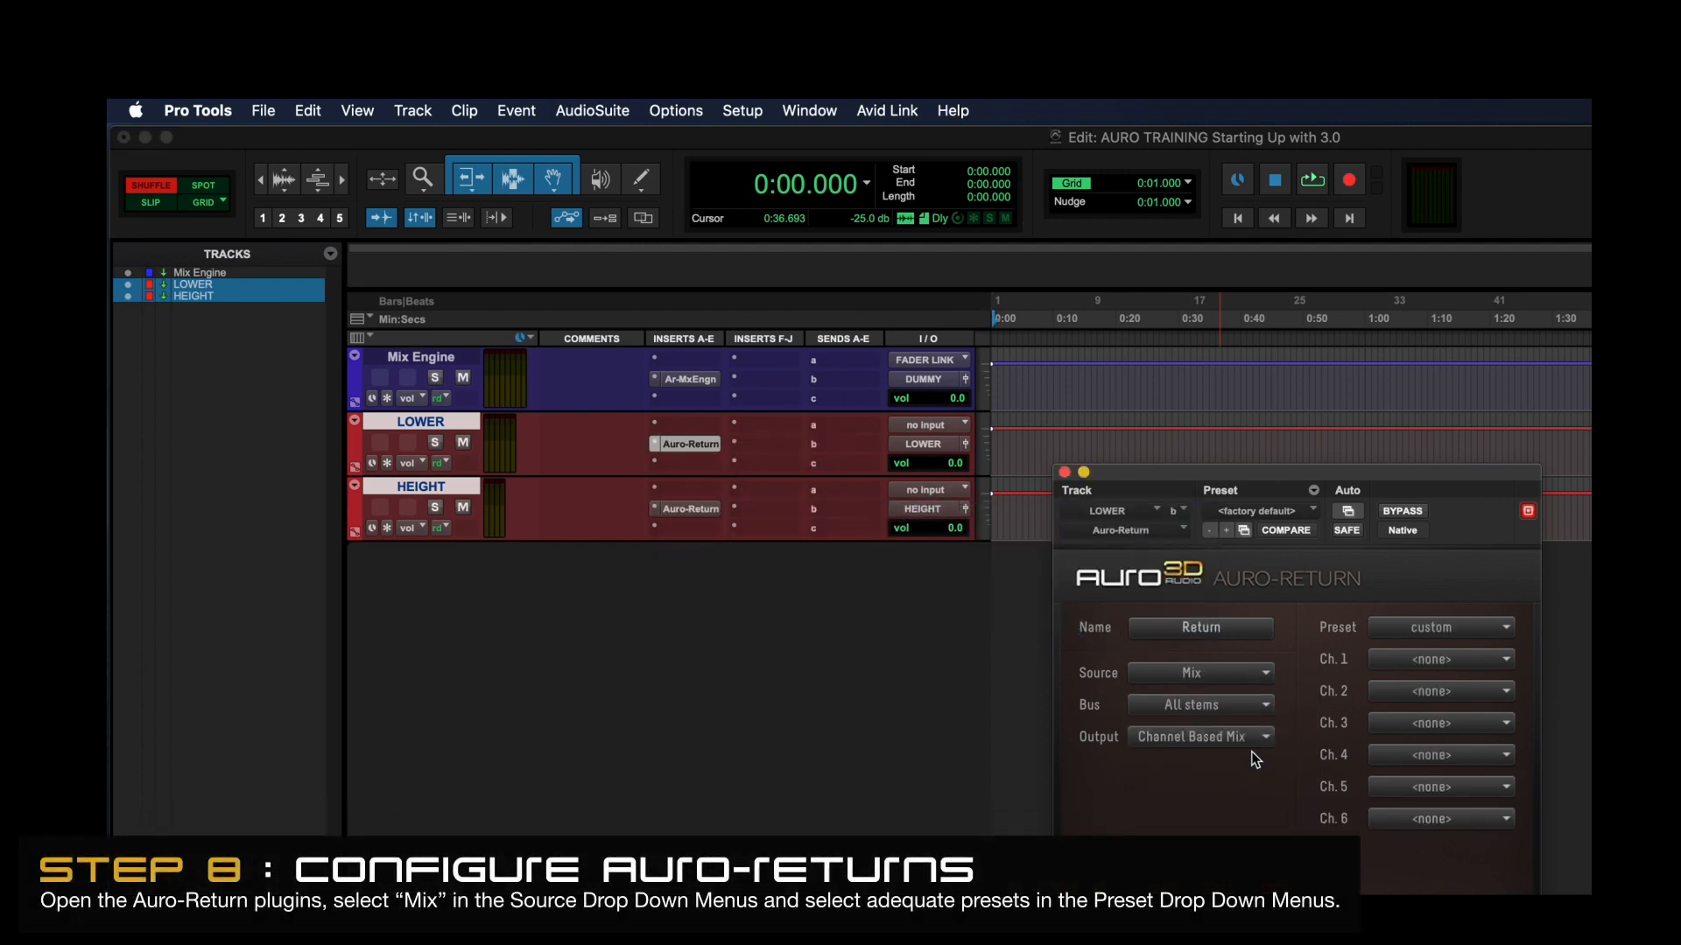
Set both Auro-Returns' Source to Mix with the Lower and Height presets
left_click(1439, 627)
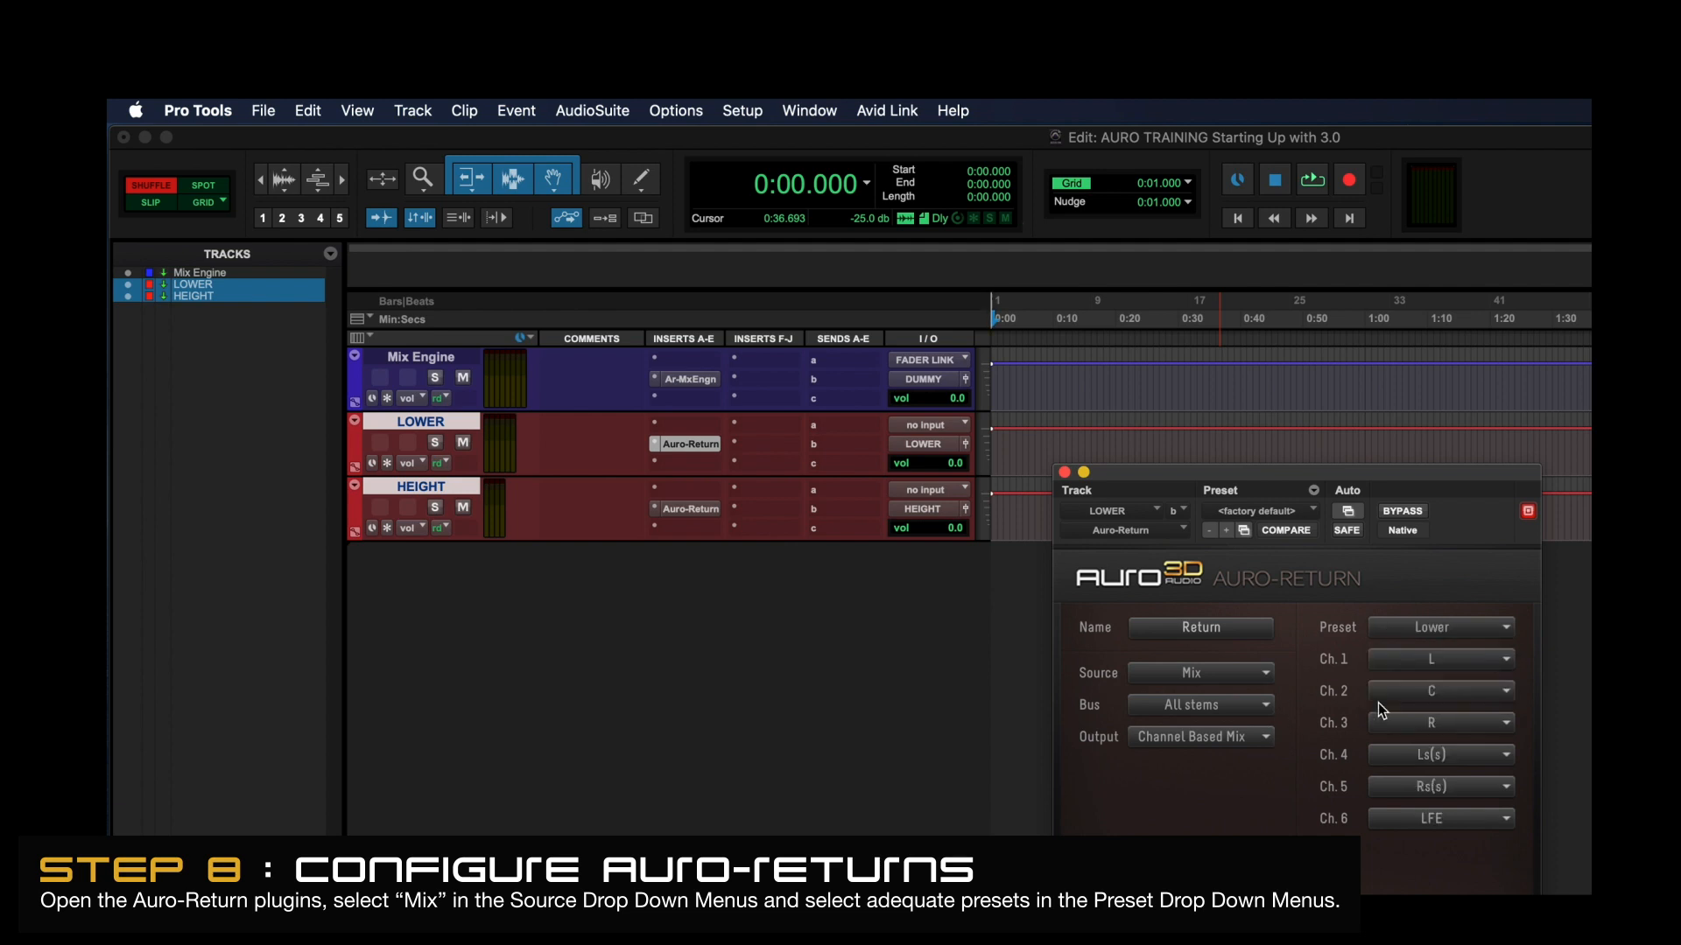
left_click(1199, 672)
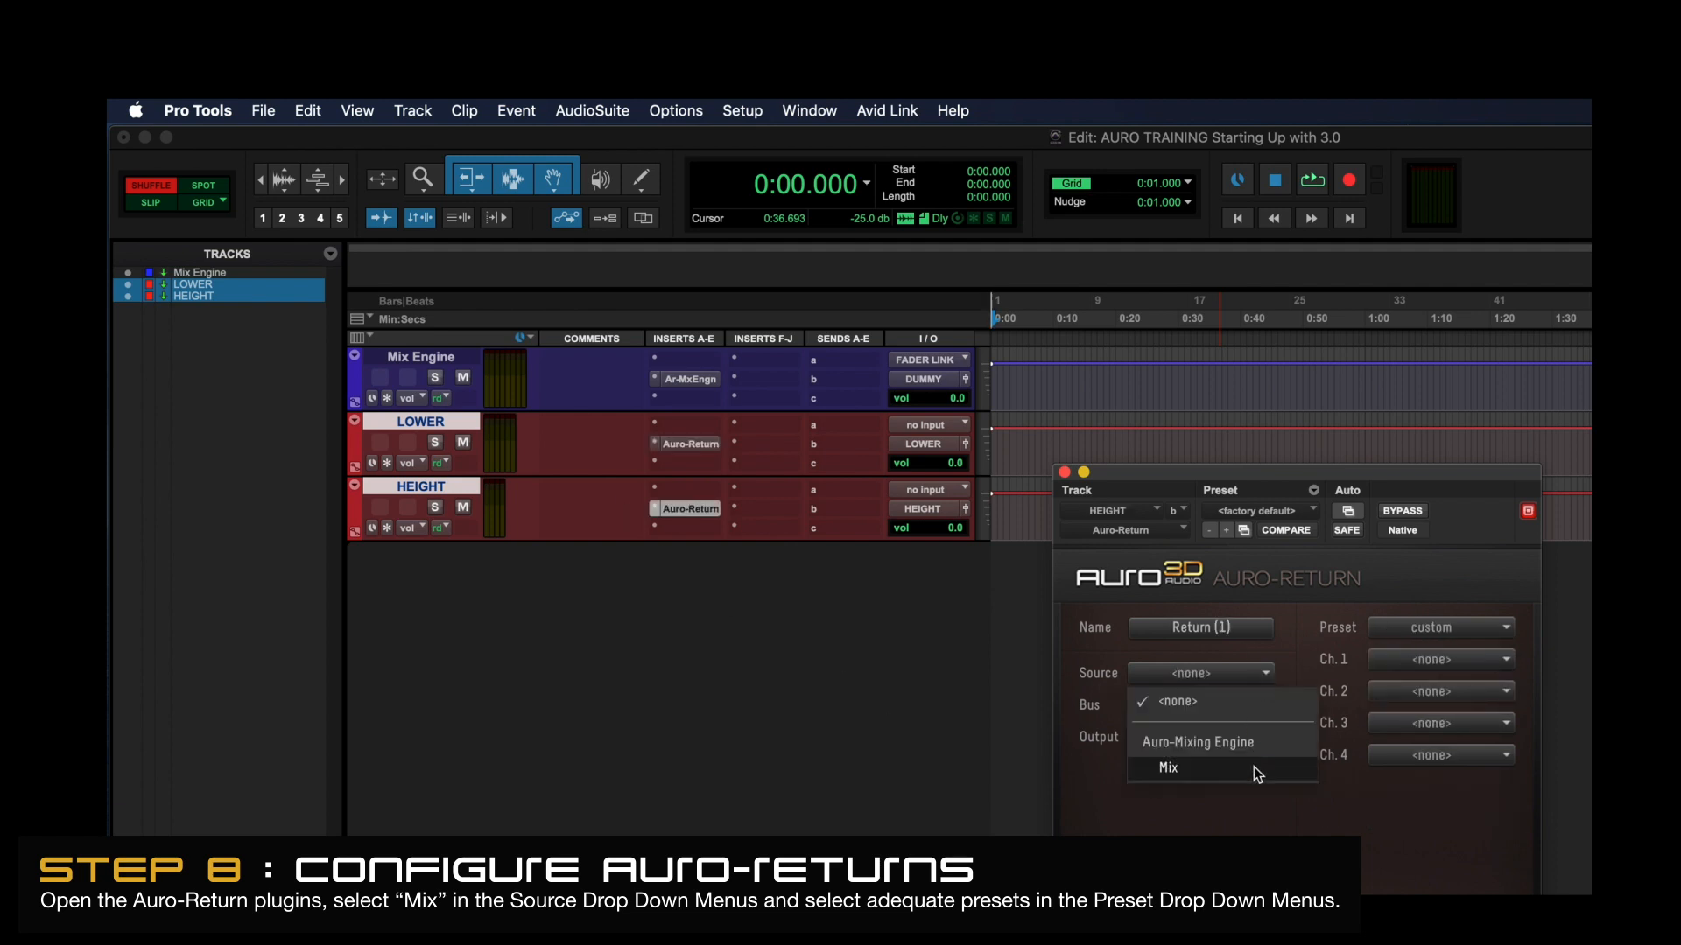
left_click(1167, 766)
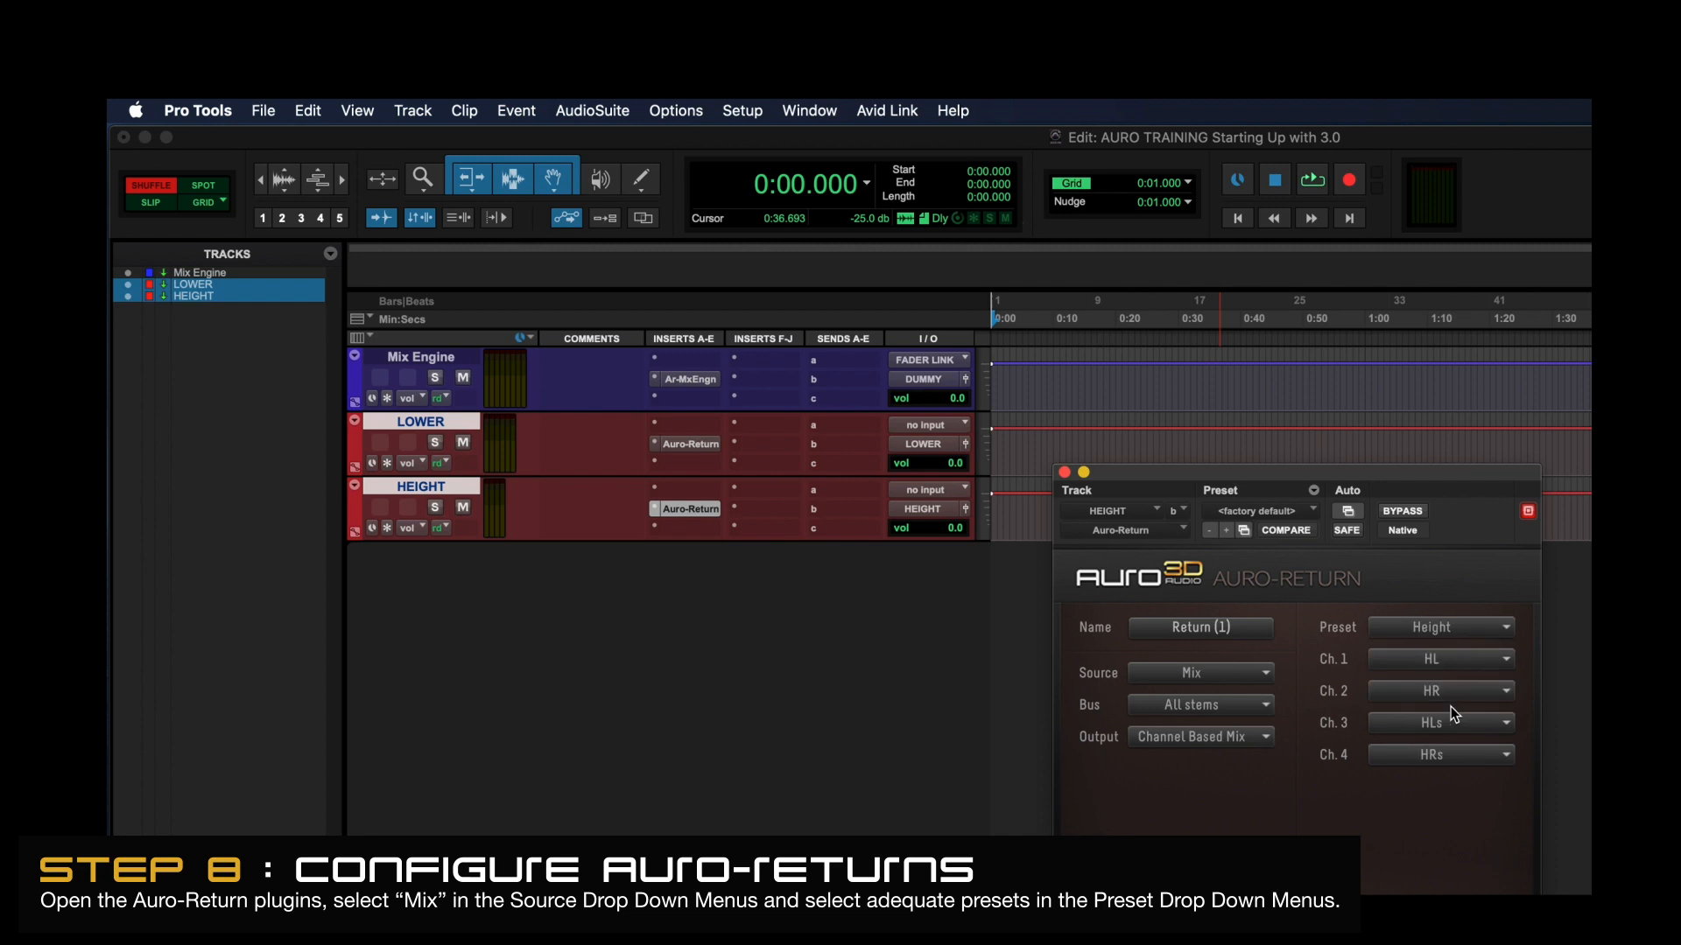
left_click(1062, 473)
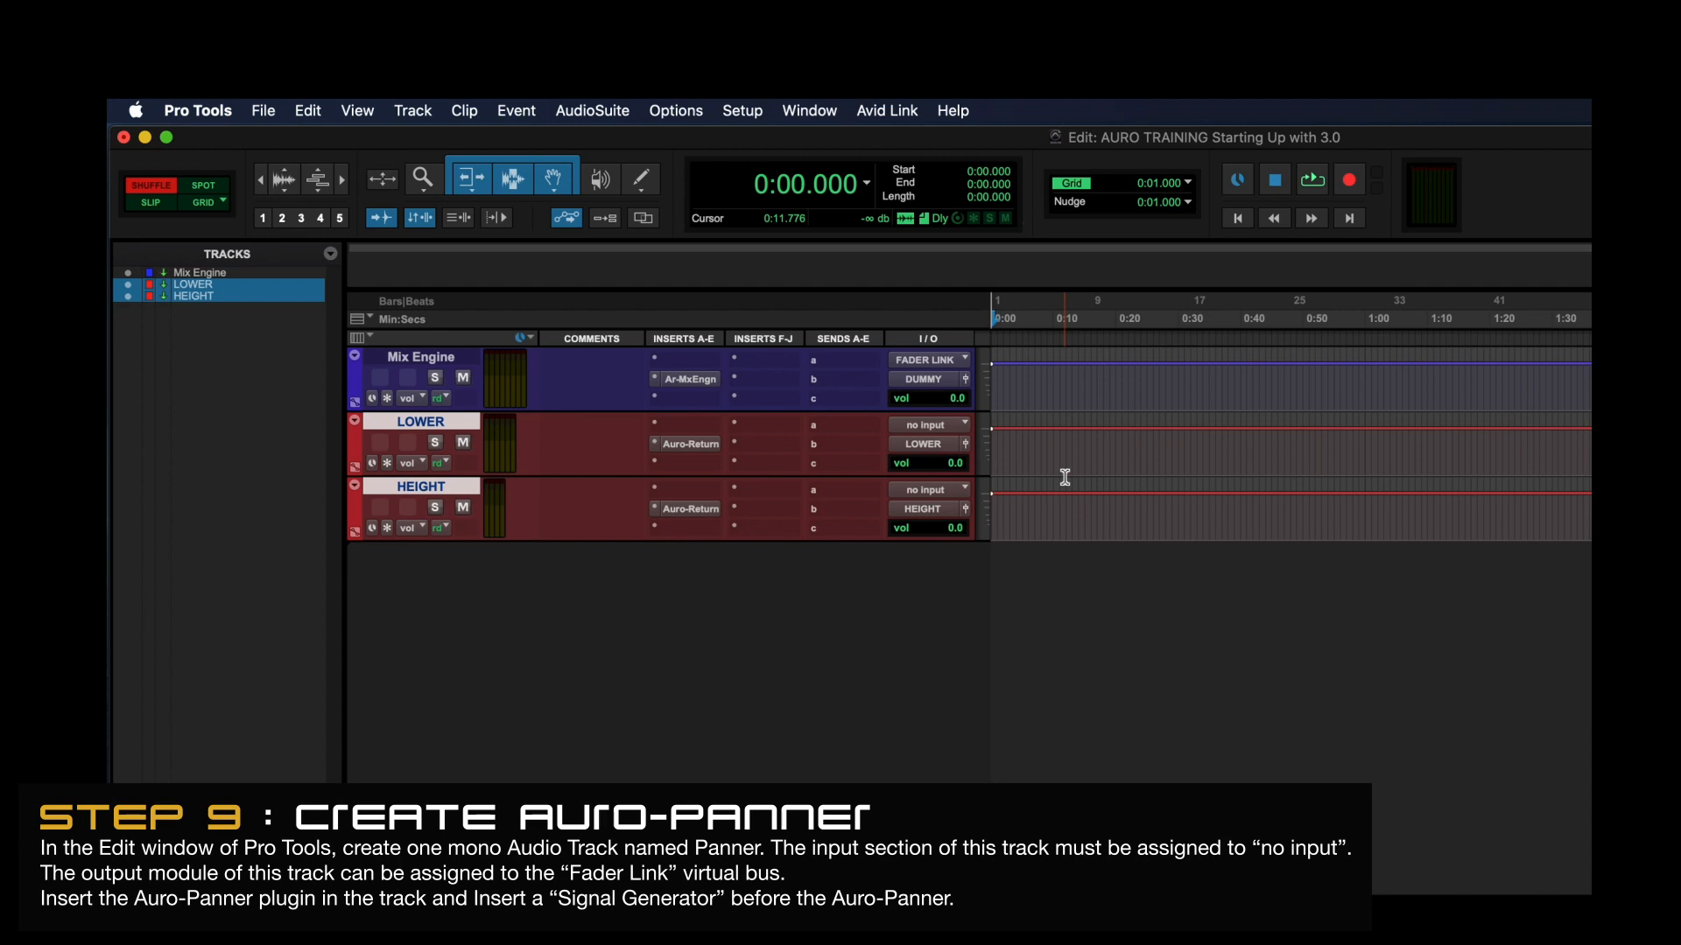
Create one mono audio track named Panner via Track > New
left_click(412, 111)
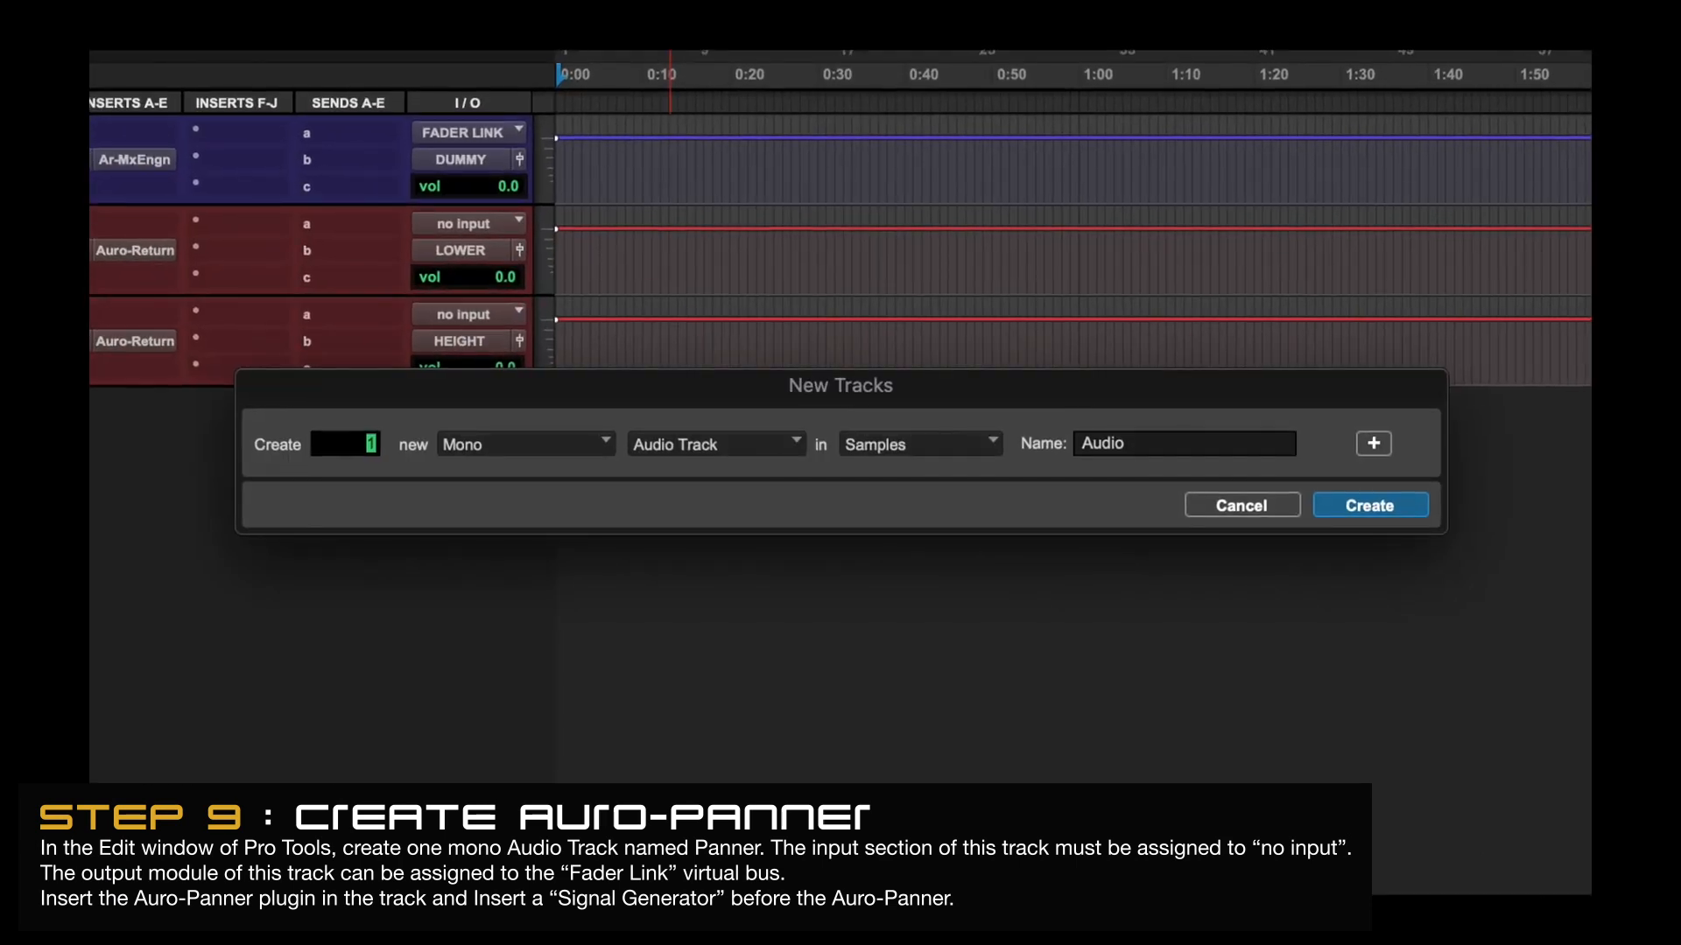
type("Pan")
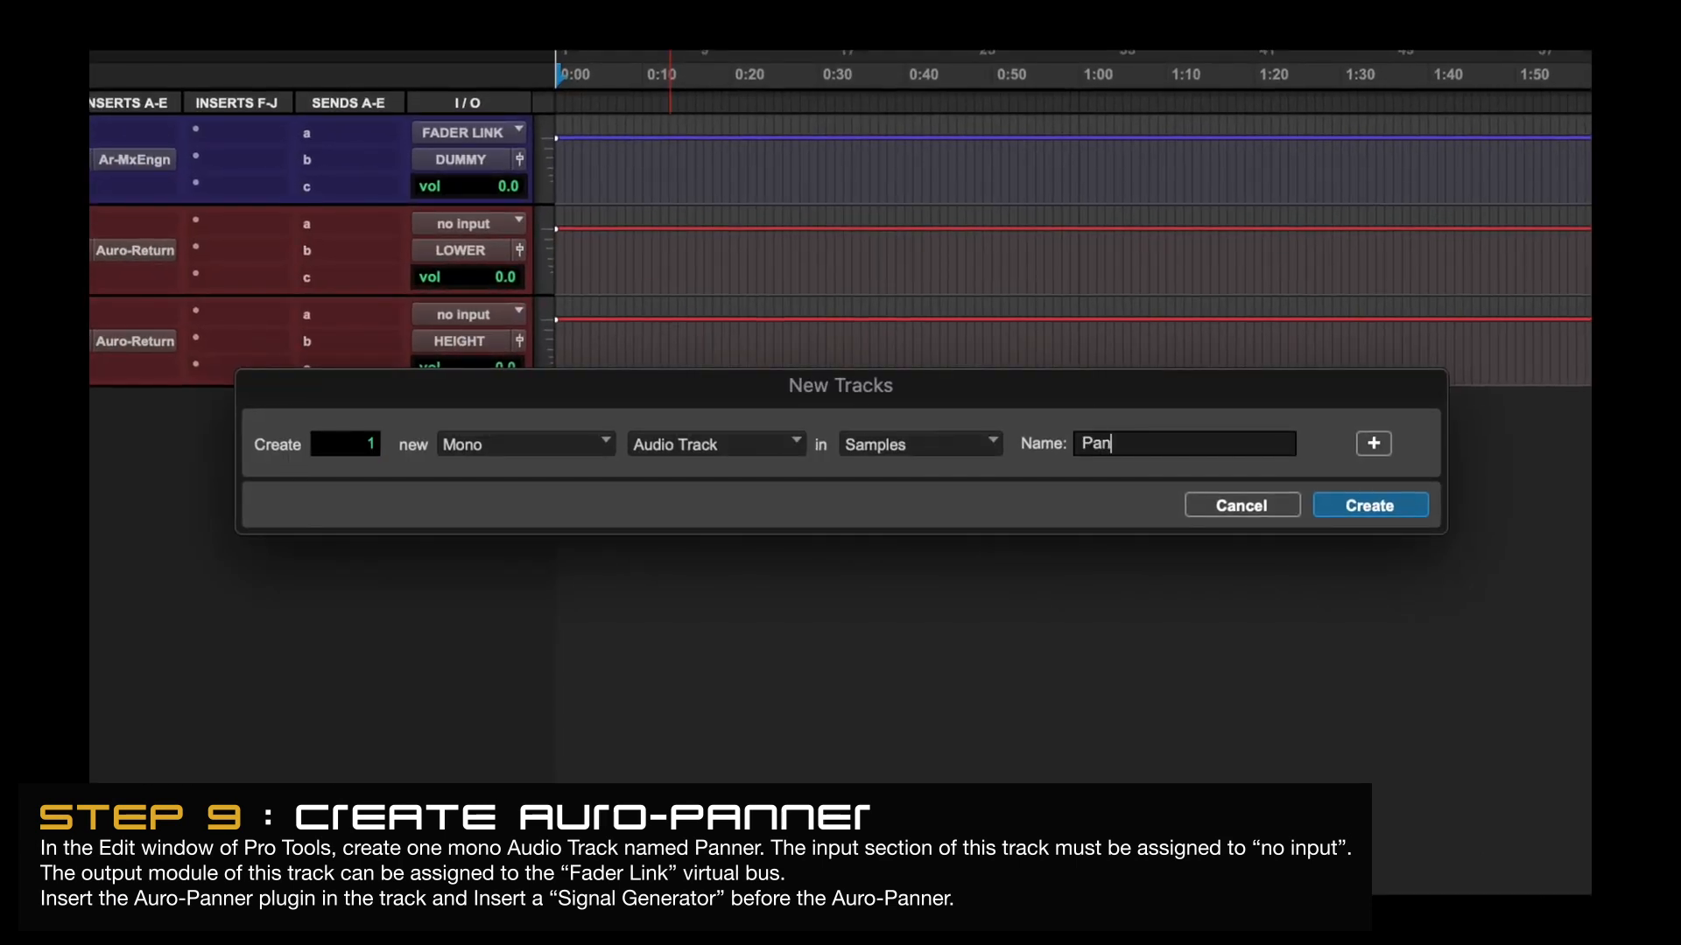
left_click(1368, 504)
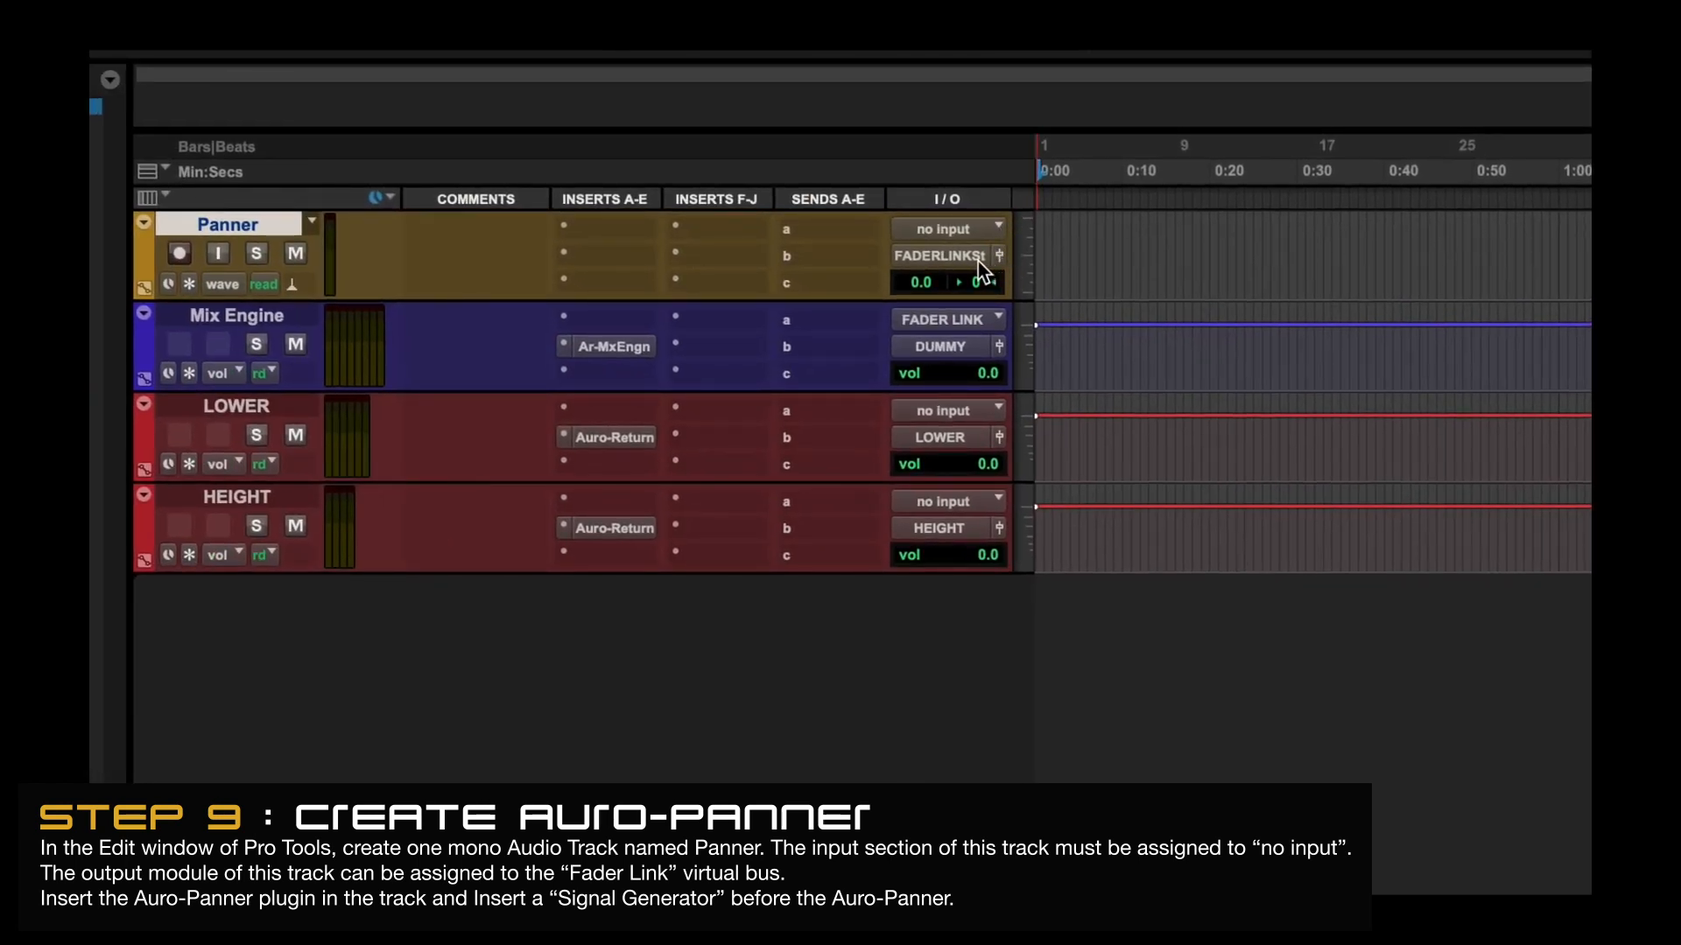
Route the Panner track's output to bus FADER LINK (7.1)
left_click(945, 228)
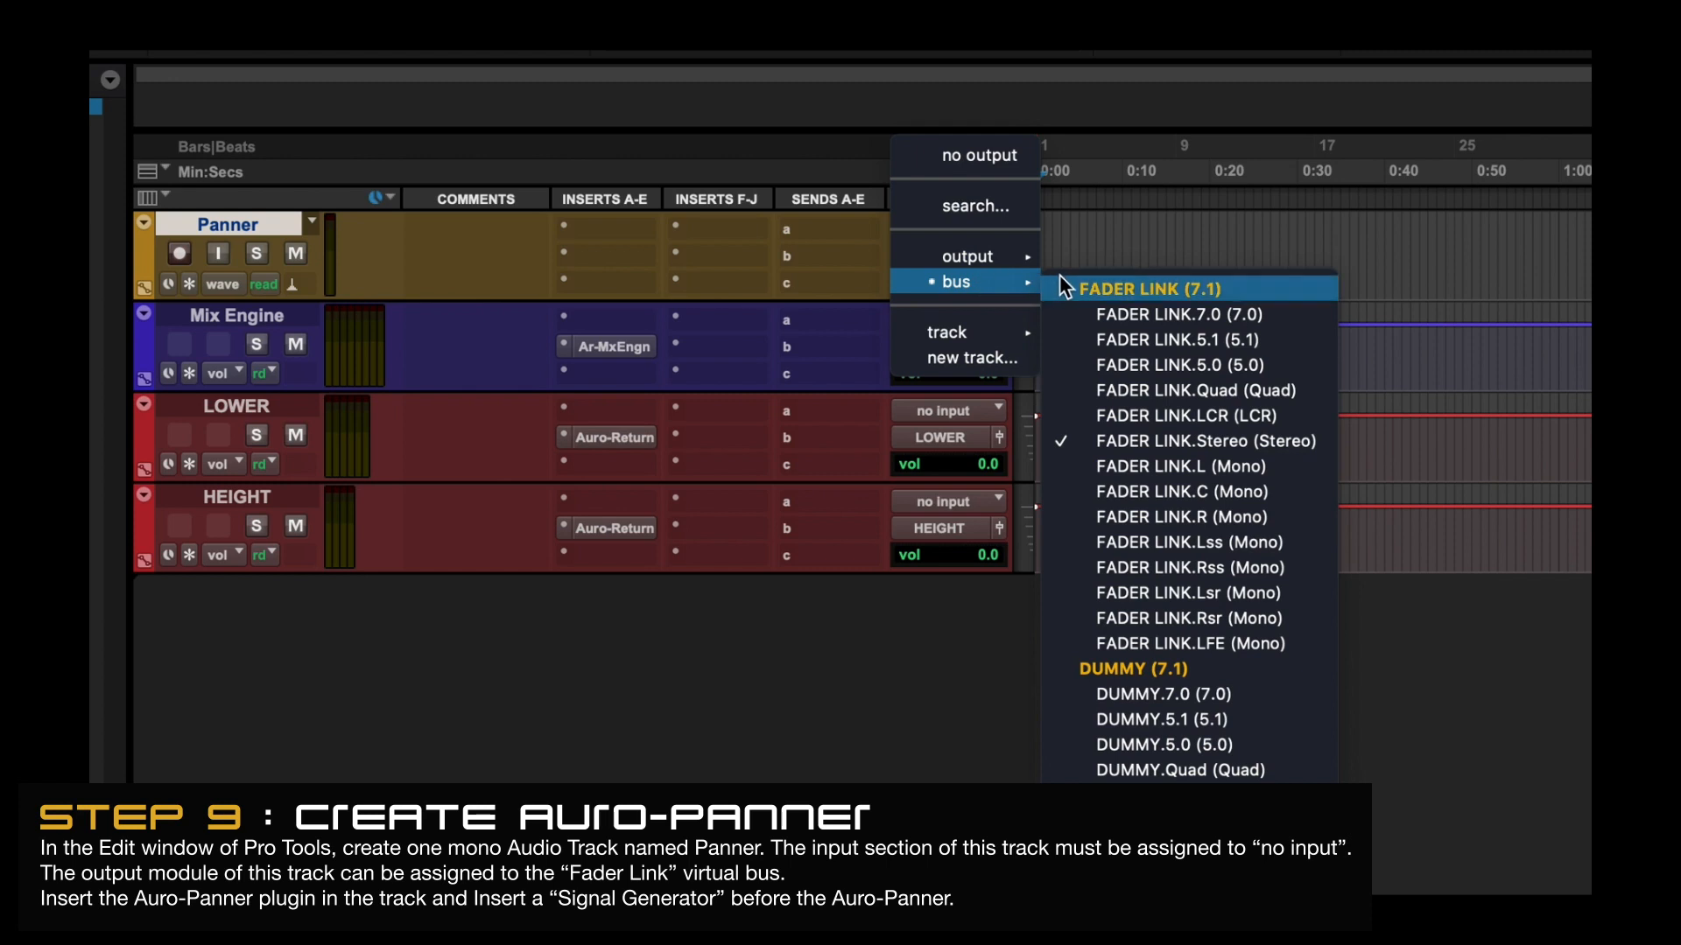
mouse_move(1075, 308)
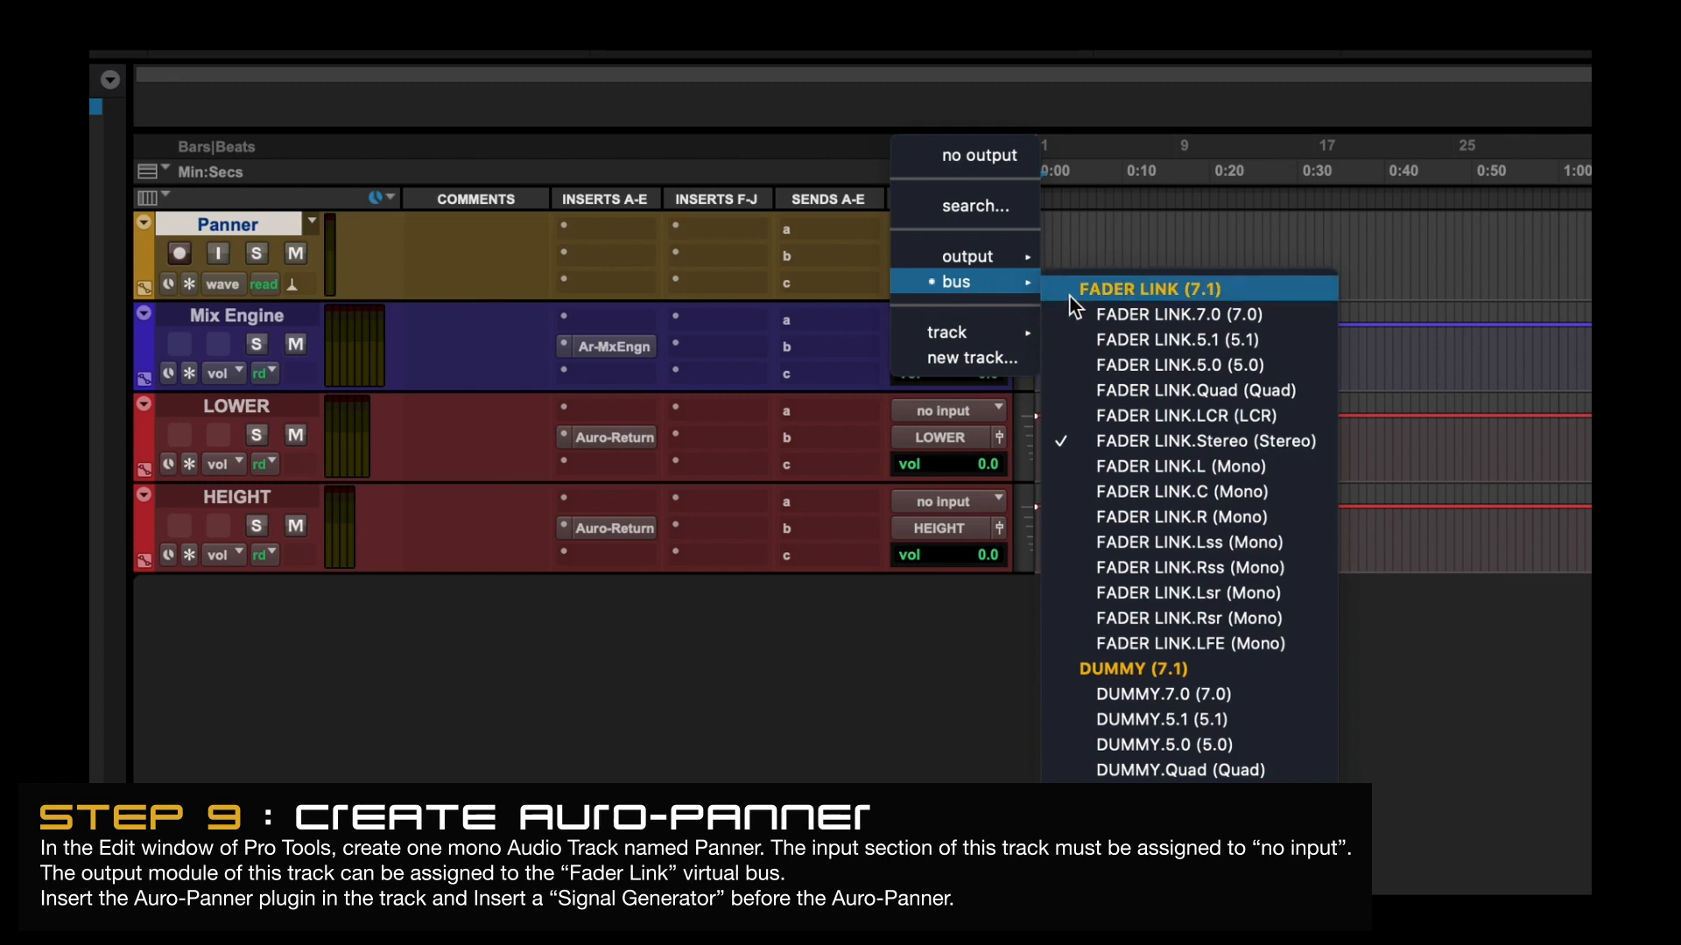
left_click(1145, 288)
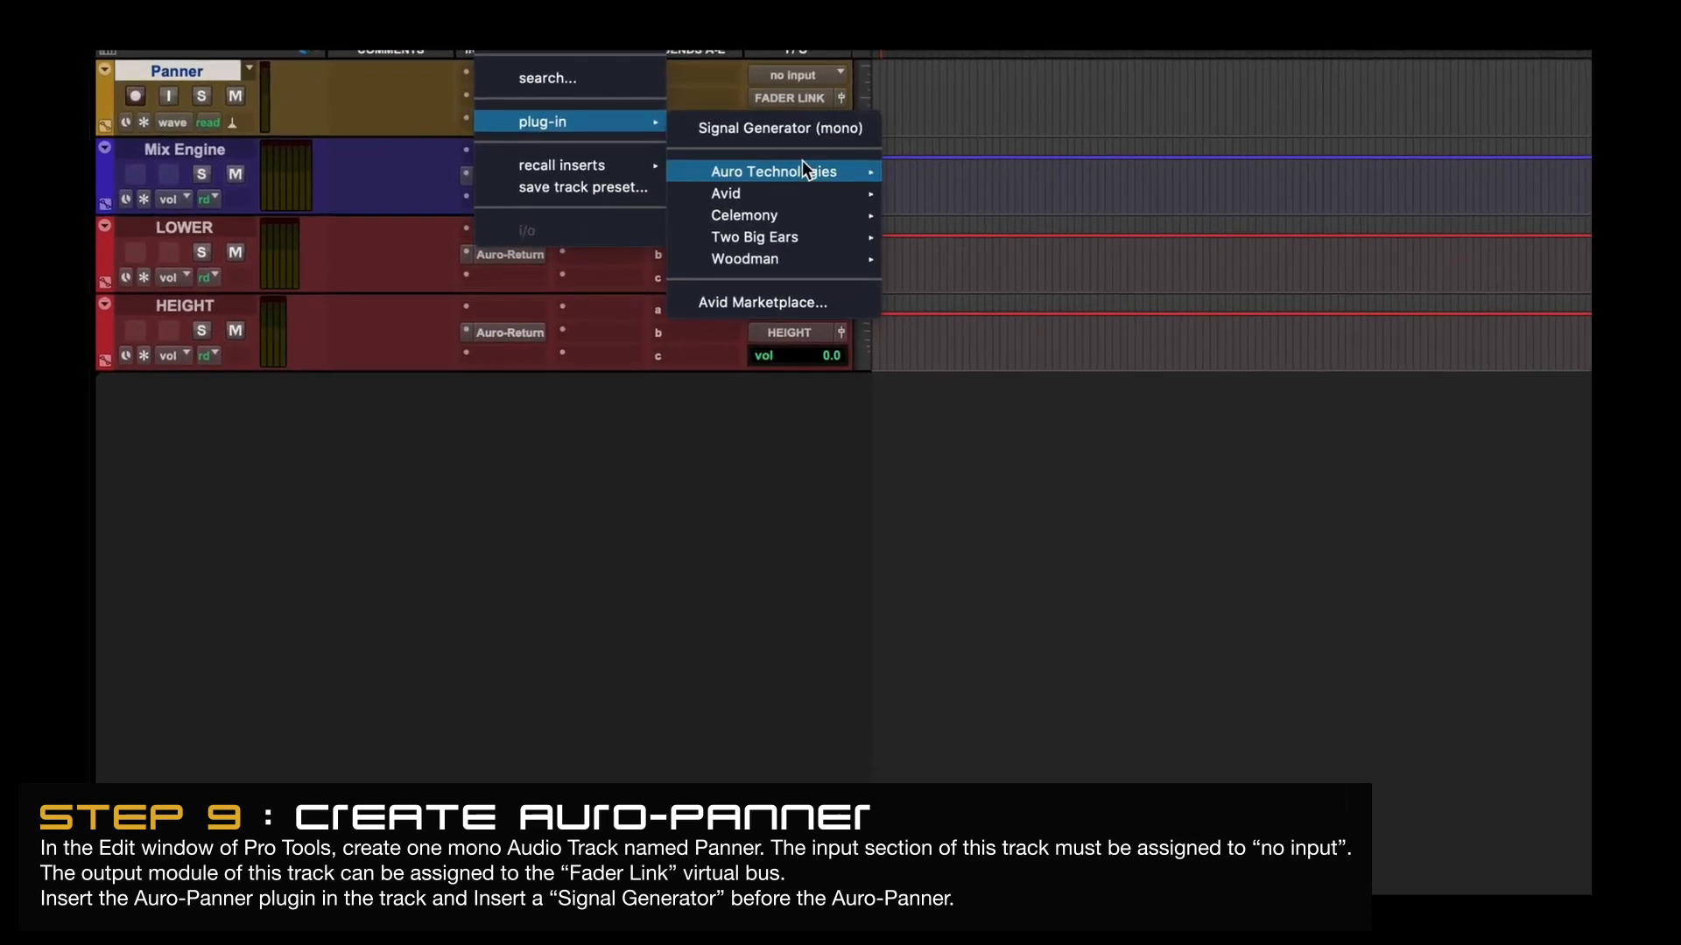
Insert Auro Technologies' Auro-Panner (mono) on the Panner track's first insert slot
left_click(762, 170)
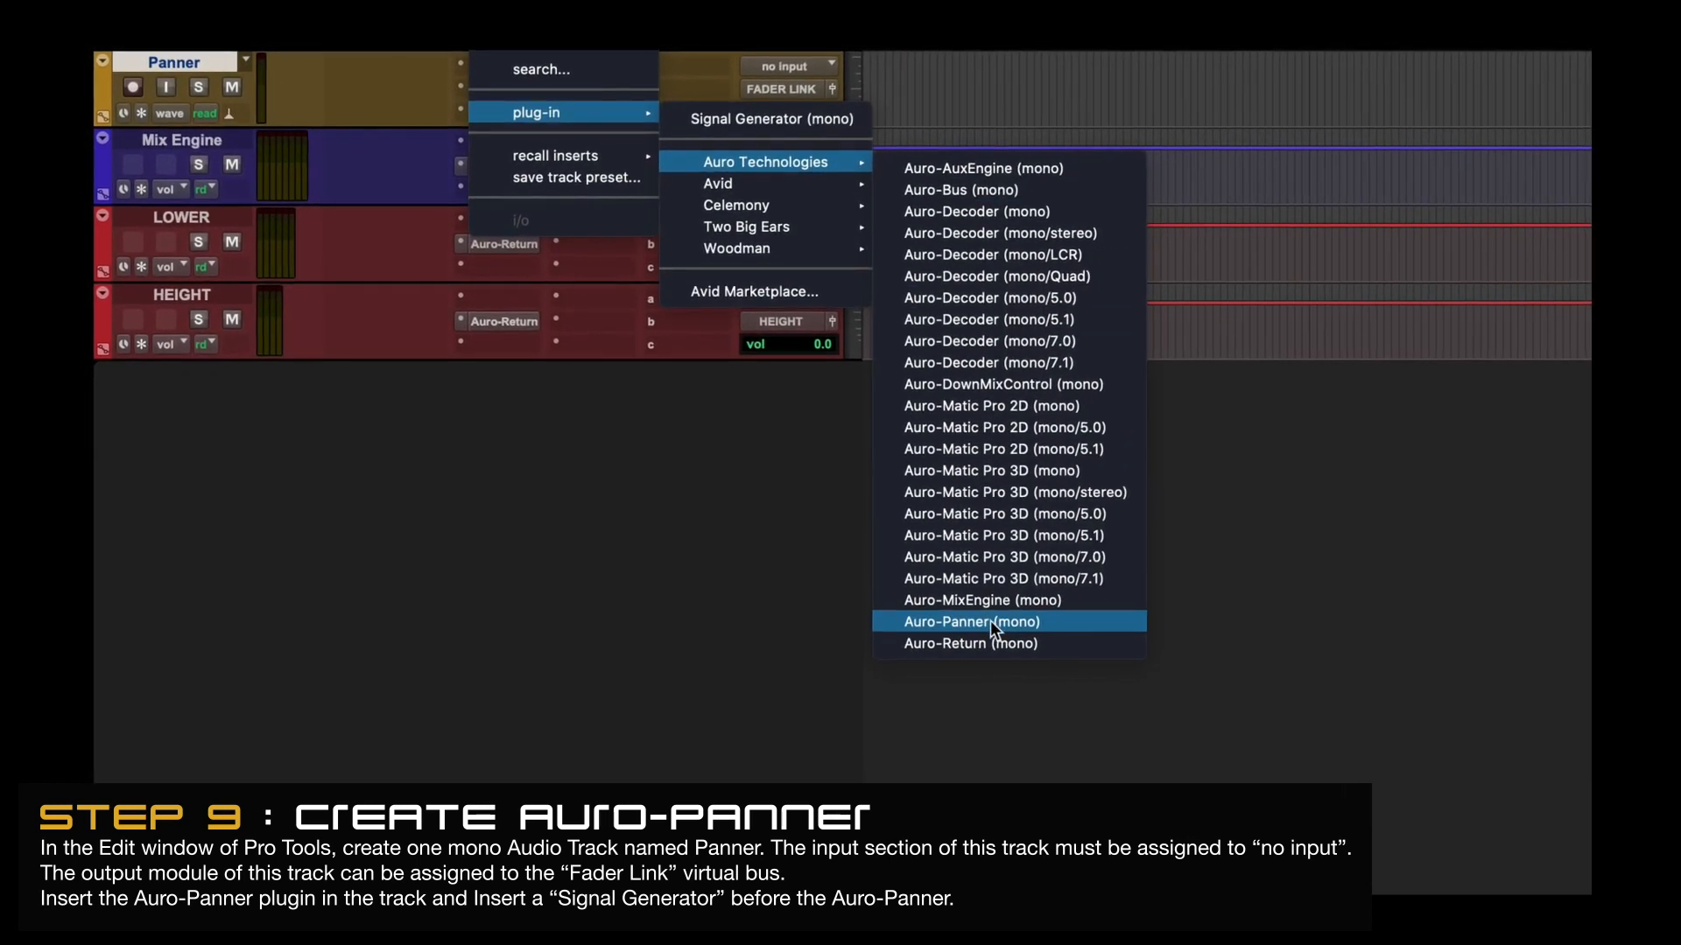
left_click(970, 622)
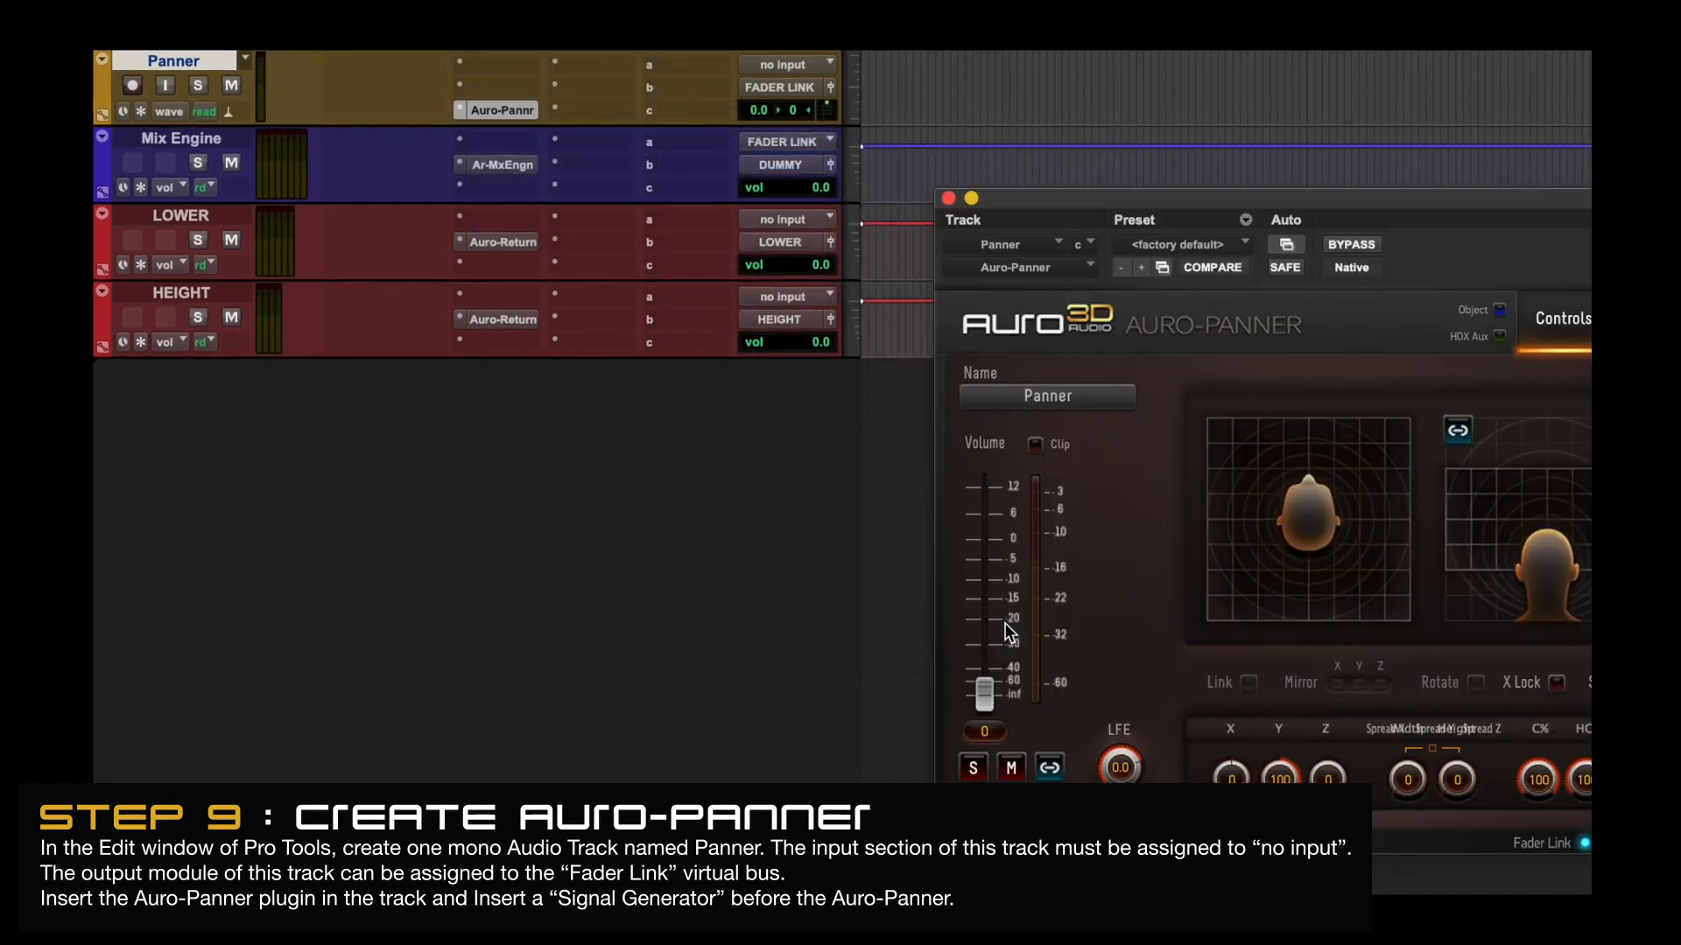
left_click(493, 108)
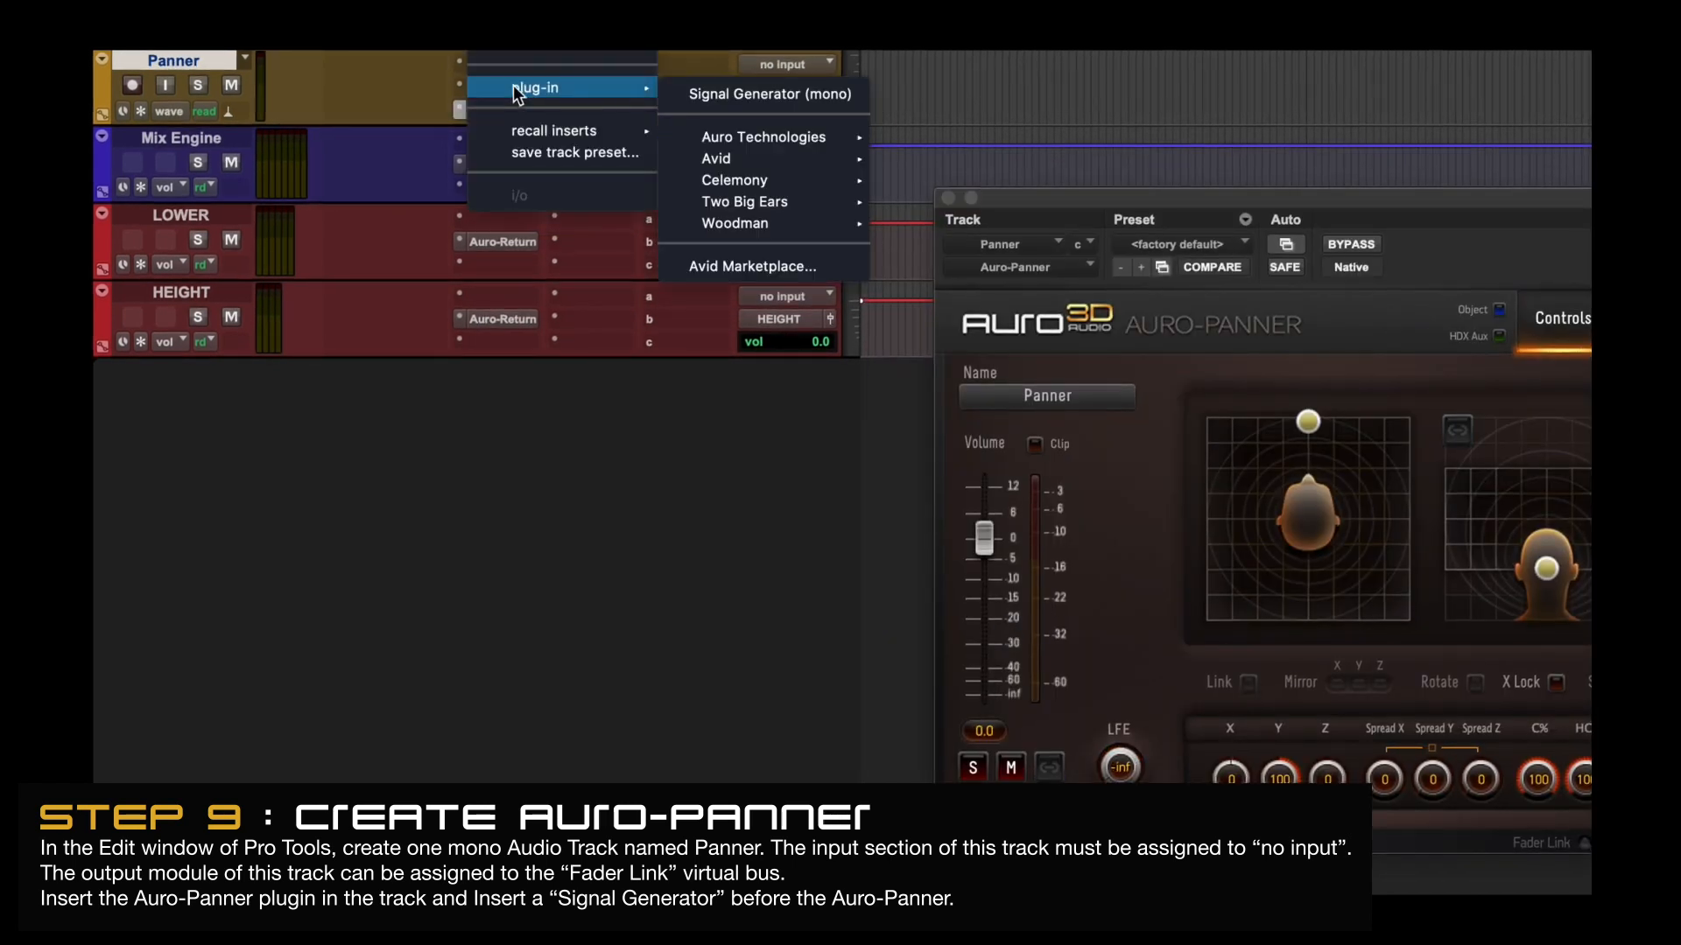